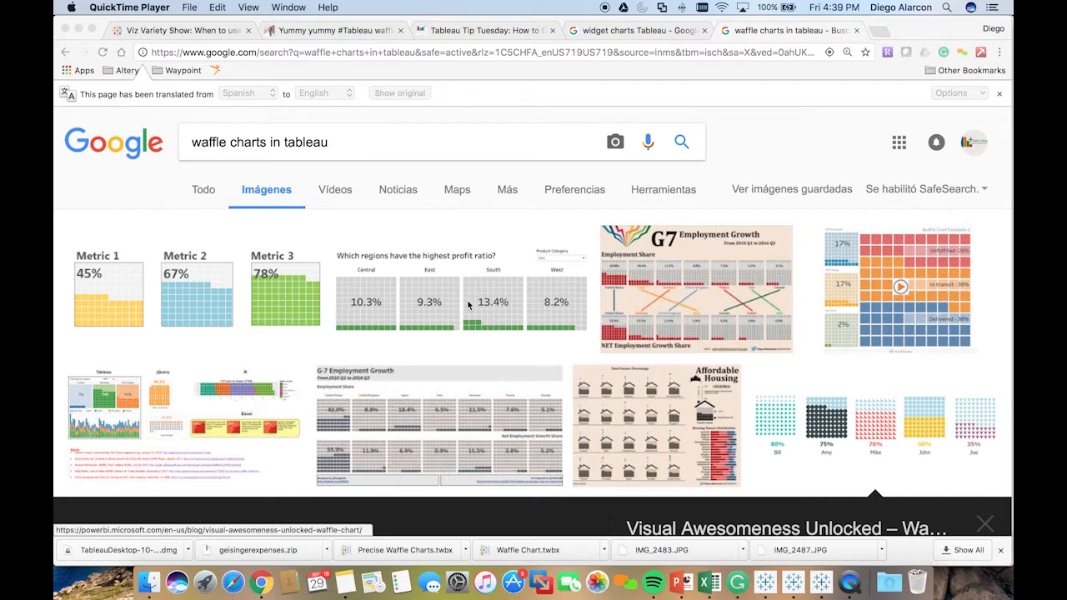
{"action": "mouse_move", "coordinate": [692, 248]}
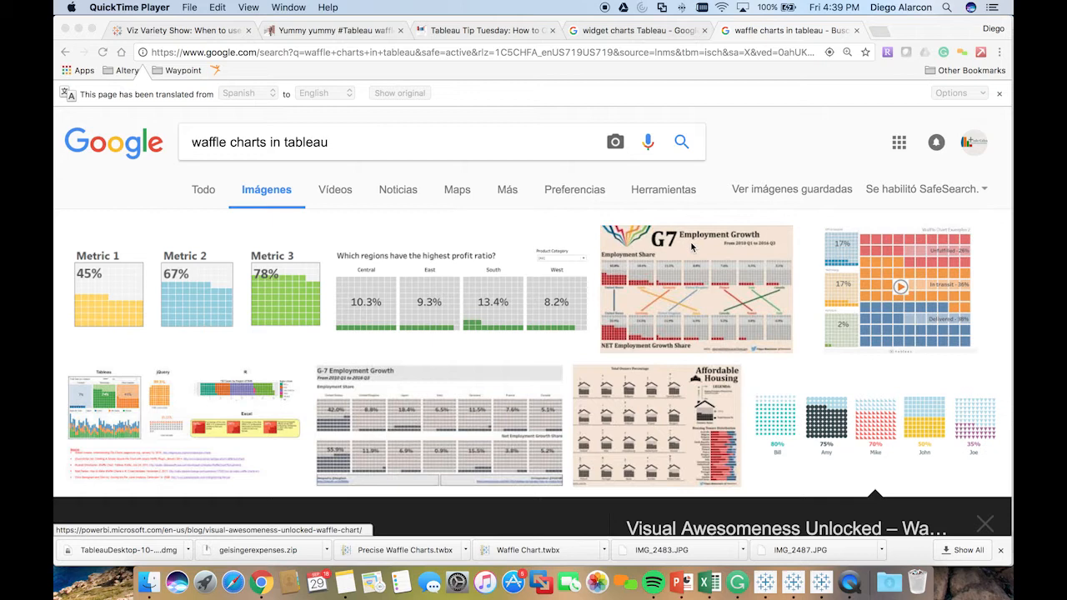
{"action": "mouse_move", "coordinate": [706, 386]}
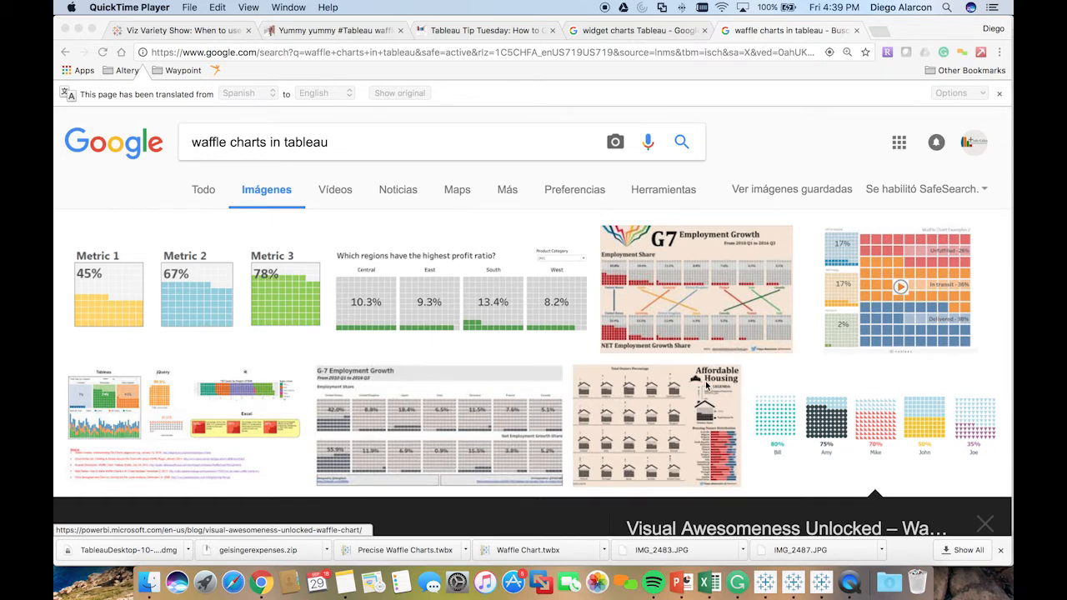
{"action": "mouse_move", "coordinate": [710, 392]}
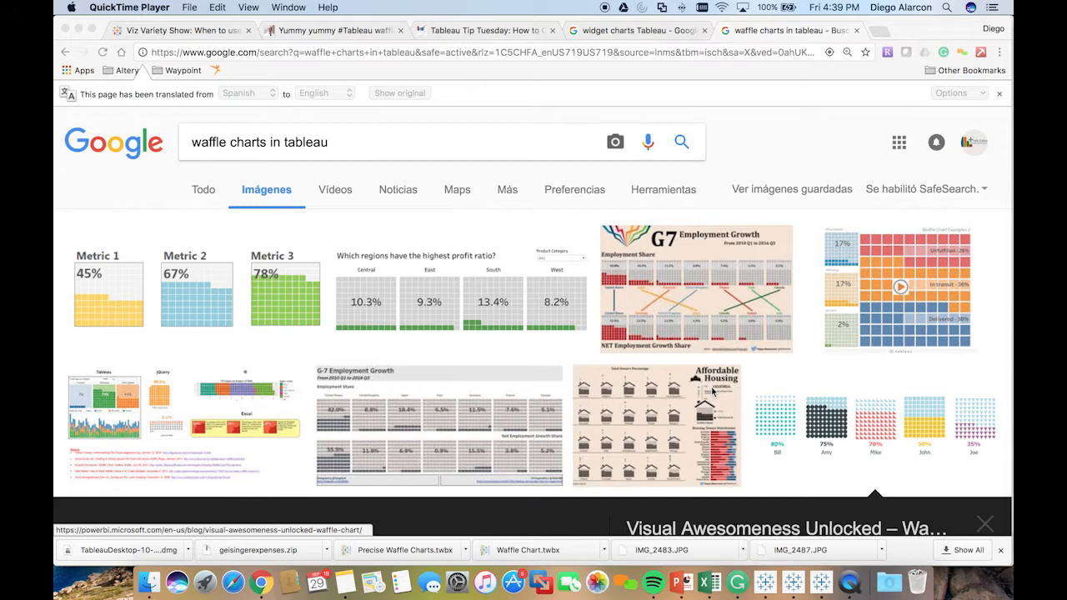
{"action": "mouse_move", "coordinate": [681, 359]}
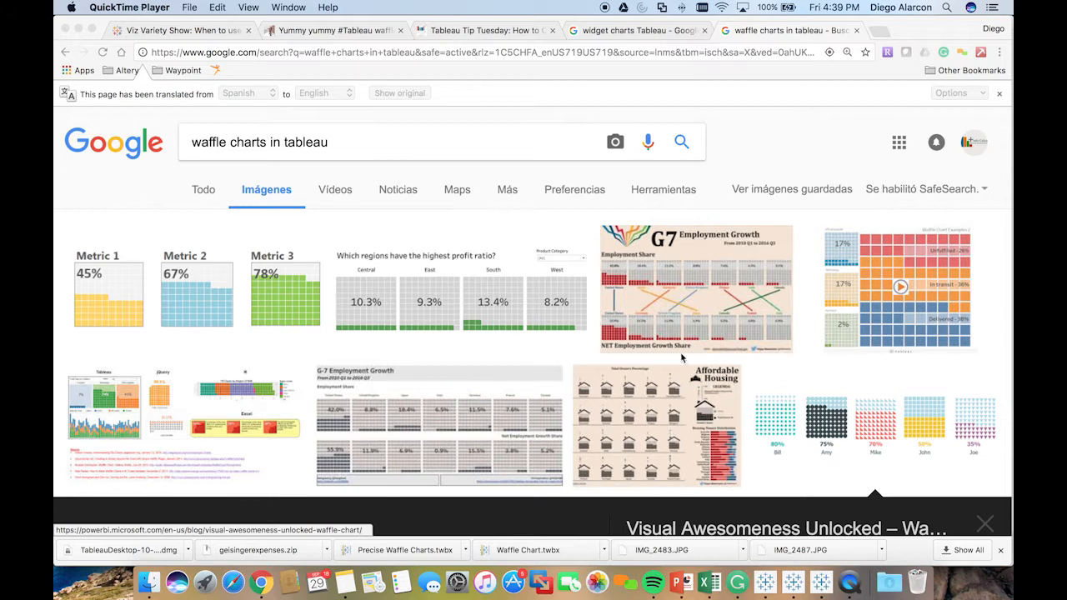
{"action": "mouse_move", "coordinate": [444, 319]}
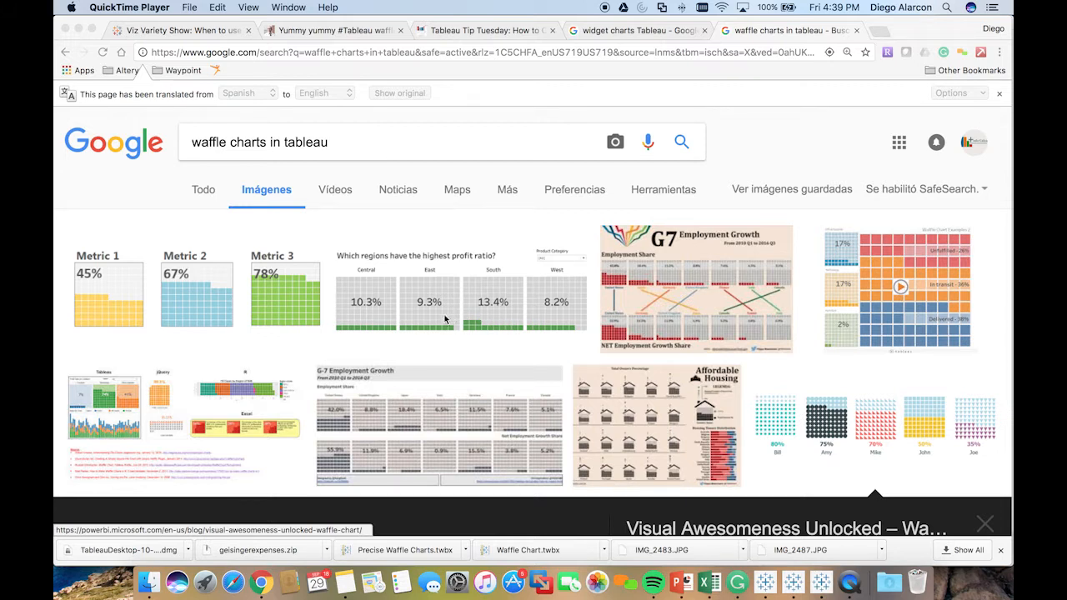
{"action": "mouse_move", "coordinate": [363, 325]}
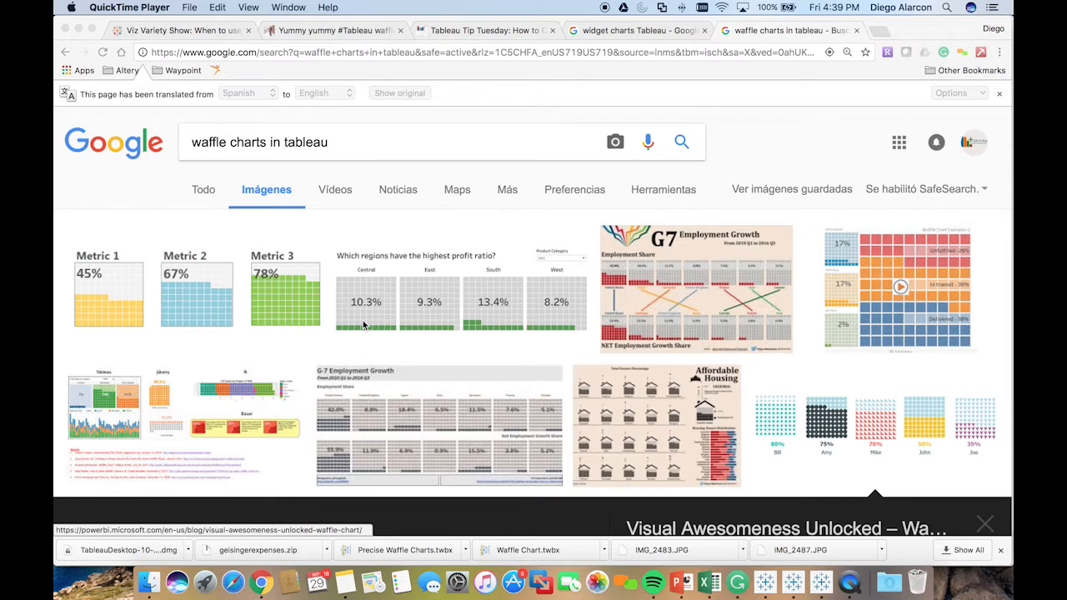
{"action": "mouse_move", "coordinate": [370, 321]}
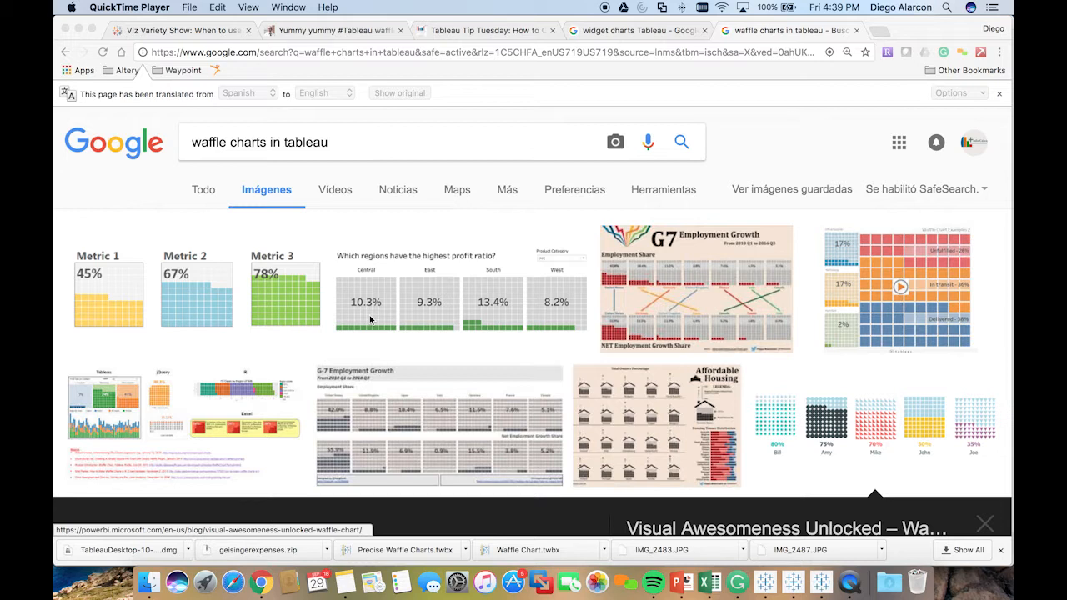
{"action": "mouse_move", "coordinate": [378, 312]}
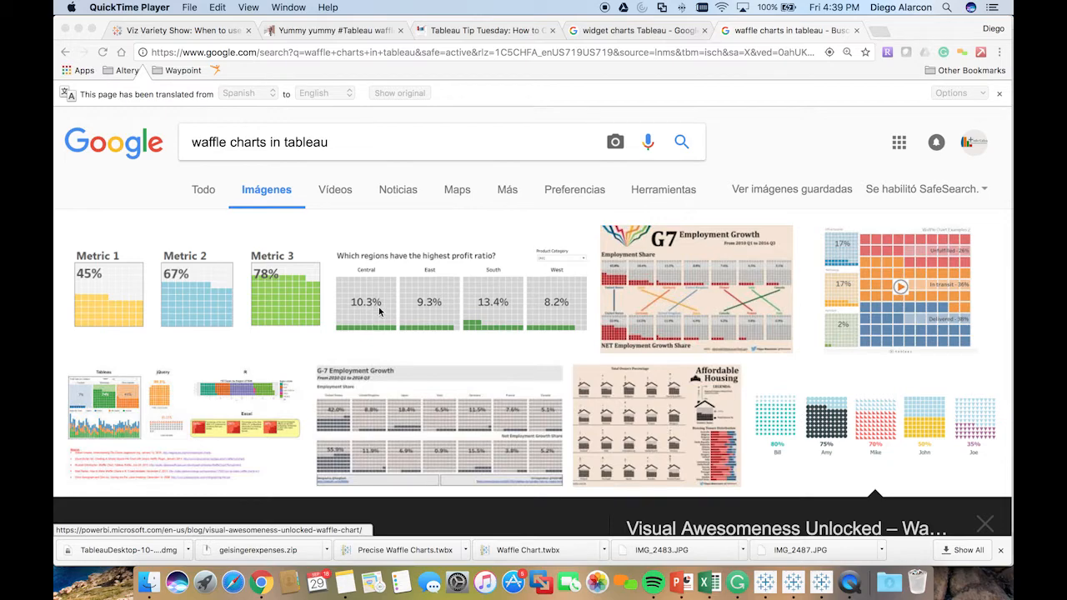
- Switch to the 'widget charts Tableau' image results showing a gauge chart example
{"action": "left_click", "coordinate": [637, 30]}
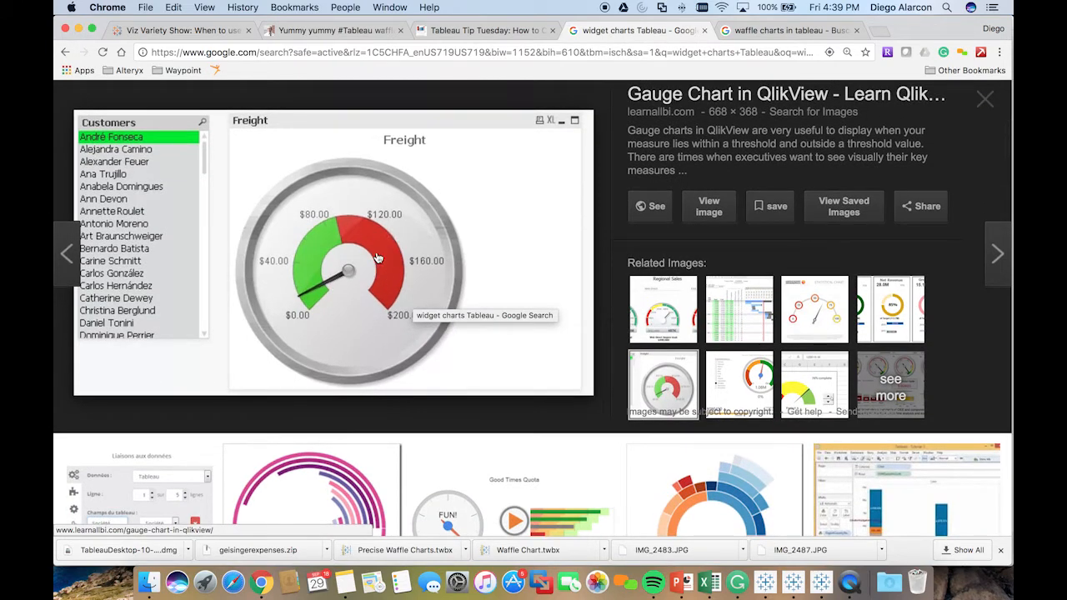
{"action": "mouse_move", "coordinate": [314, 251]}
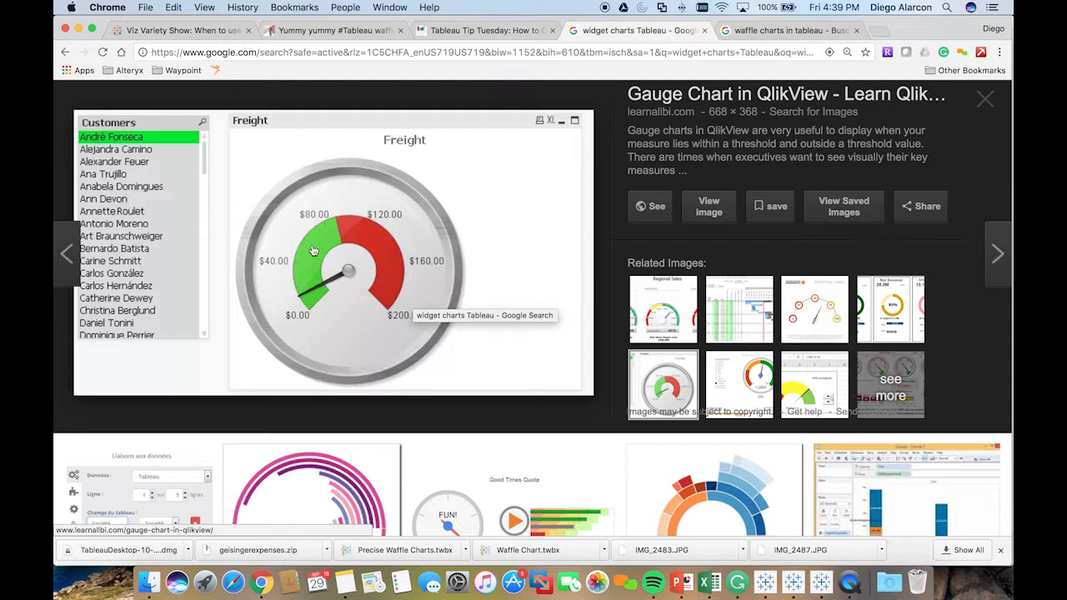
{"action": "mouse_move", "coordinate": [355, 253]}
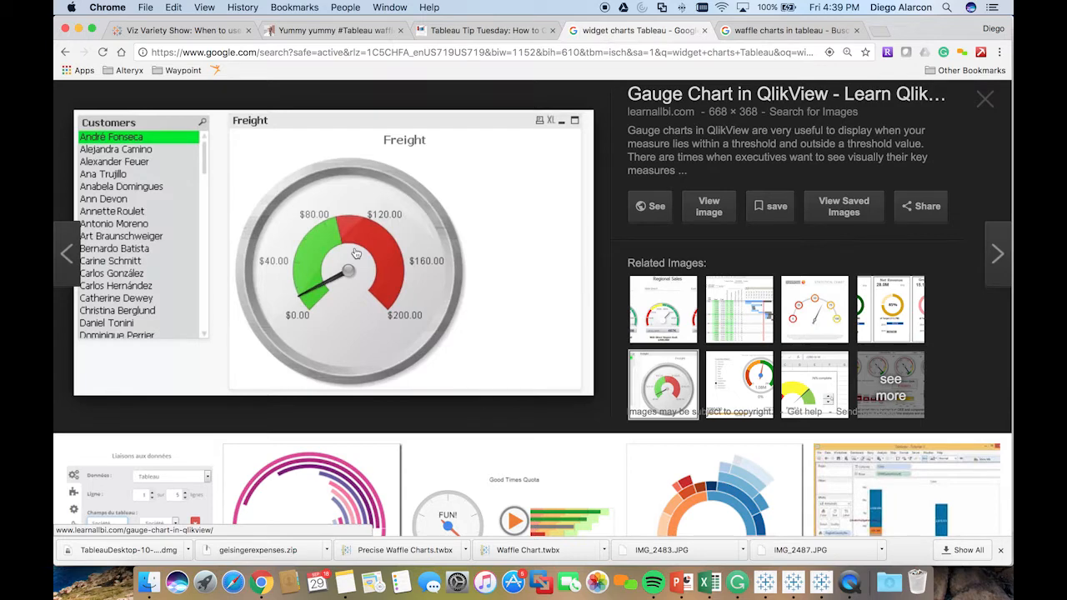
{"action": "scroll", "scroll_direction": "down", "scroll_amount": 3}
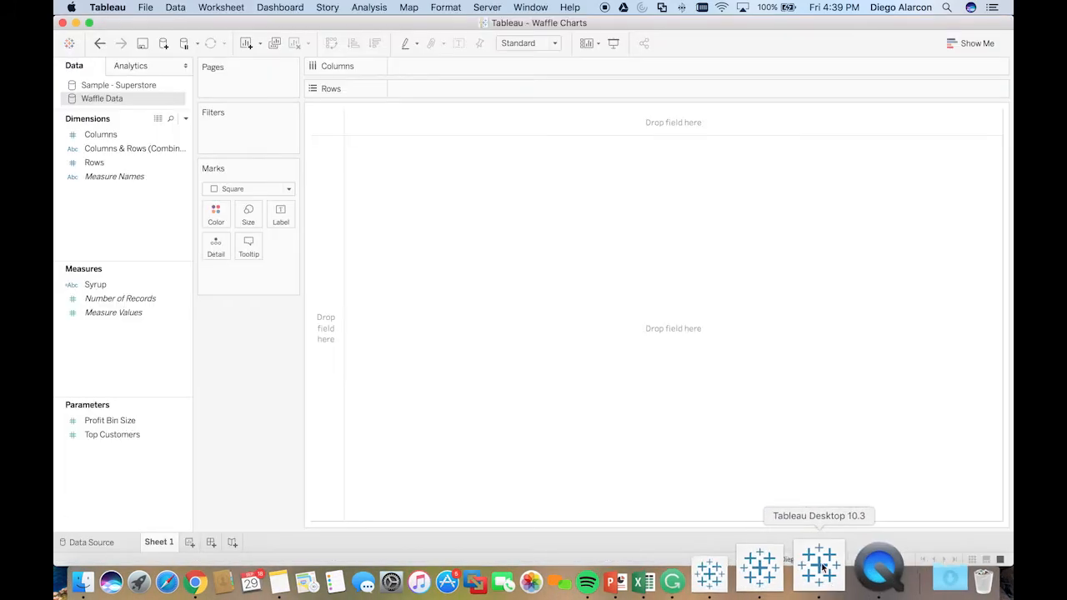
{"action": "mouse_move", "coordinate": [142, 107]}
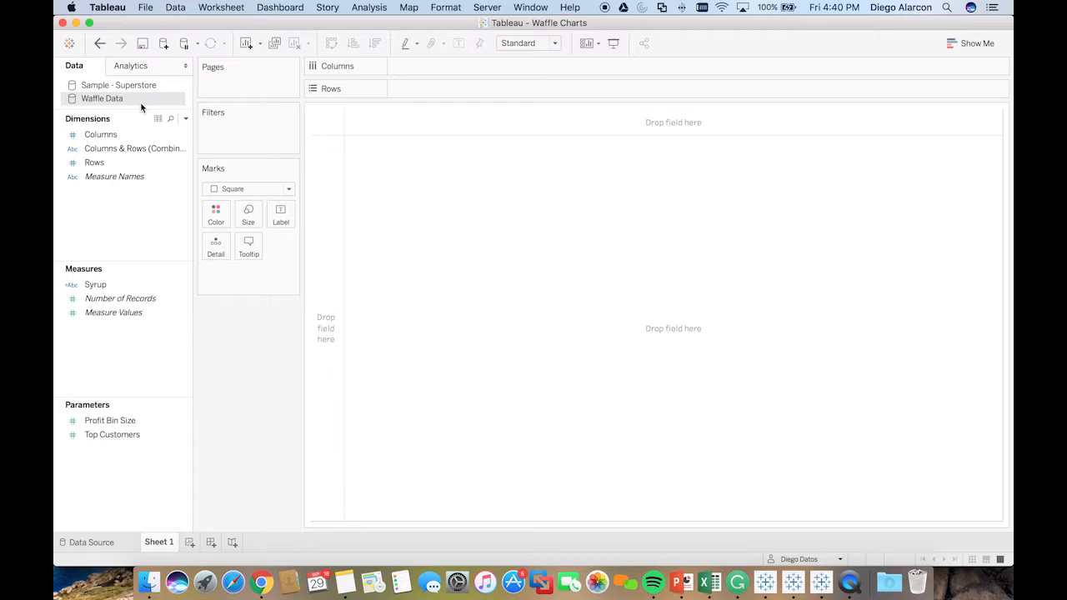
{"action": "mouse_move", "coordinate": [125, 111]}
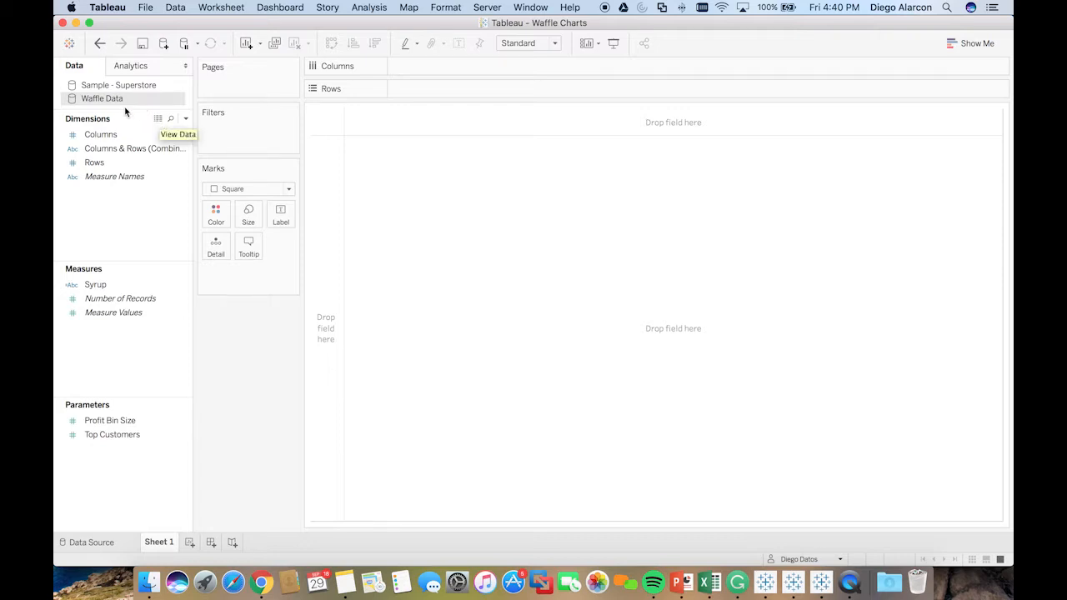
{"action": "left_click", "coordinate": [157, 118]}
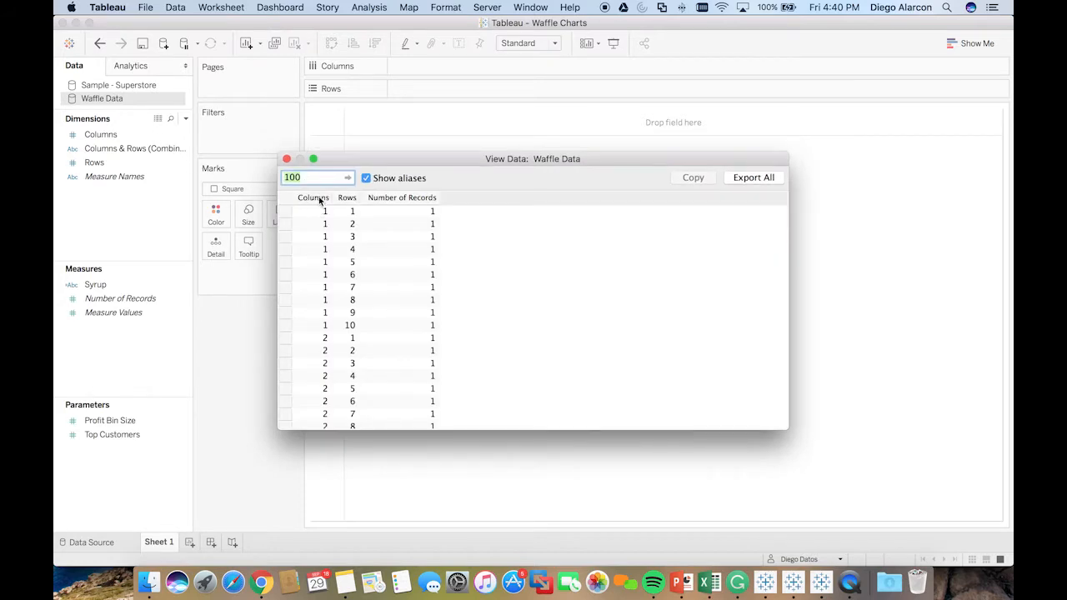
{"action": "mouse_move", "coordinate": [361, 324]}
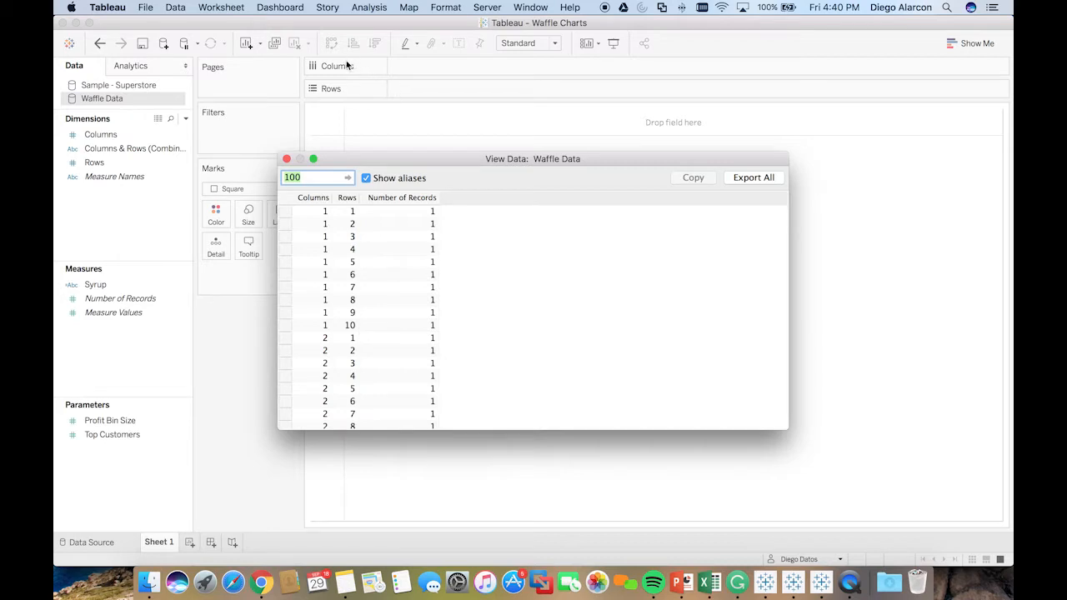
{"action": "mouse_move", "coordinate": [339, 88]}
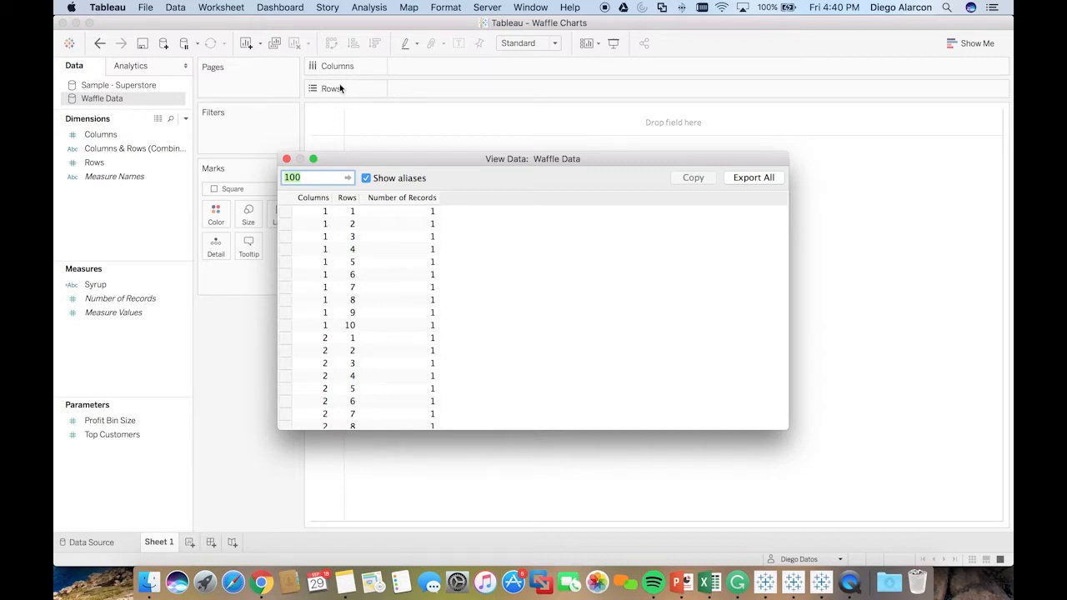
{"action": "mouse_move", "coordinate": [328, 211]}
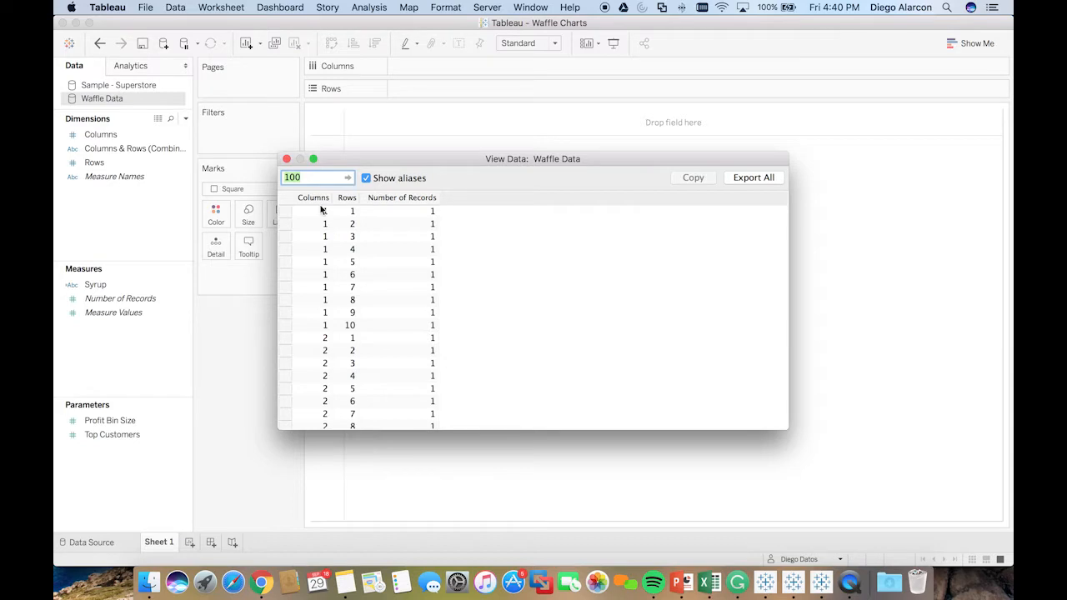
{"action": "mouse_move", "coordinate": [324, 209]}
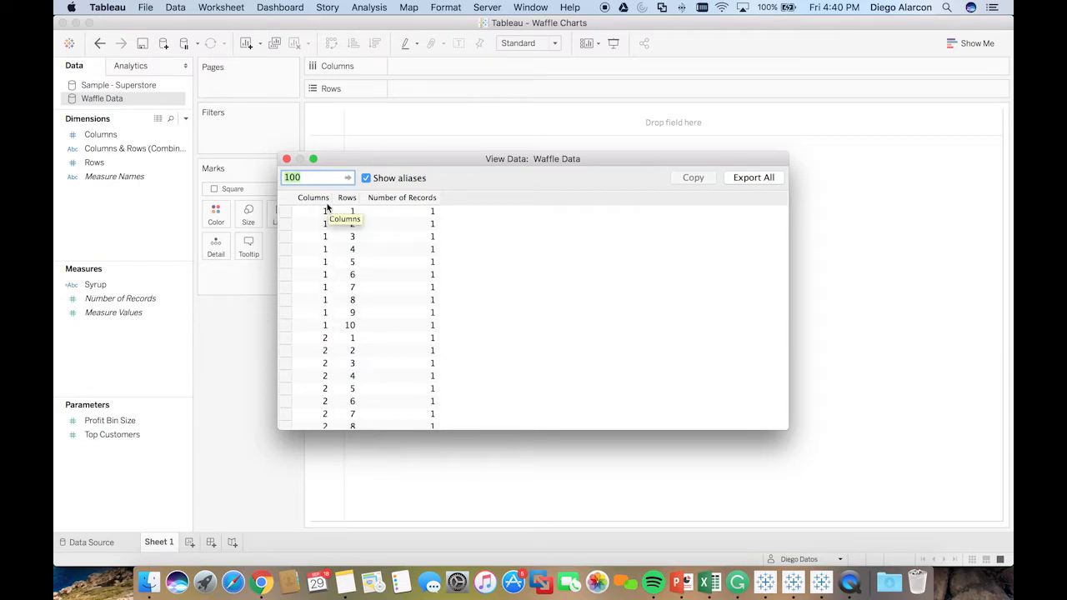
{"action": "mouse_move", "coordinate": [324, 211]}
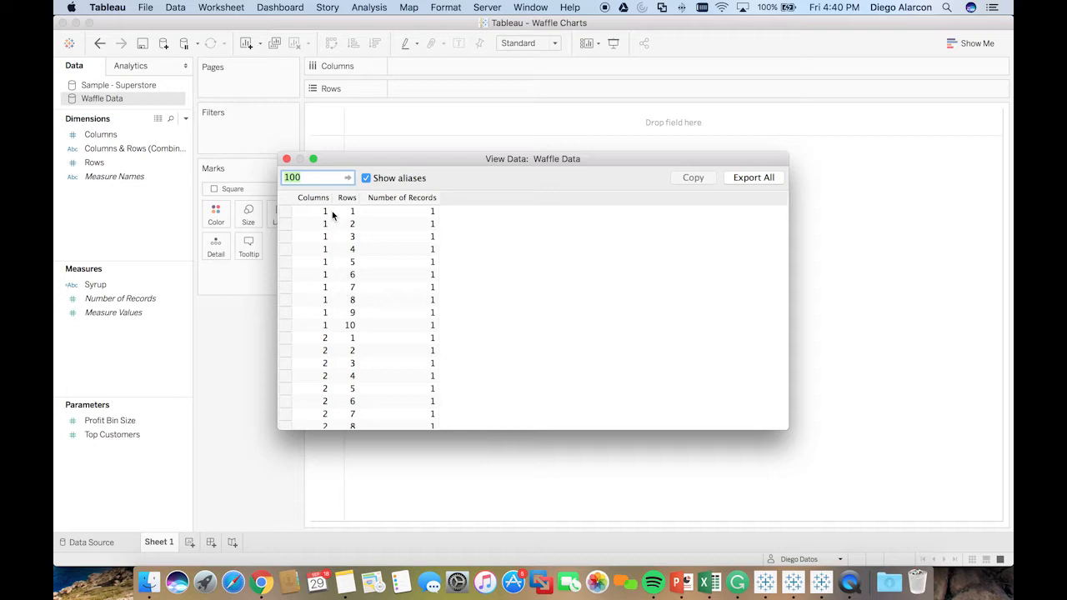
{"action": "scroll", "scroll_direction": "down", "scroll_amount": 3}
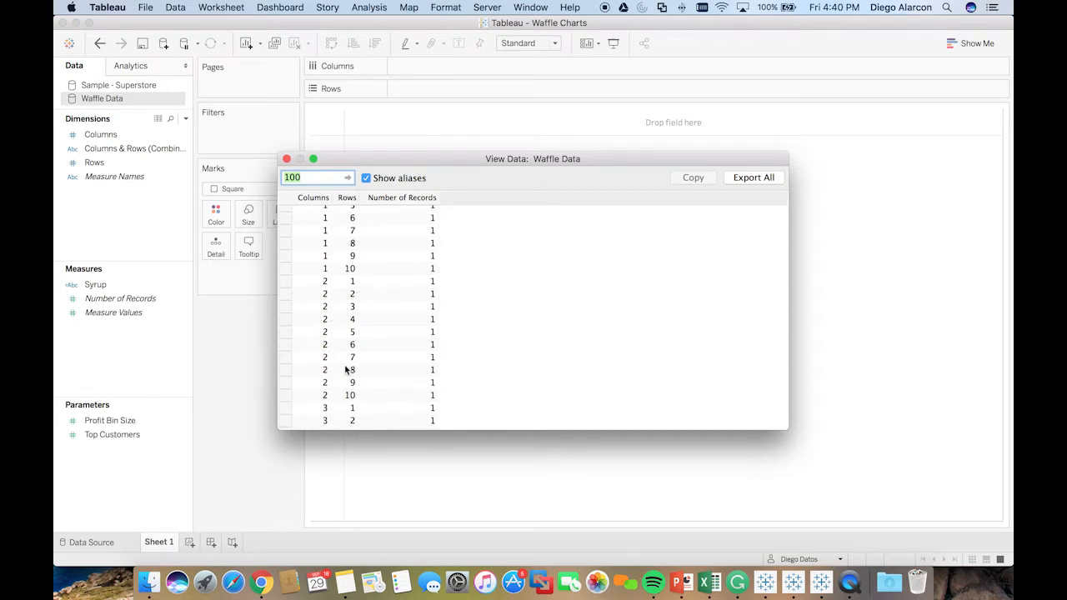
{"action": "scroll", "scroll_direction": "up", "scroll_amount": 3}
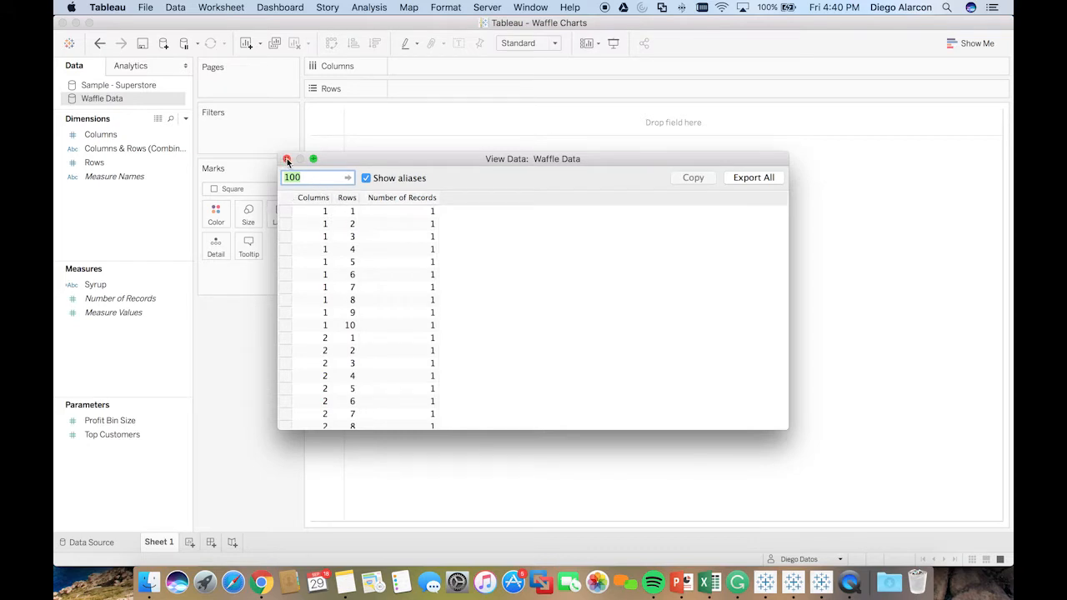
{"action": "left_click", "coordinate": [287, 159]}
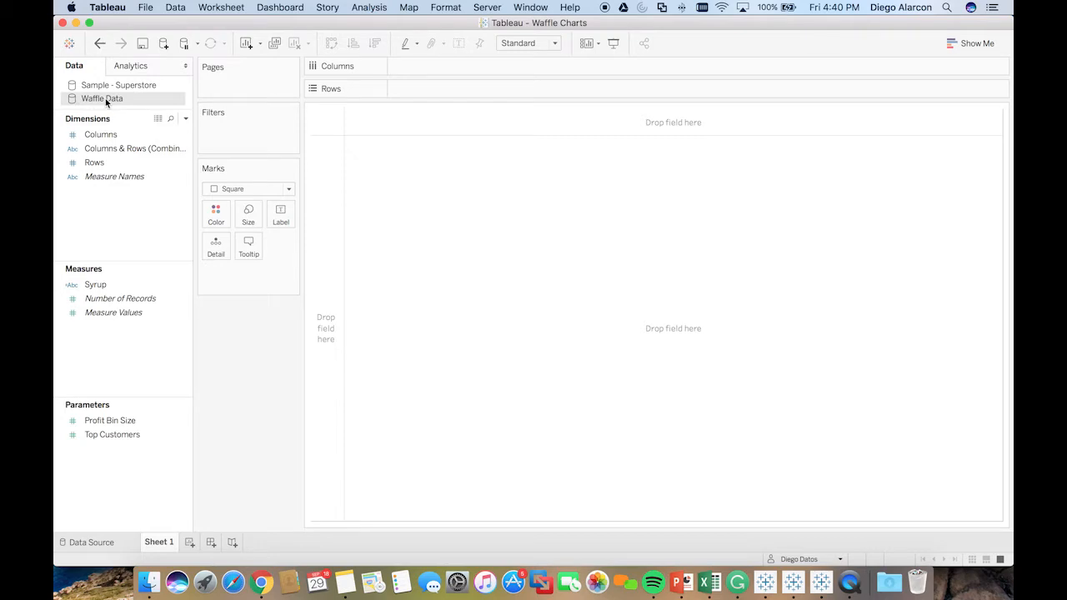
{"action": "mouse_move", "coordinate": [135, 102]}
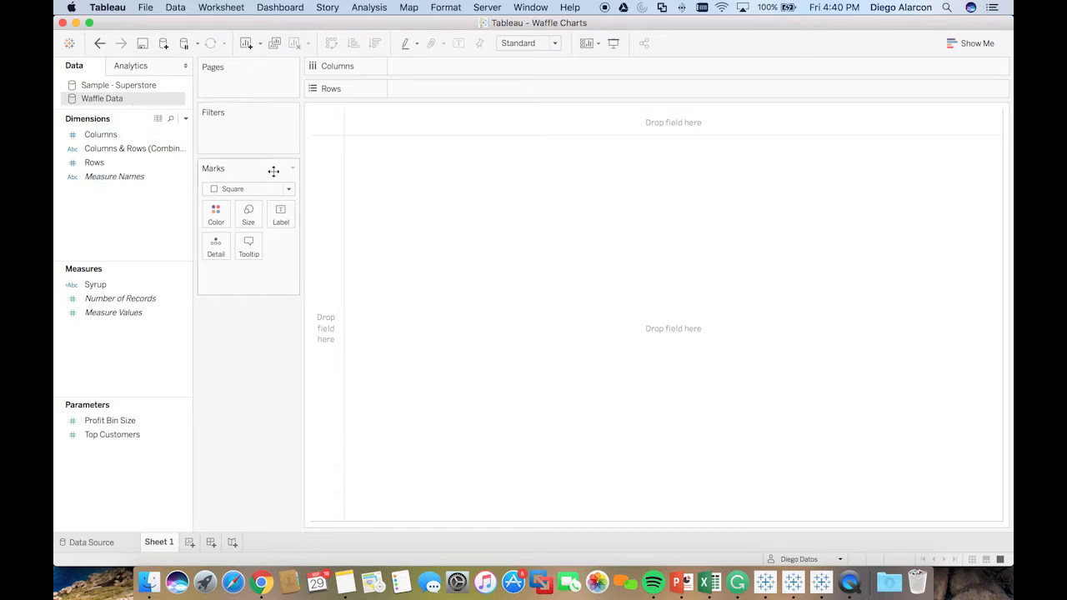
{"action": "mouse_move", "coordinate": [492, 141]}
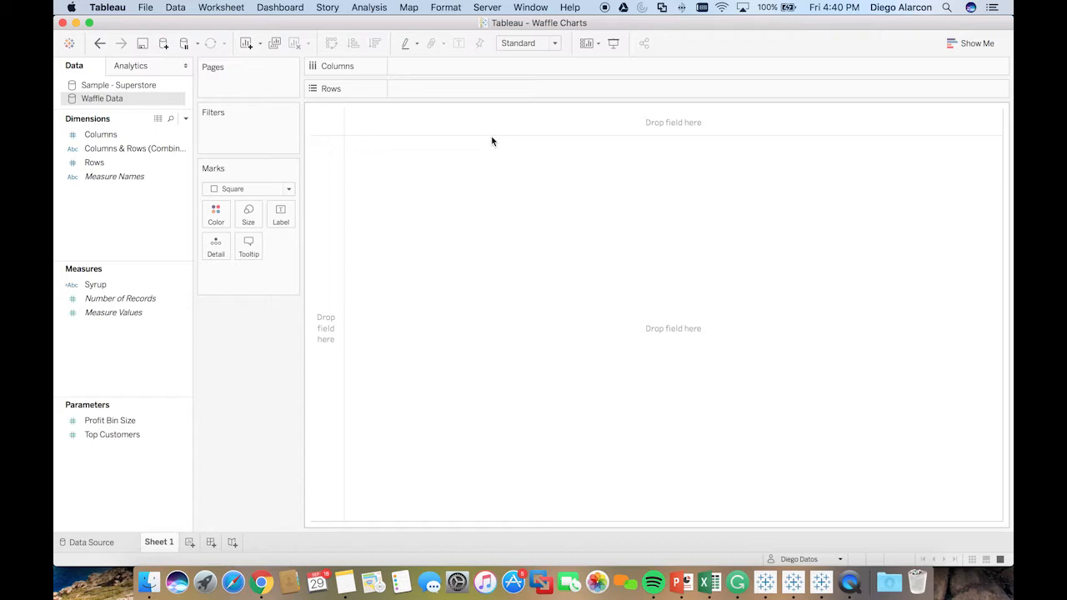
{"action": "mouse_move", "coordinate": [248, 575]}
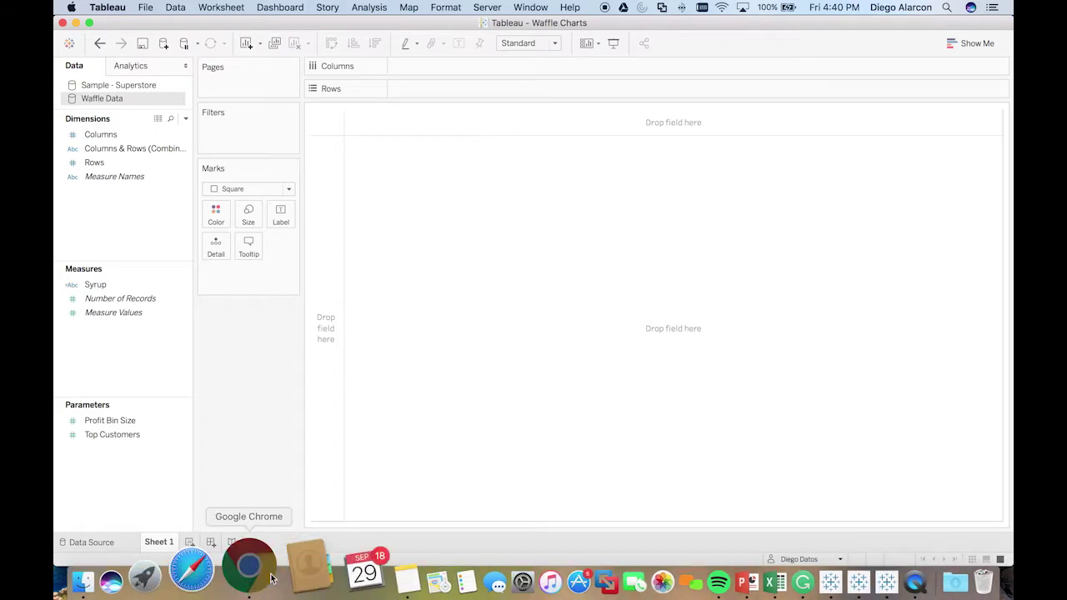
- Read the Tableau Love waffle-chart post, then the VizWiz 'How to Create Waffle Charts' tutorial
{"action": "left_click", "coordinate": [249, 571]}
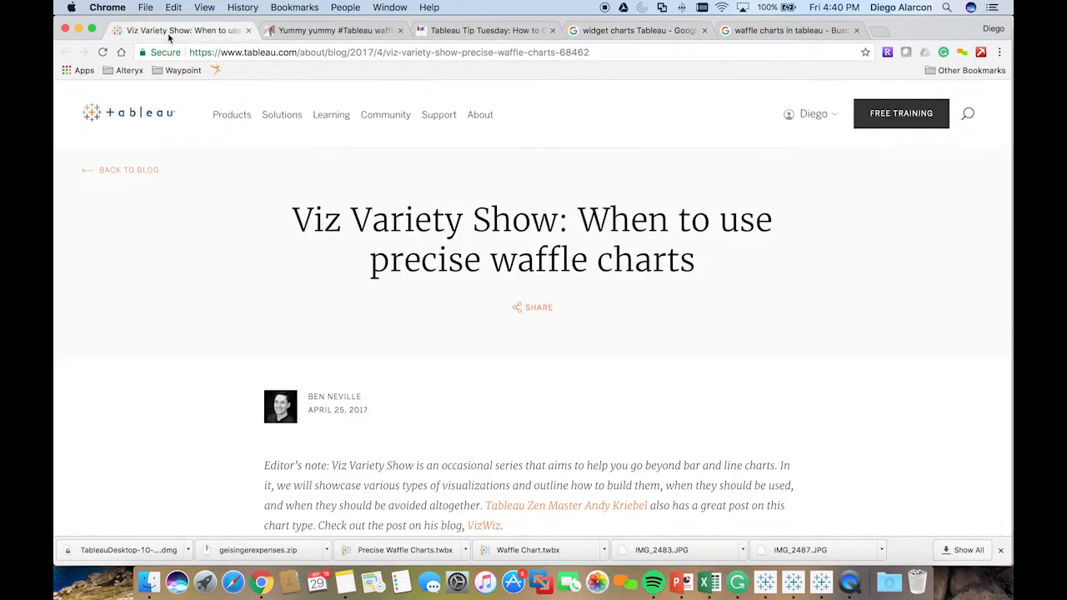
{"action": "mouse_move", "coordinate": [426, 245]}
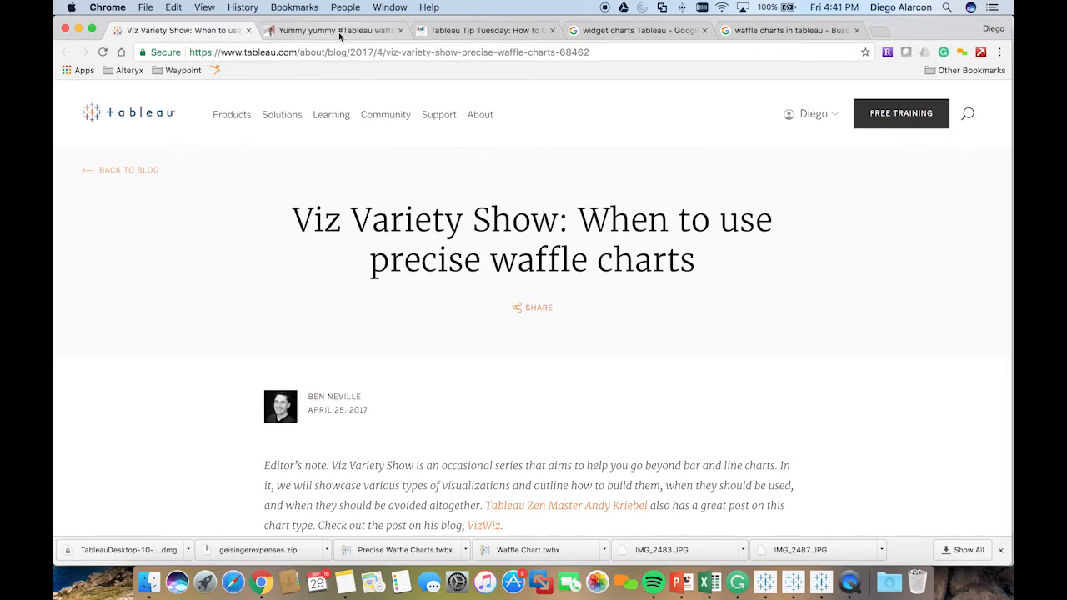
{"action": "left_click", "coordinate": [334, 30]}
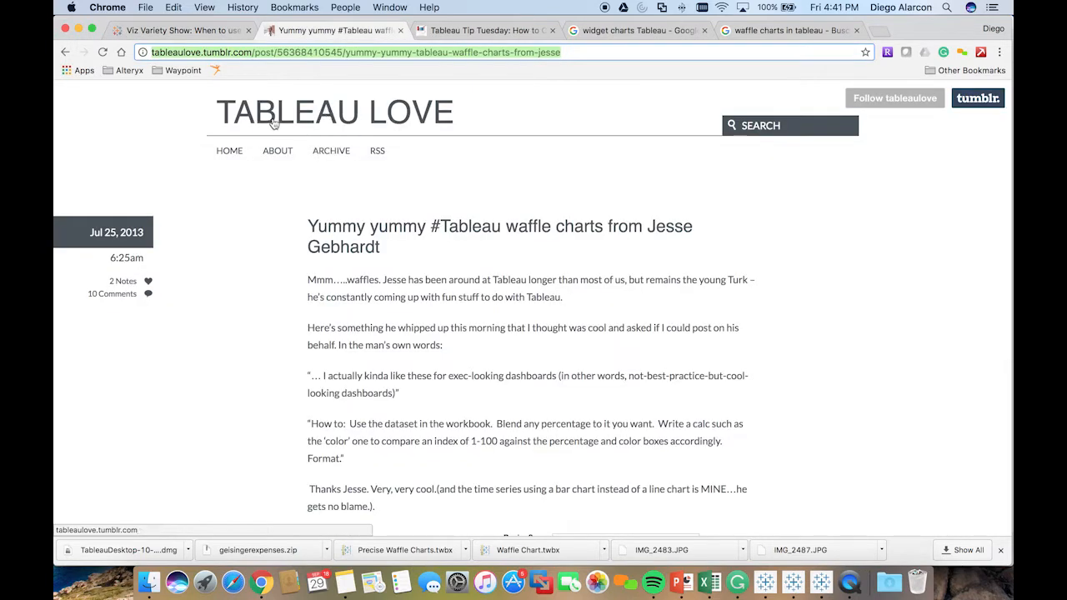
{"action": "scroll", "scroll_direction": "down", "scroll_amount": 3}
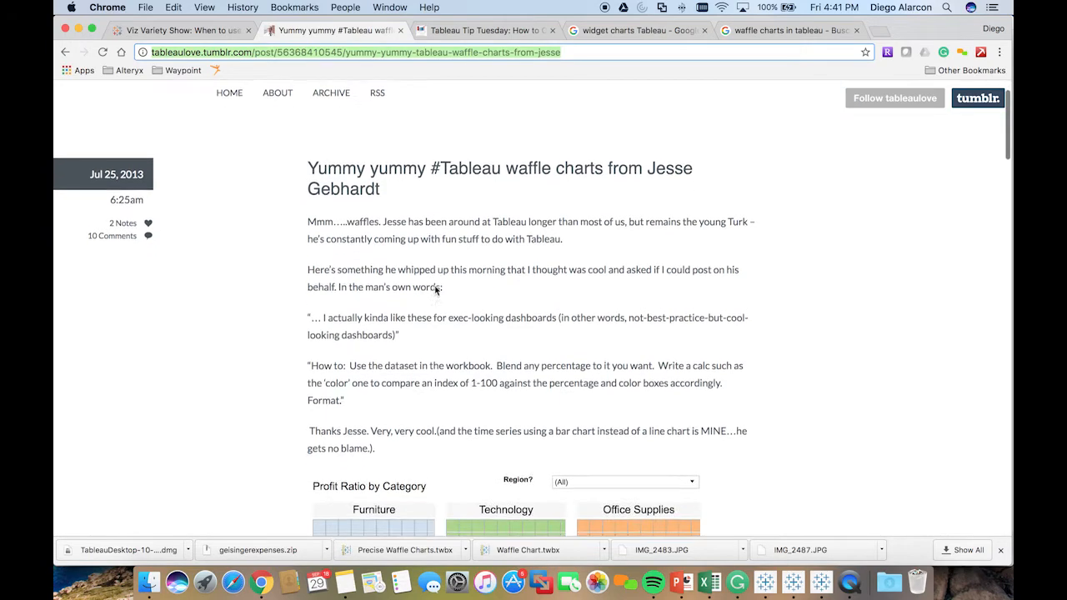
{"action": "scroll", "scroll_direction": "up", "scroll_amount": 3}
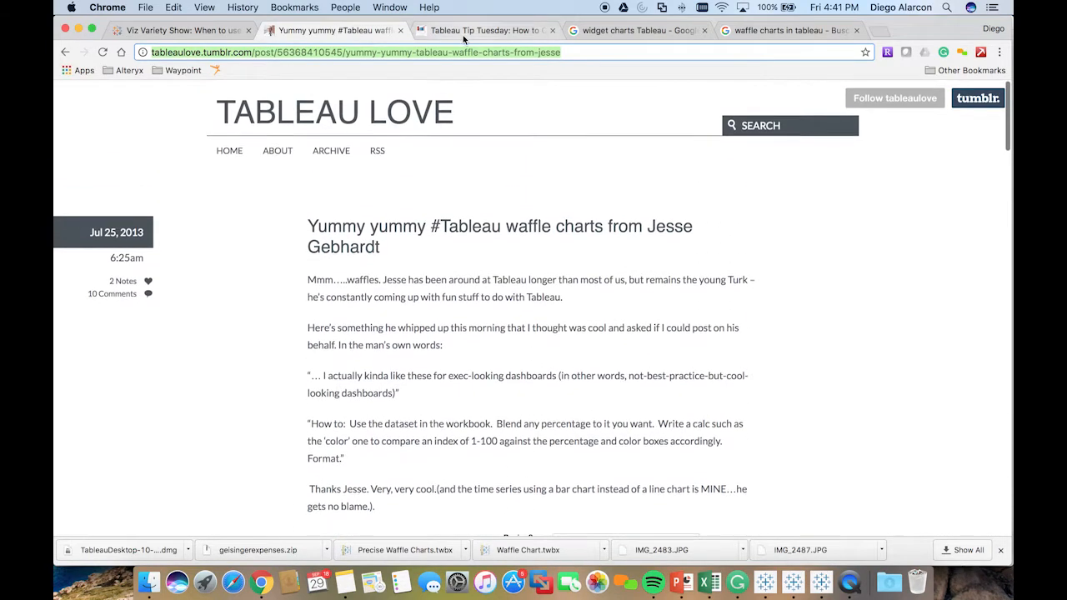
{"action": "left_click", "coordinate": [484, 30]}
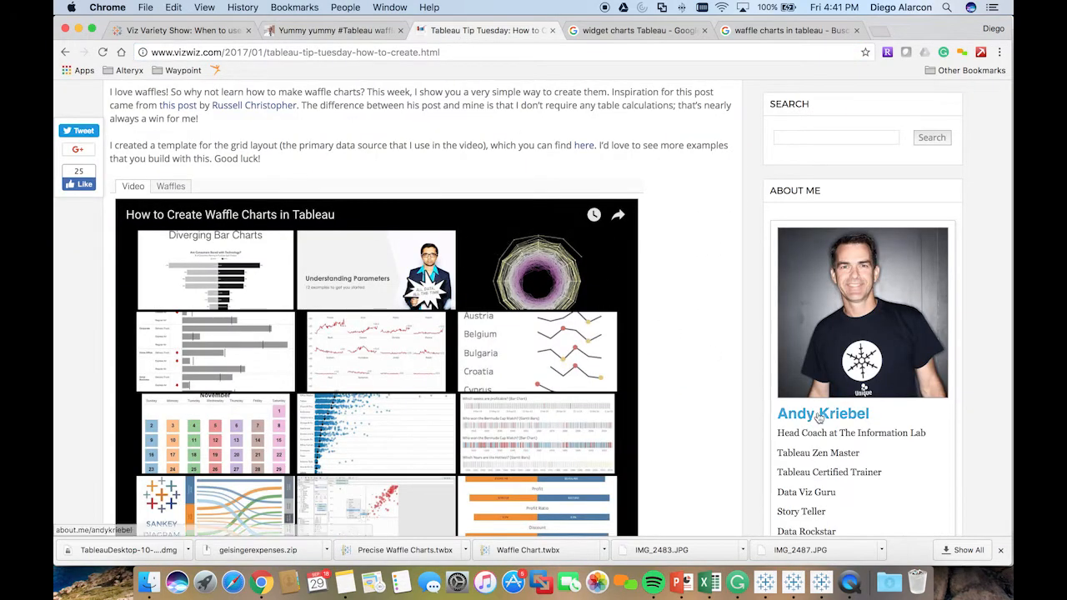
{"action": "scroll", "scroll_direction": "up", "scroll_amount": 3}
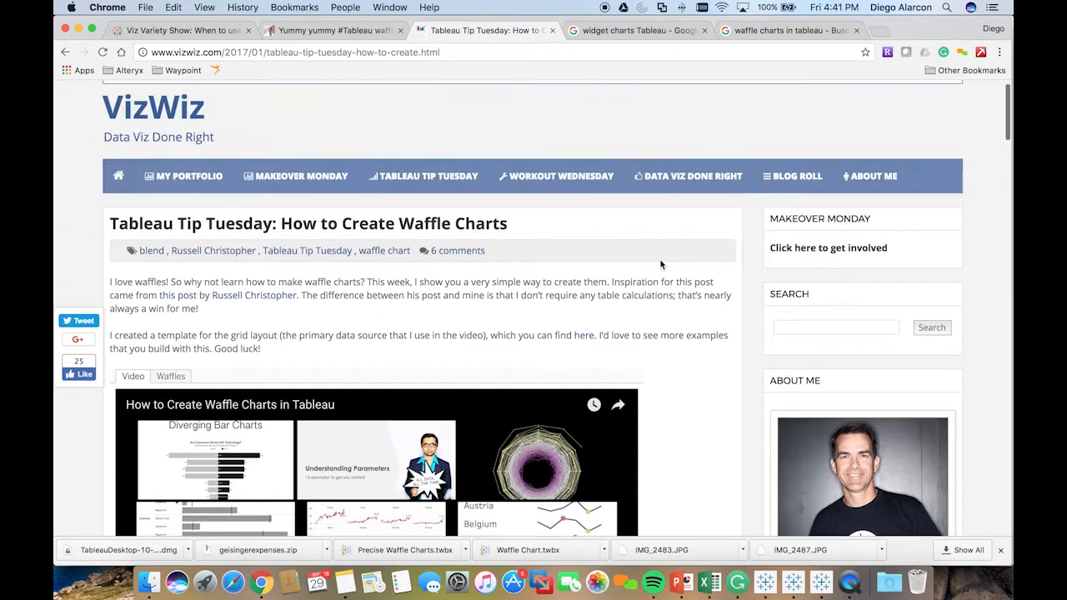
{"action": "scroll", "scroll_direction": "down", "scroll_amount": 3}
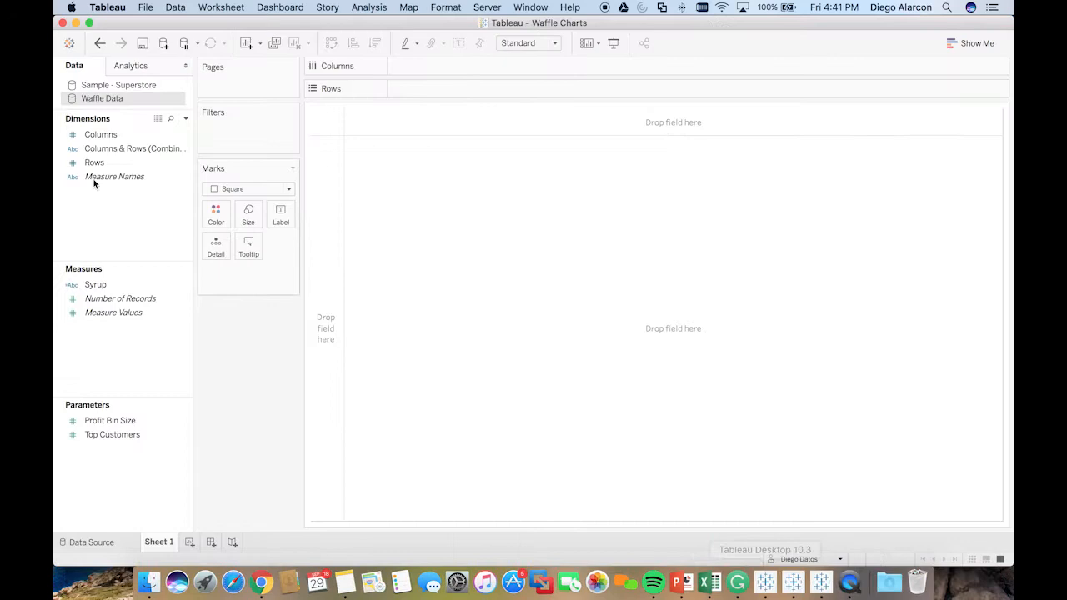
- Place the Columns and Rows fields on their shelves as squares, then inspect one square
{"action": "left_click", "coordinate": [100, 134]}
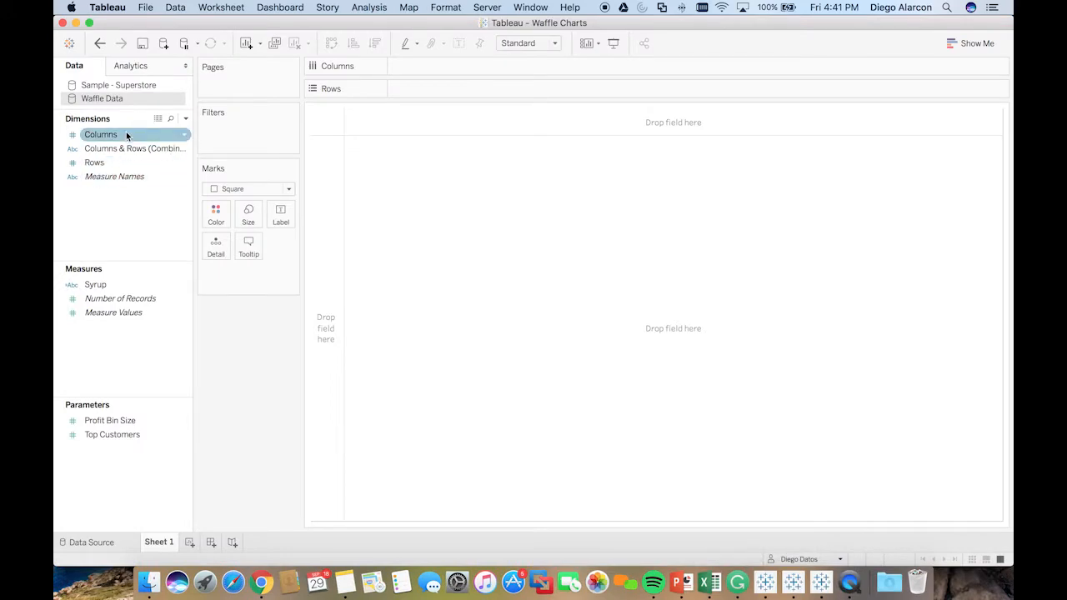
{"action": "left_click_drag", "start_coordinate": [100, 134], "coordinate": [251, 160]}
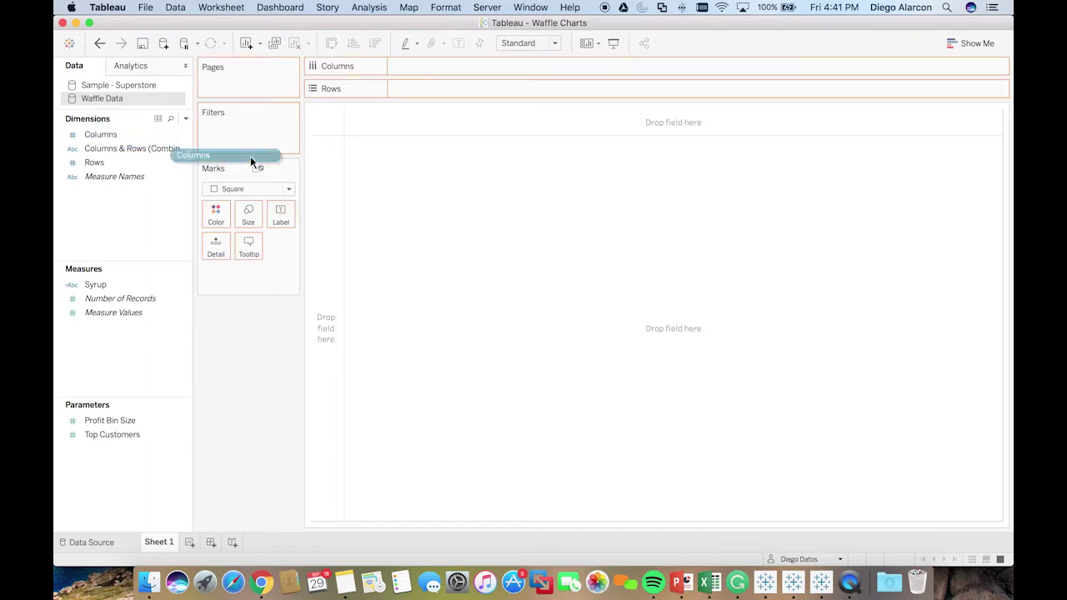
{"action": "left_click_drag", "start_coordinate": [100, 134], "coordinate": [438, 66]}
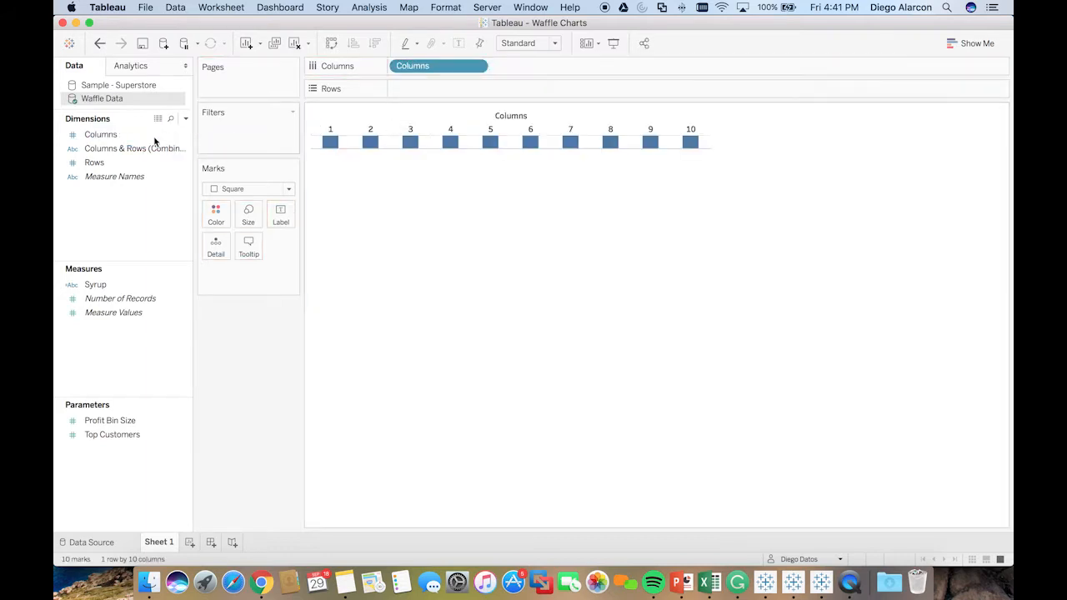
{"action": "left_click_drag", "start_coordinate": [94, 162], "coordinate": [437, 89]}
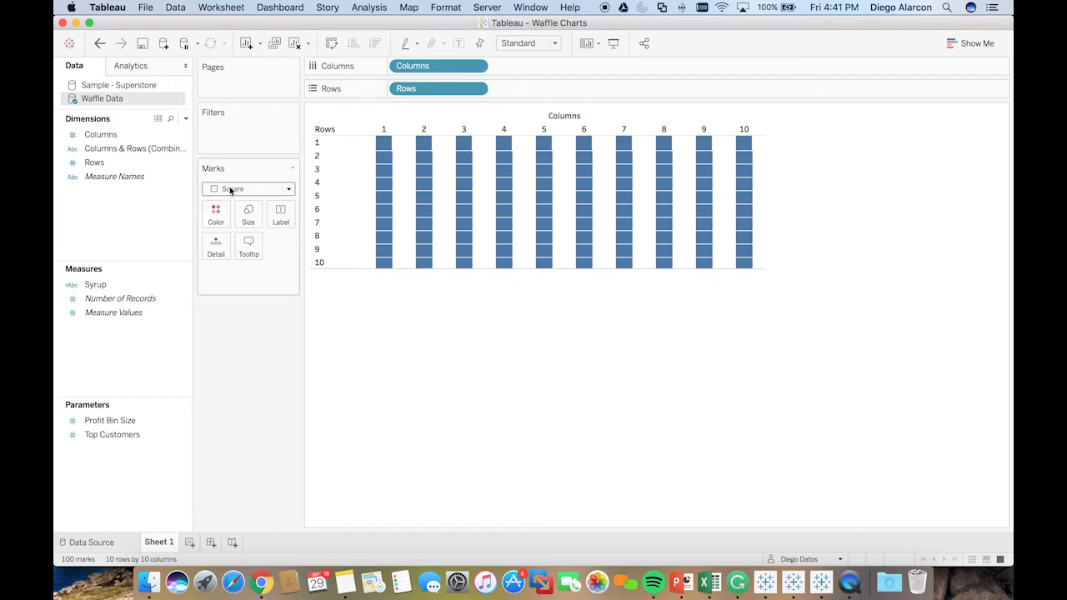
{"action": "left_click", "coordinate": [248, 188]}
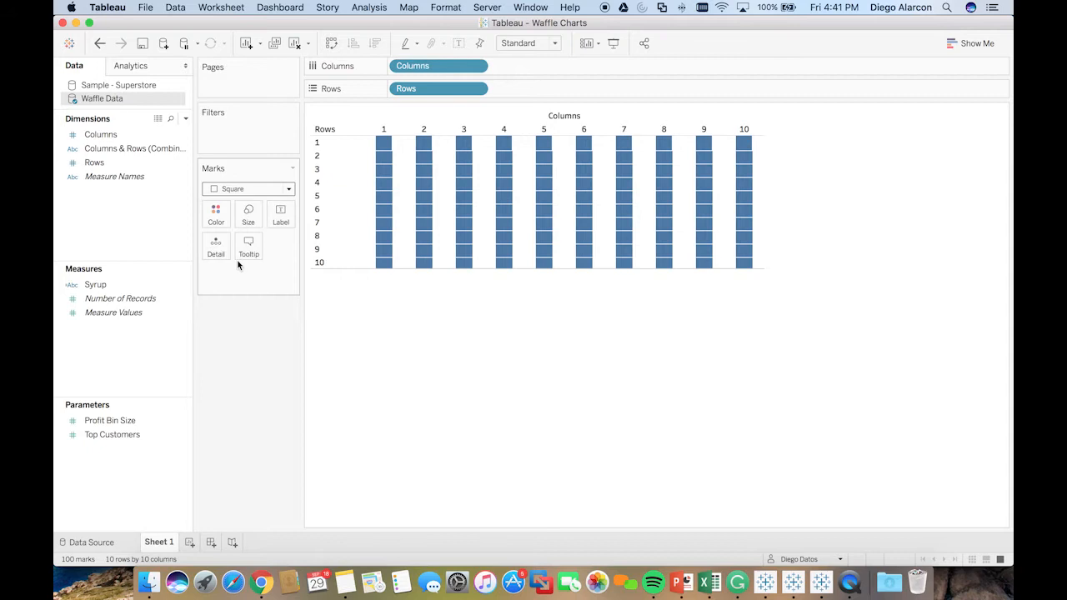
{"action": "mouse_move", "coordinate": [575, 209]}
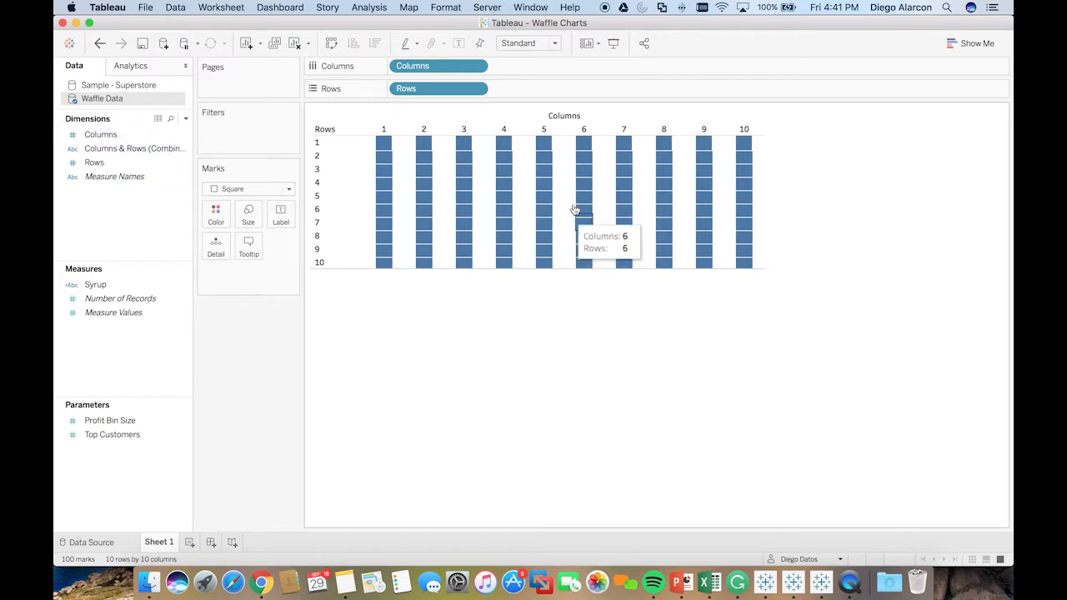
{"action": "mouse_move", "coordinate": [504, 203]}
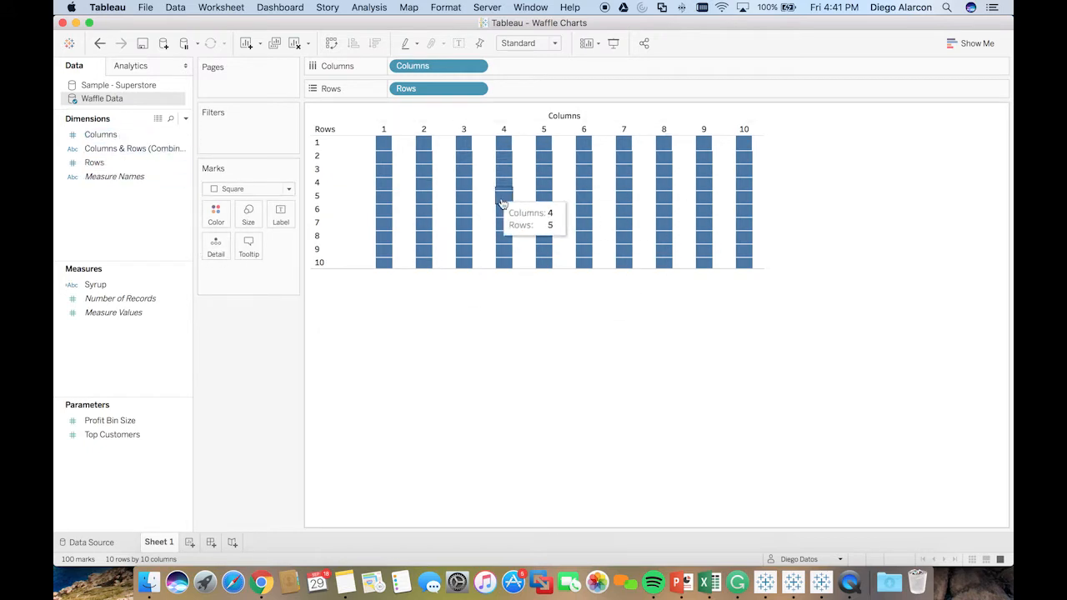
{"action": "left_click", "coordinate": [129, 149]}
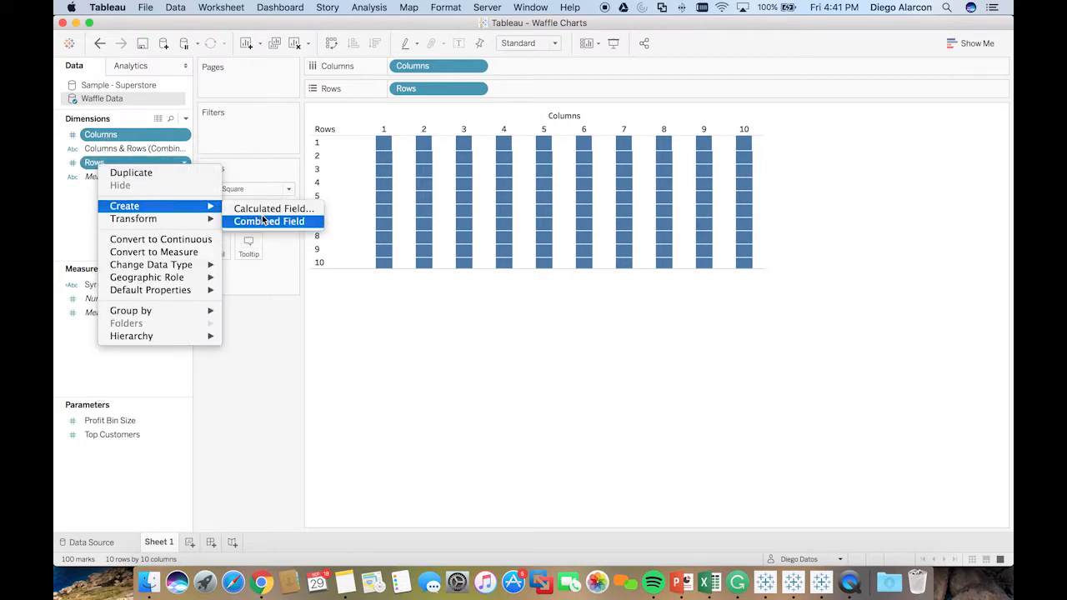
{"action": "mouse_move", "coordinate": [133, 219]}
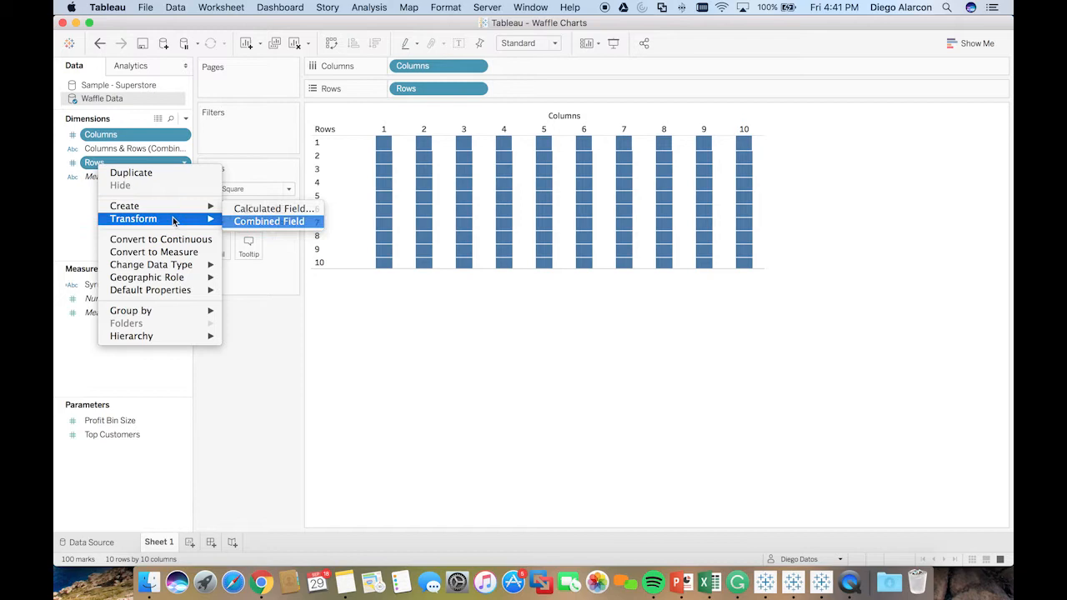
- Combine the Columns and Rows fields, then bring up the Syrup calculation's options
{"action": "left_click", "coordinate": [268, 221]}
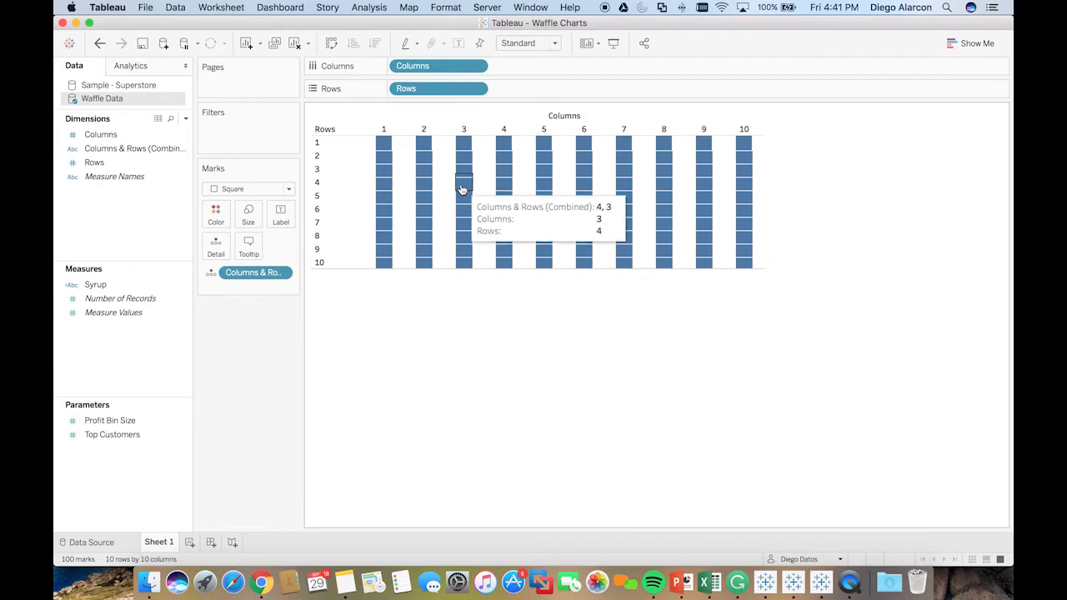
{"action": "left_click", "coordinate": [95, 284]}
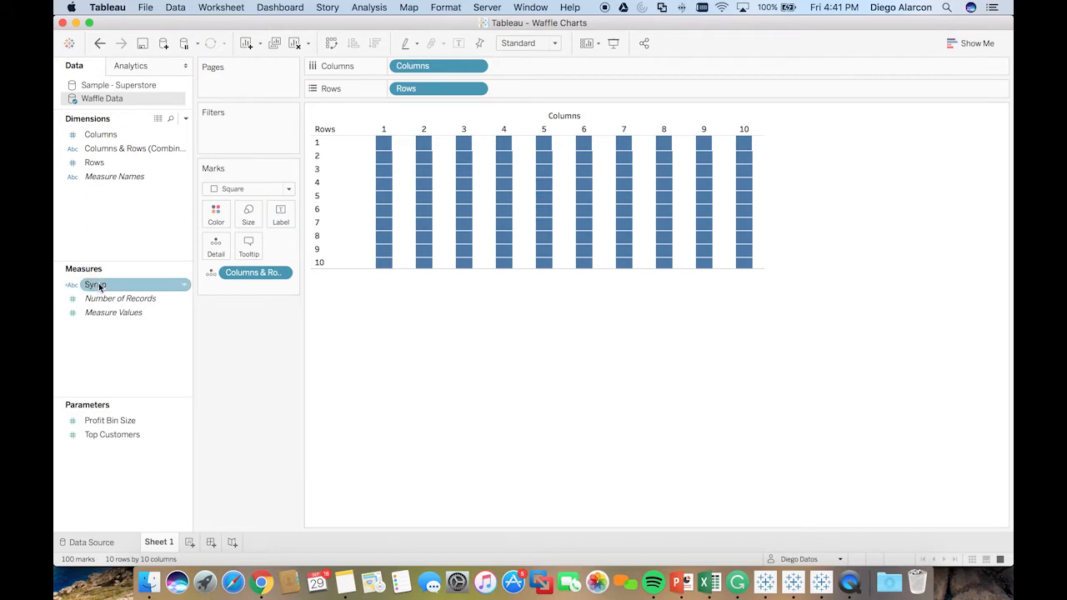
{"action": "right_click", "coordinate": [94, 285]}
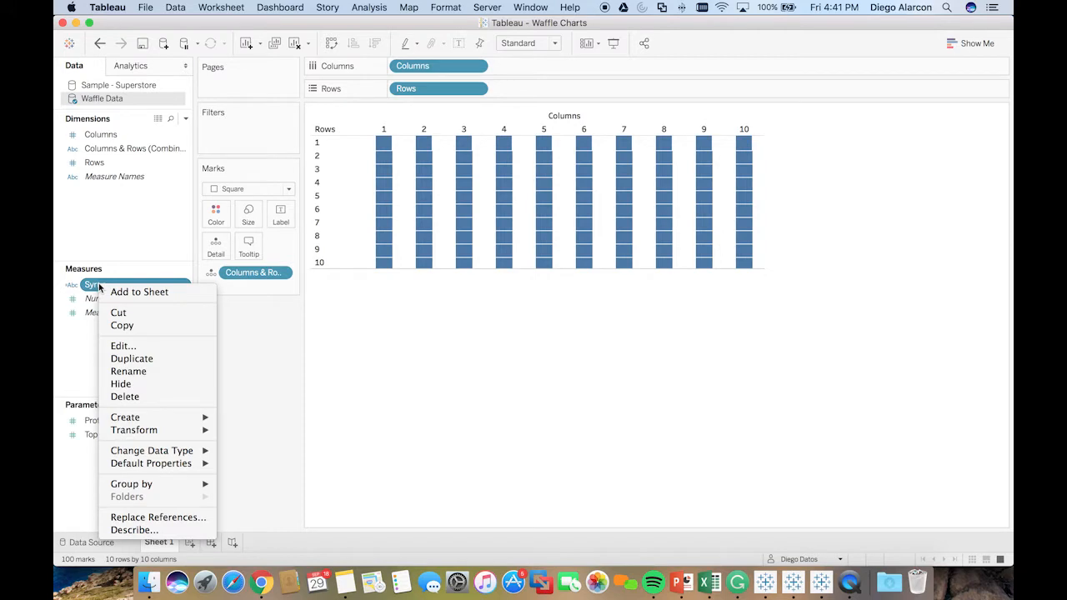
{"action": "left_click", "coordinate": [122, 346]}
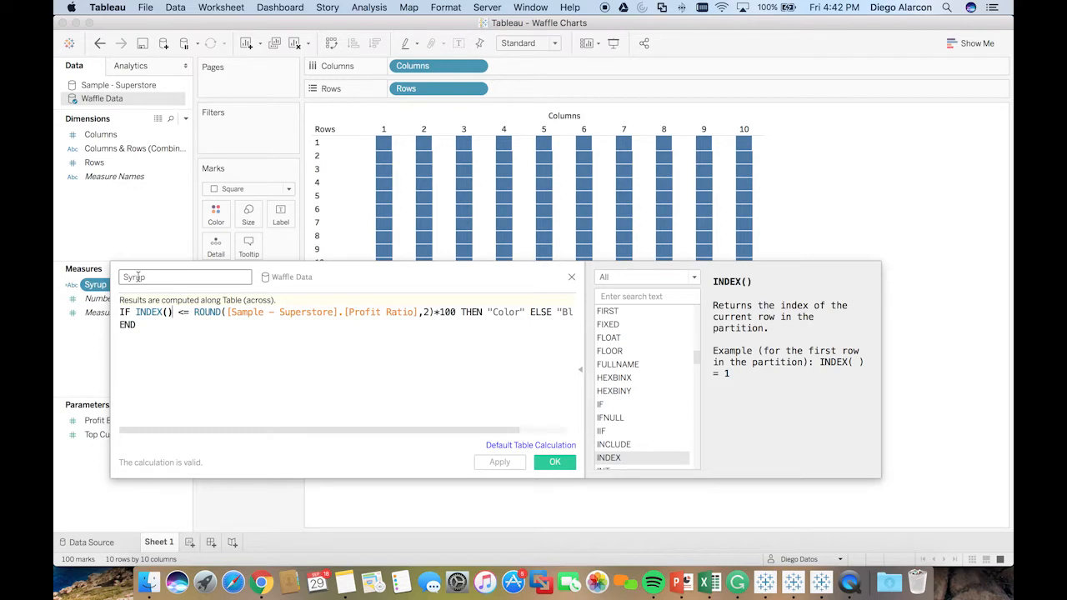
{"action": "left_click", "coordinate": [554, 462]}
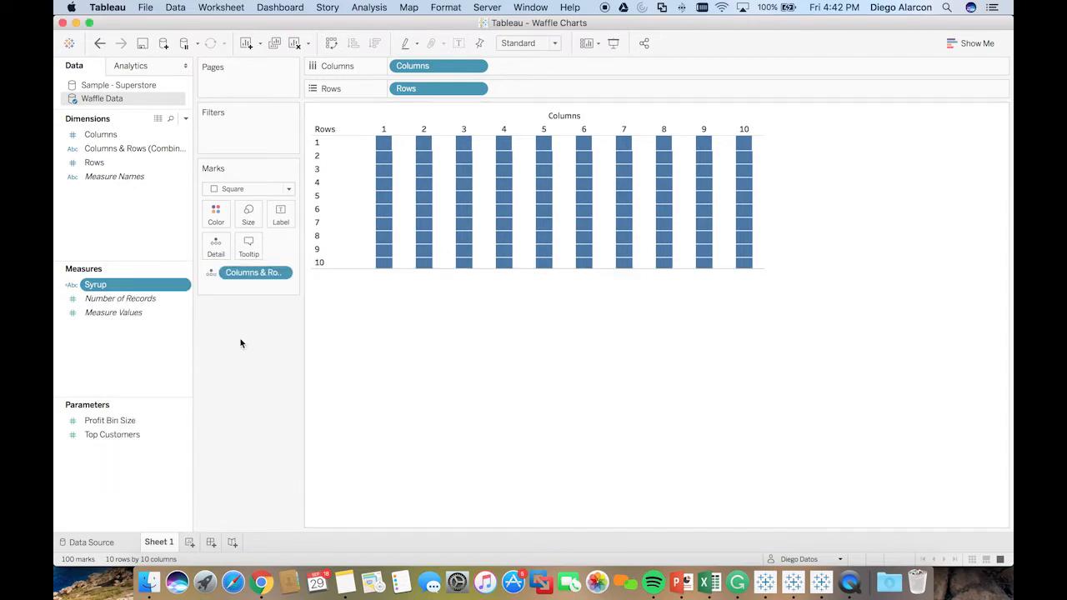
{"action": "mouse_move", "coordinate": [503, 168]}
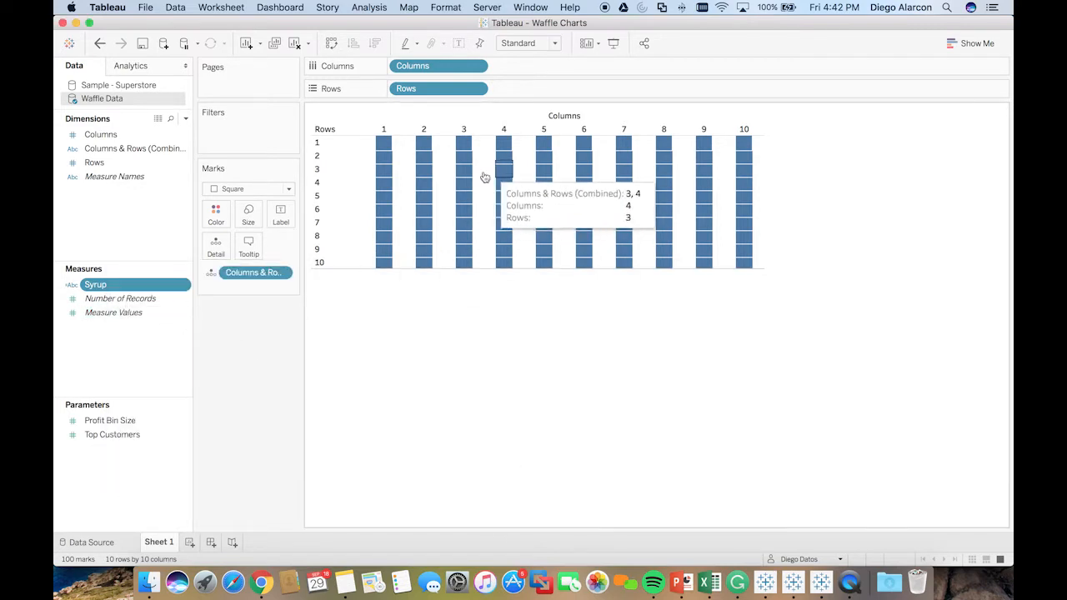
{"action": "mouse_move", "coordinate": [504, 209]}
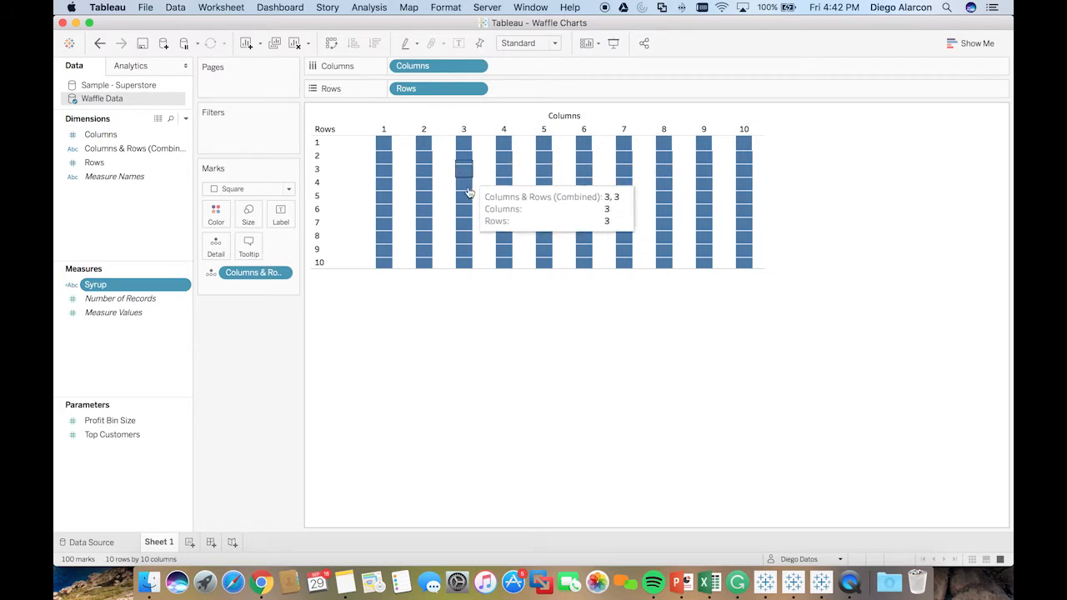
{"action": "mouse_move", "coordinate": [460, 181]}
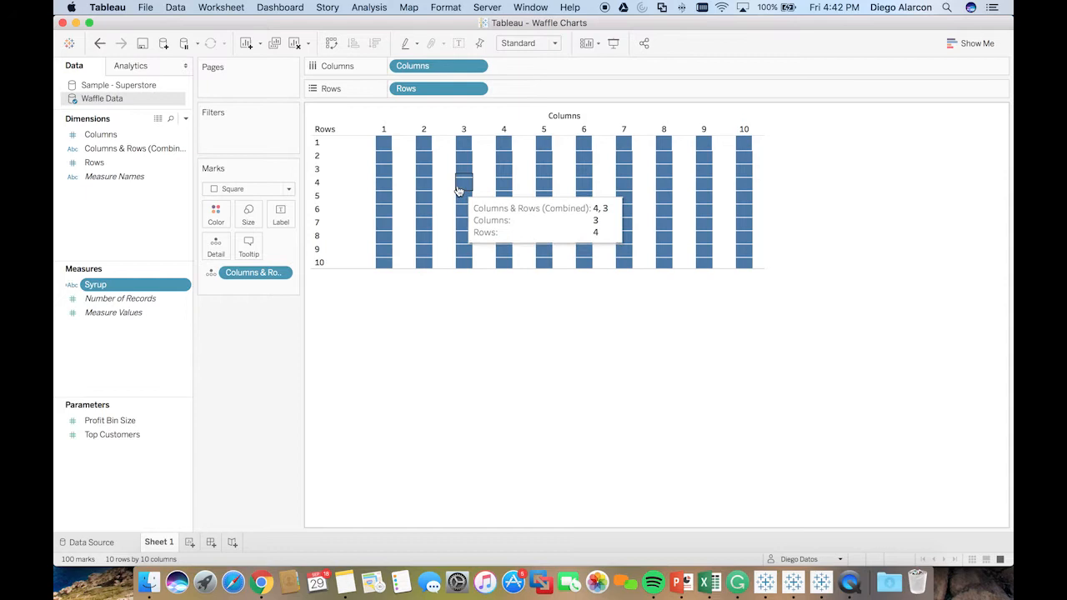
- Raise the square size to nearly fill each cell, leaving colour and opacity unchanged
{"action": "left_click", "coordinate": [248, 214]}
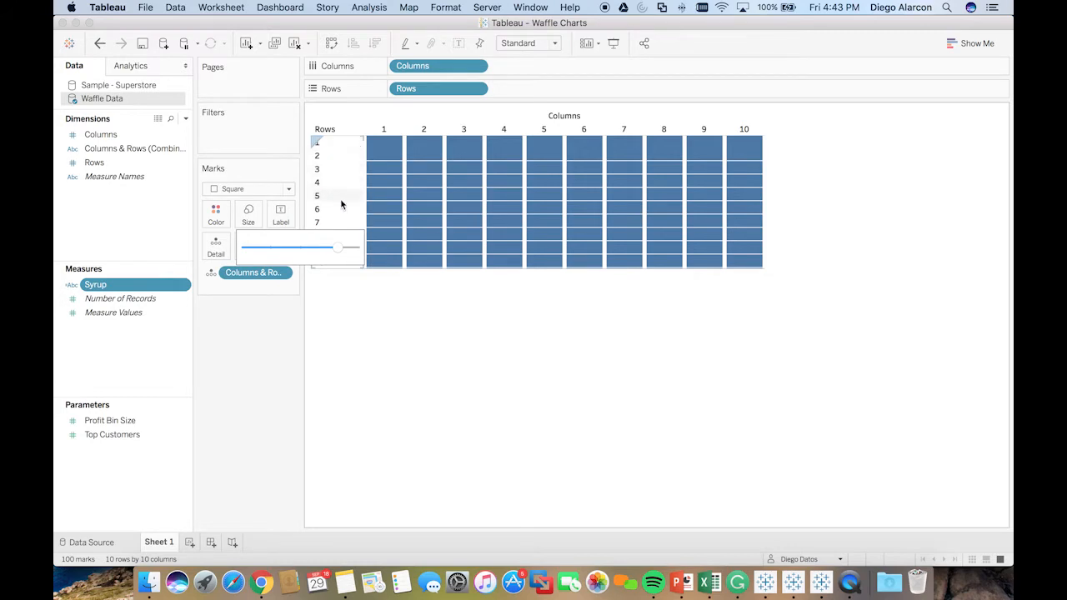
{"action": "left_click", "coordinate": [216, 215]}
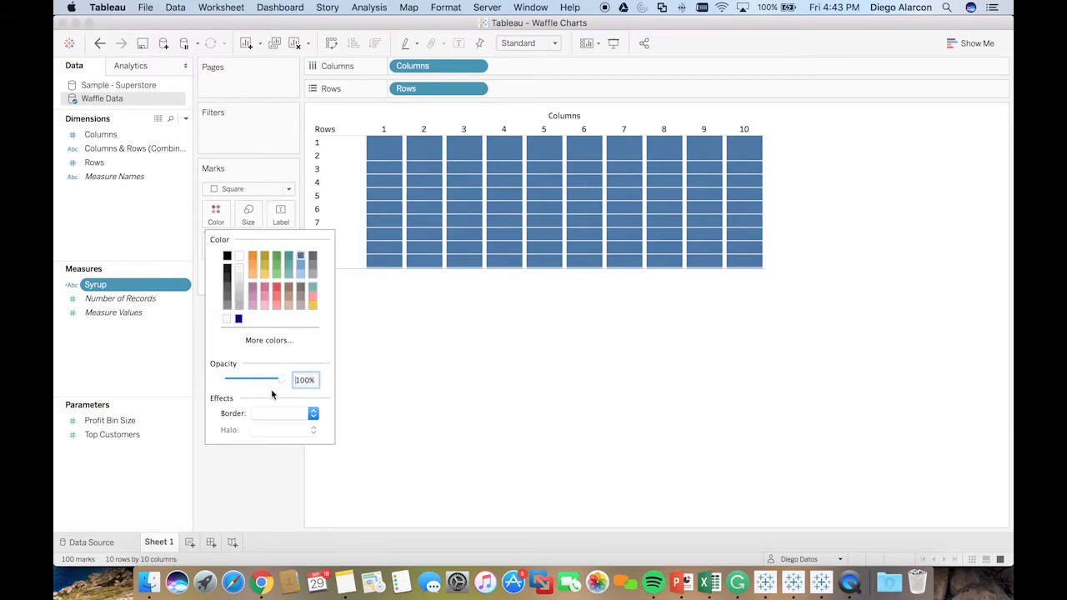
{"action": "left_click", "coordinate": [313, 413]}
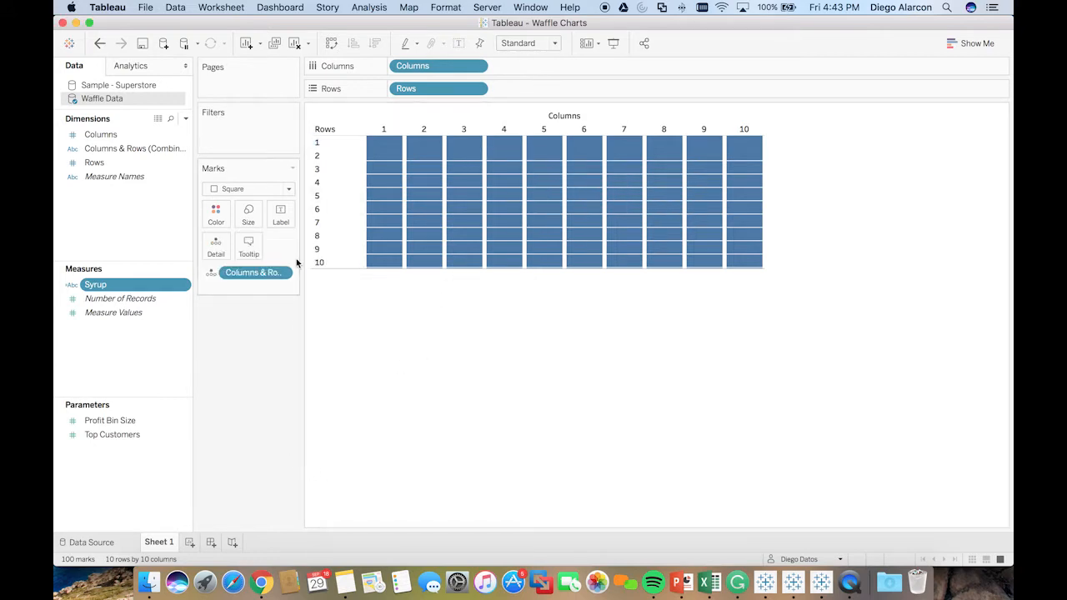
{"action": "left_click", "coordinate": [528, 43]}
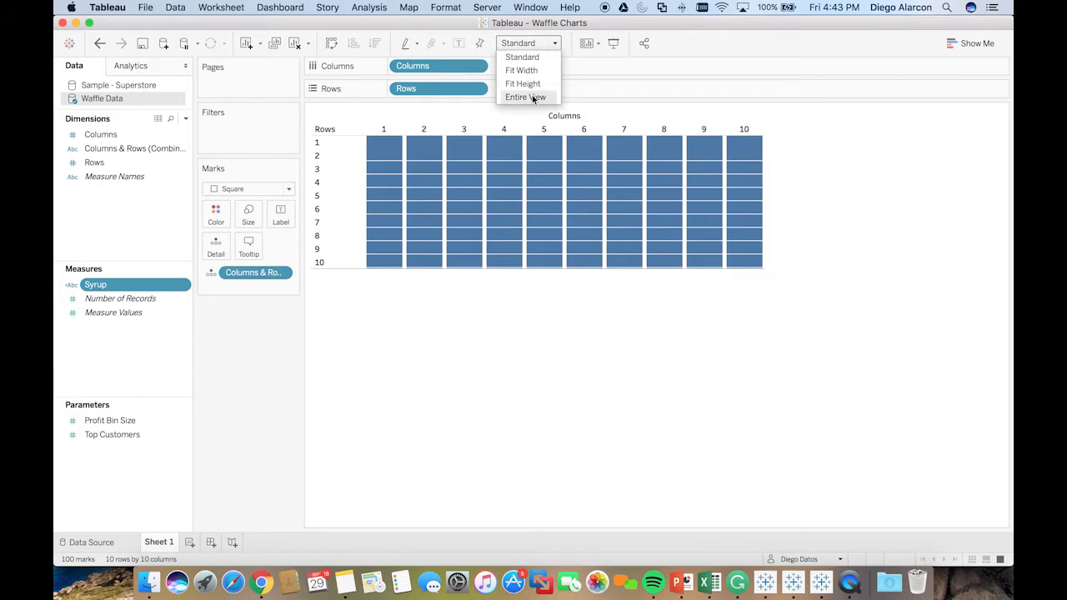
- Fit the grid to the entire view, hide headers, and colour squares by Syrup
{"action": "left_click", "coordinate": [525, 97]}
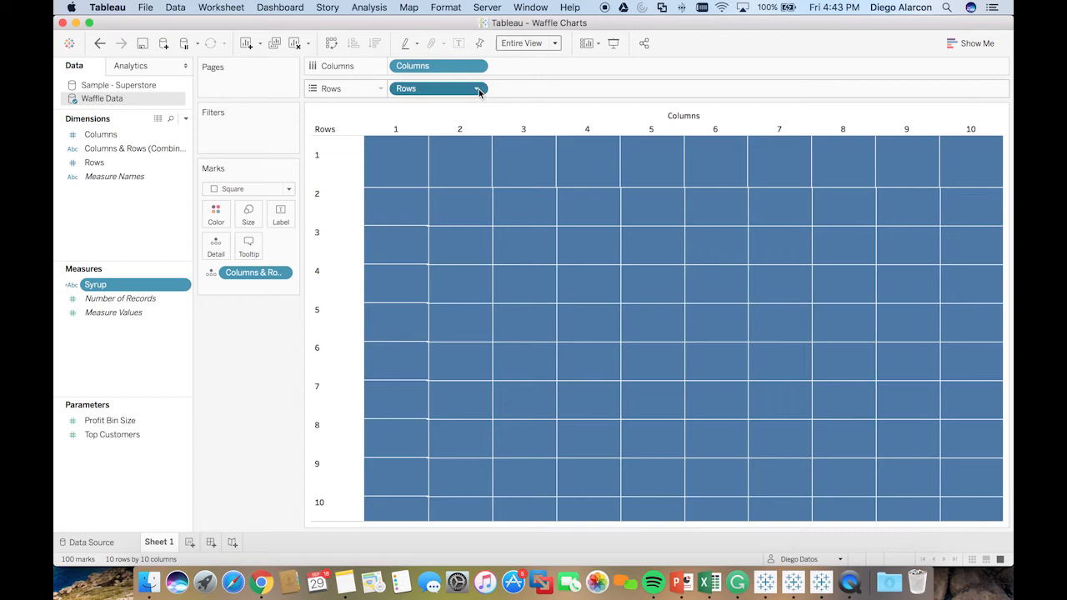
{"action": "left_click", "coordinate": [477, 88]}
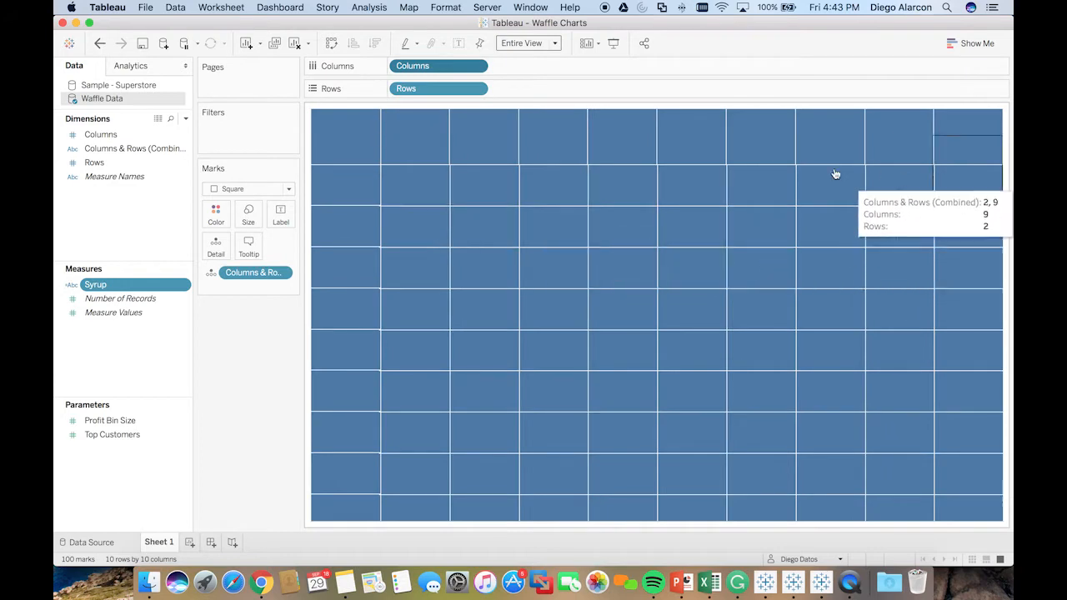
{"action": "mouse_move", "coordinate": [207, 205]}
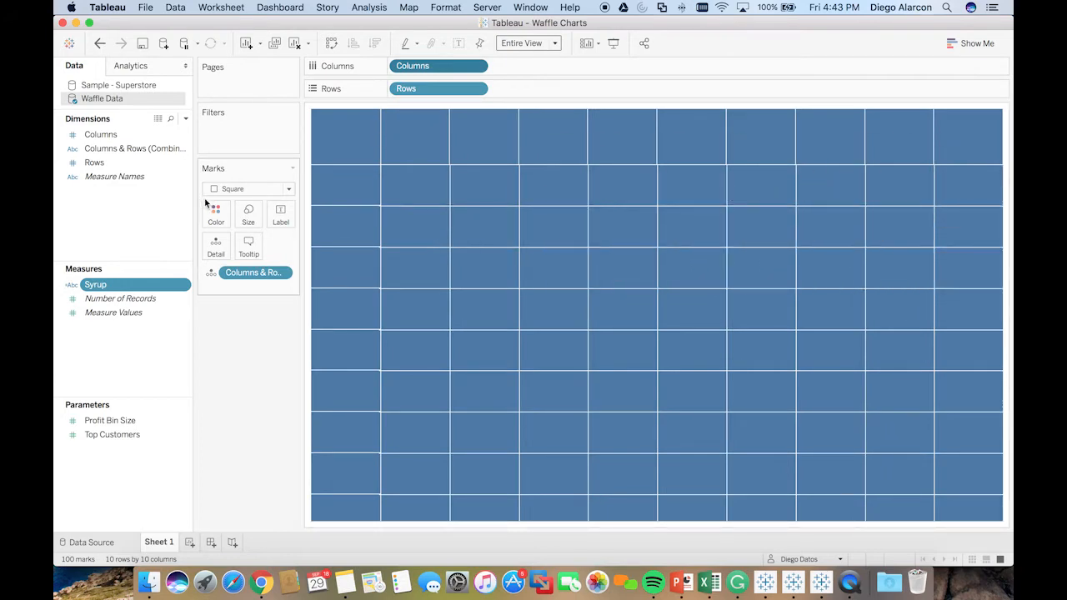
{"action": "left_click_drag", "start_coordinate": [95, 284], "coordinate": [155, 284]}
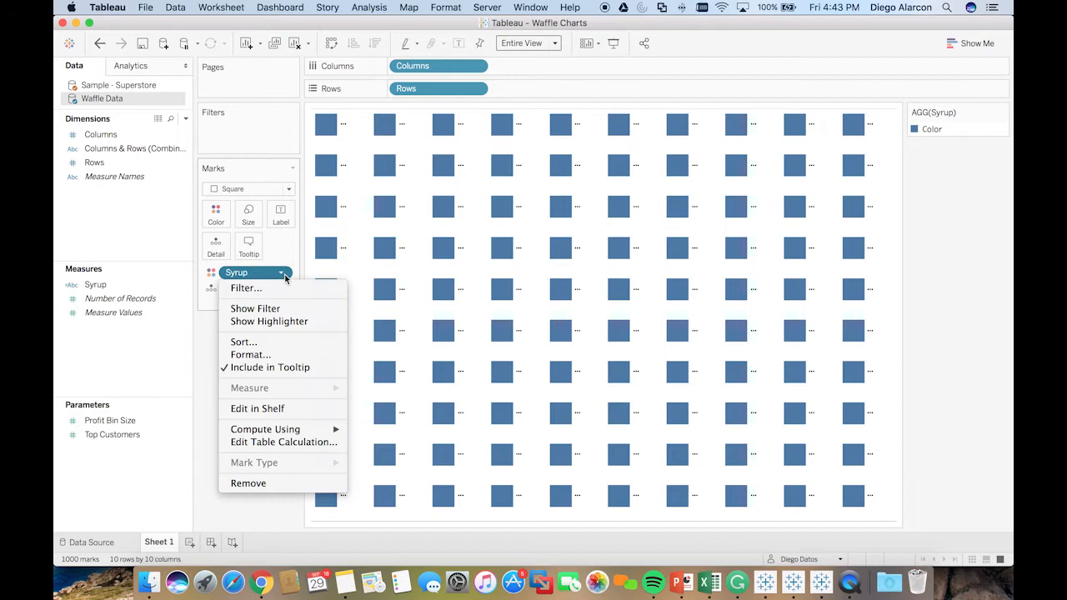
{"action": "mouse_move", "coordinate": [328, 393]}
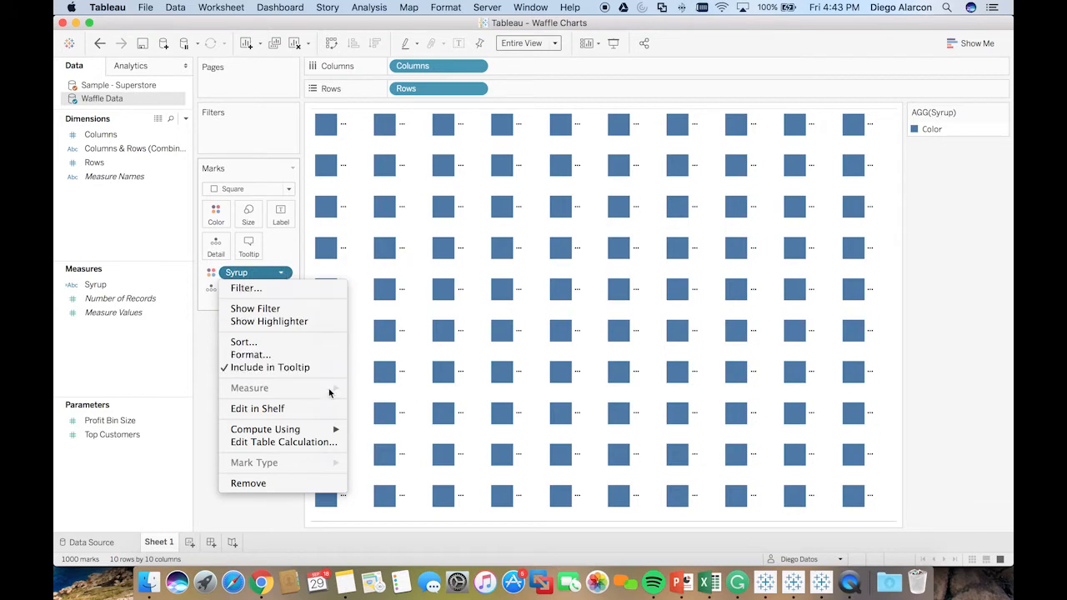
- Compute Syrup using Columns & Rows (Combined) so twelve squares turn orange
{"action": "left_click", "coordinate": [265, 428]}
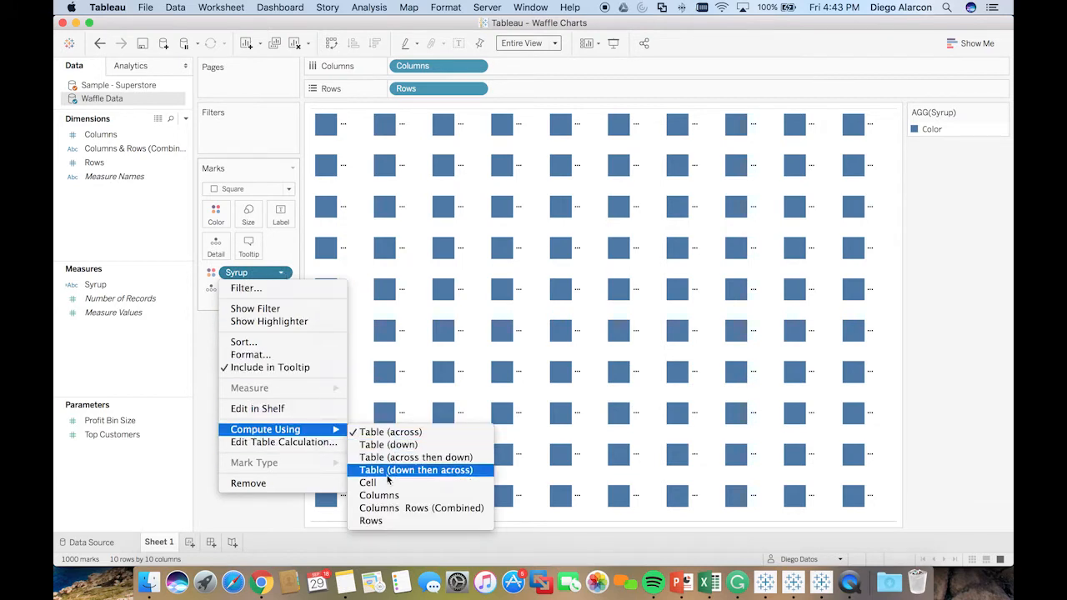
{"action": "mouse_move", "coordinate": [421, 508]}
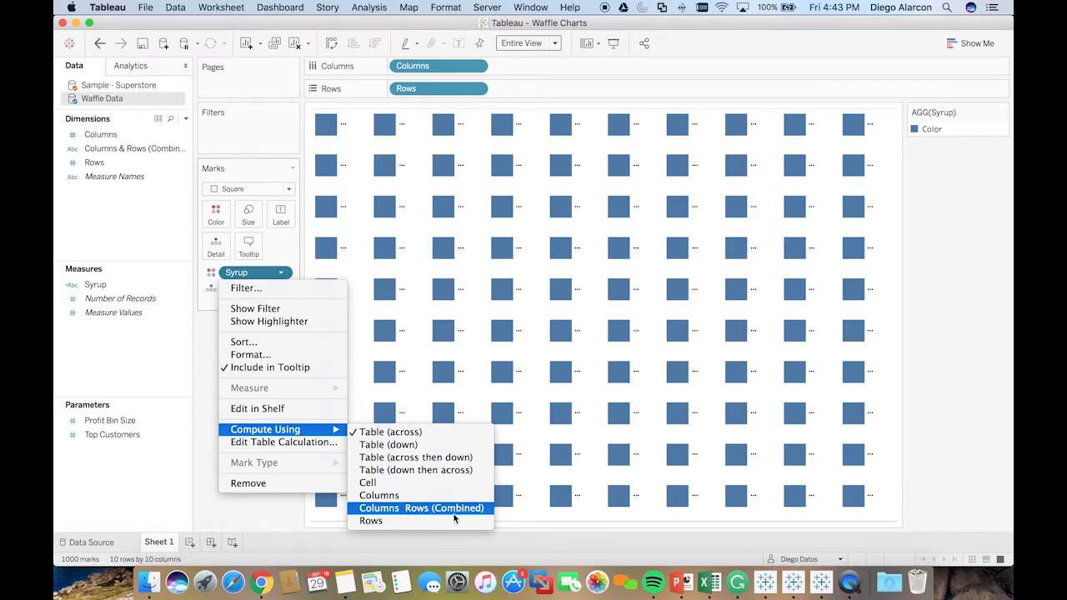
{"action": "left_click", "coordinate": [421, 508]}
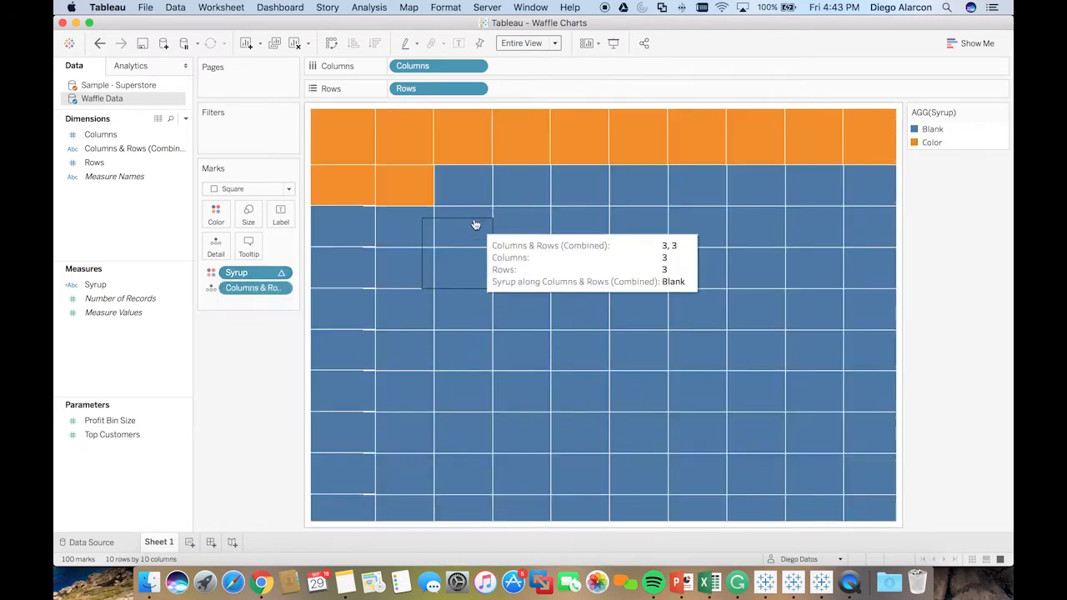
{"action": "mouse_move", "coordinate": [331, 163]}
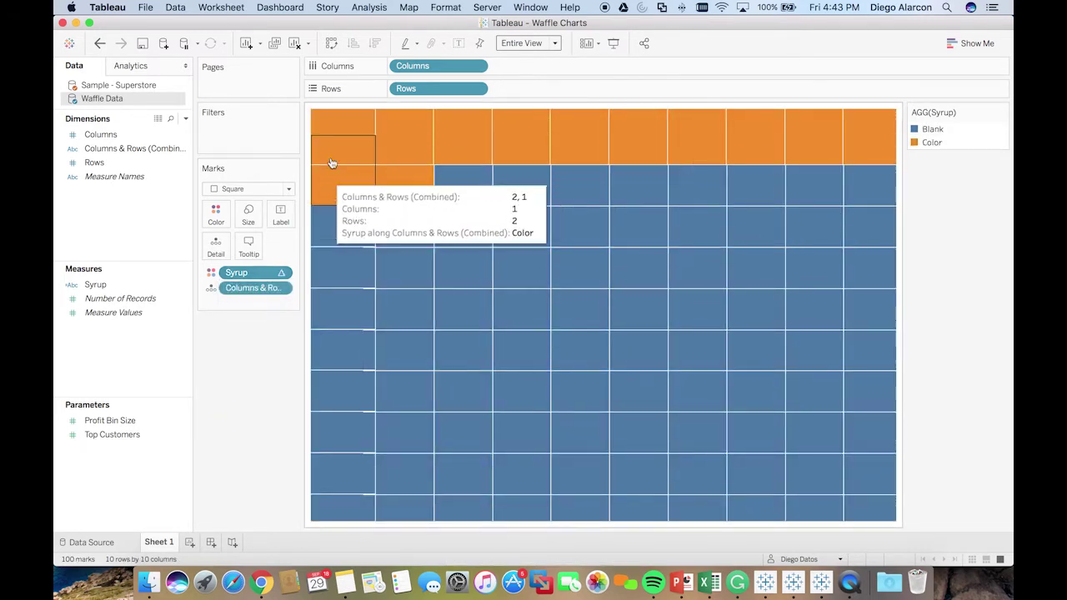
{"action": "mouse_move", "coordinate": [348, 253]}
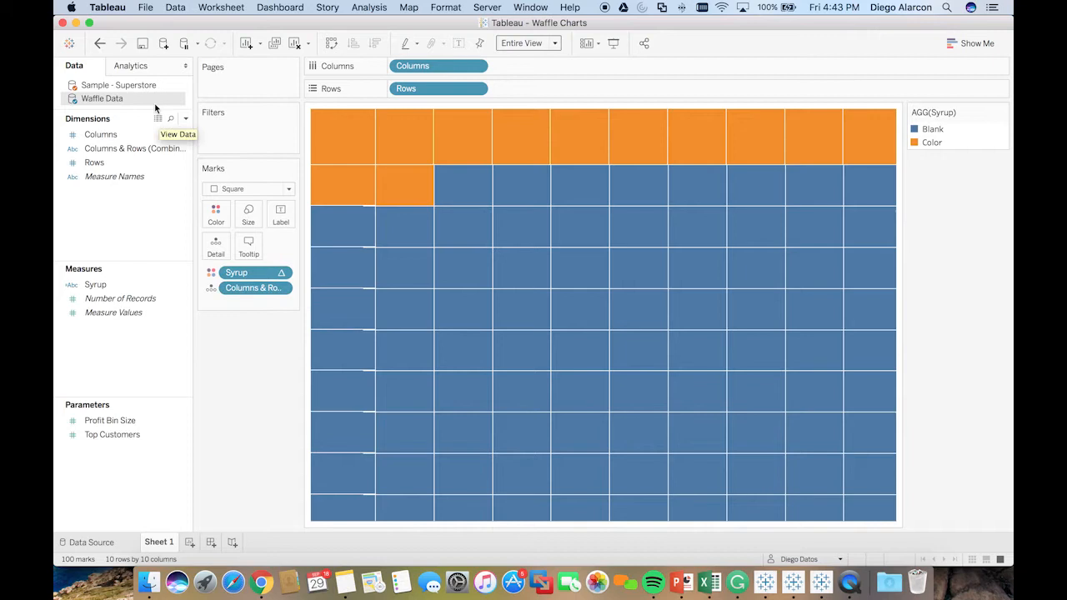
{"action": "mouse_move", "coordinate": [250, 133]}
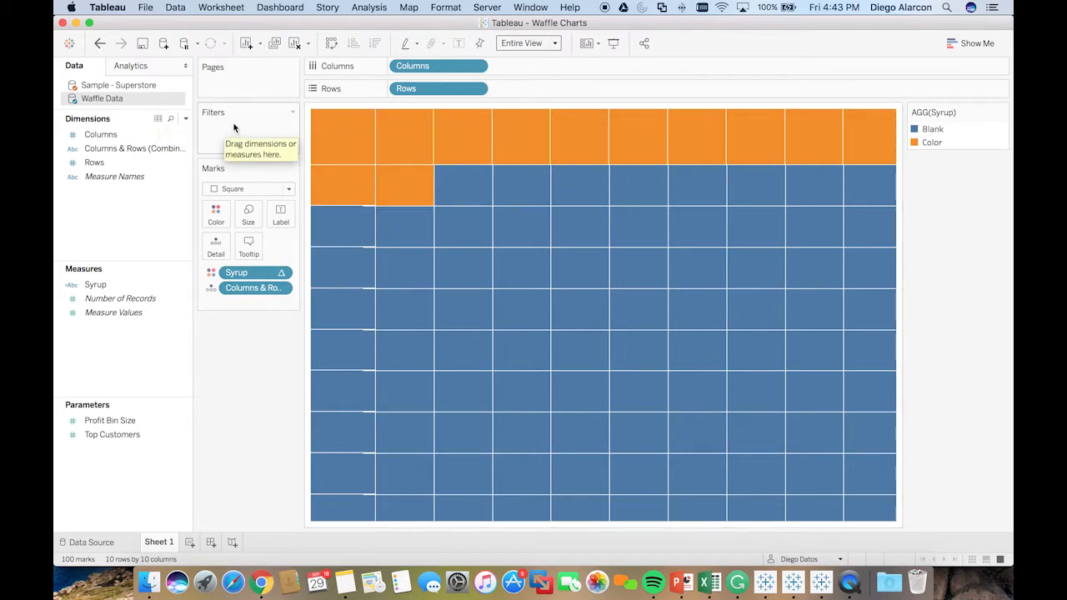
{"action": "mouse_move", "coordinate": [151, 105]}
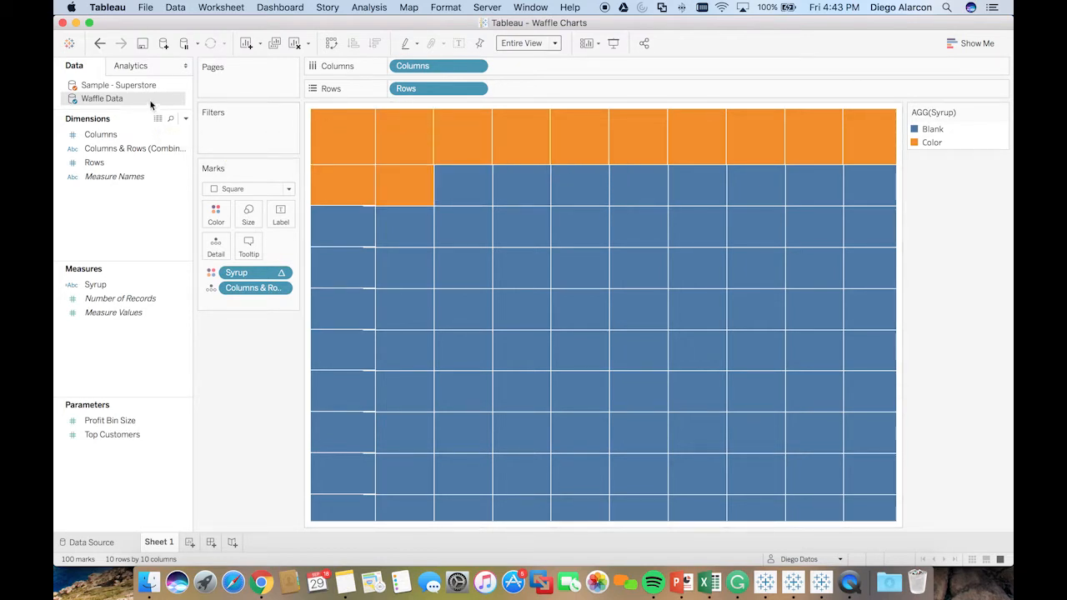
{"action": "left_click", "coordinate": [118, 85]}
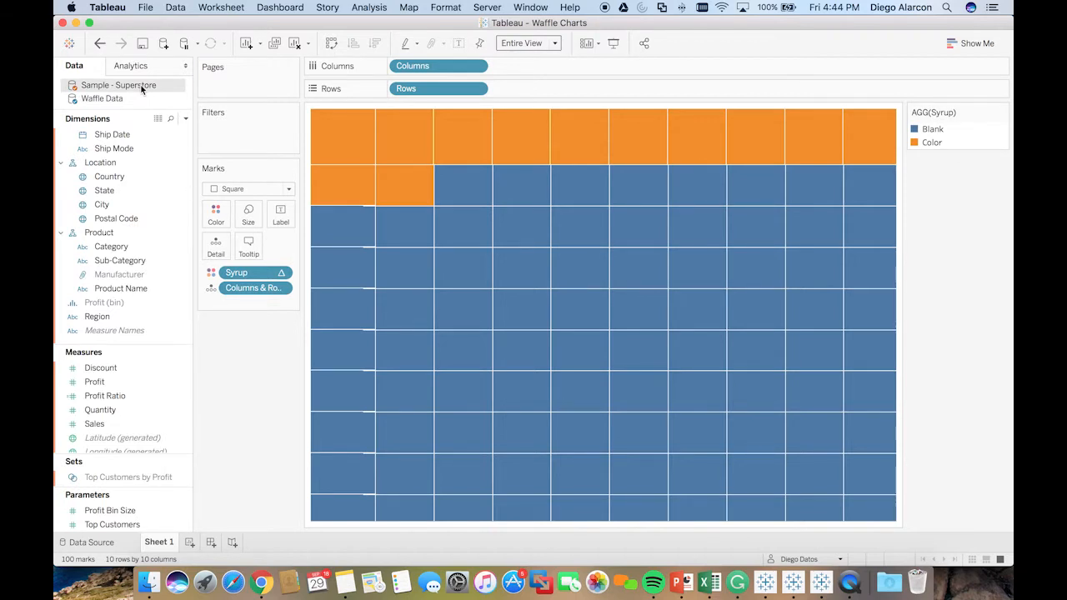
- Review the Syrup profit-ratio formula, then show the Sample - Superstore fields
{"action": "left_click", "coordinate": [102, 98]}
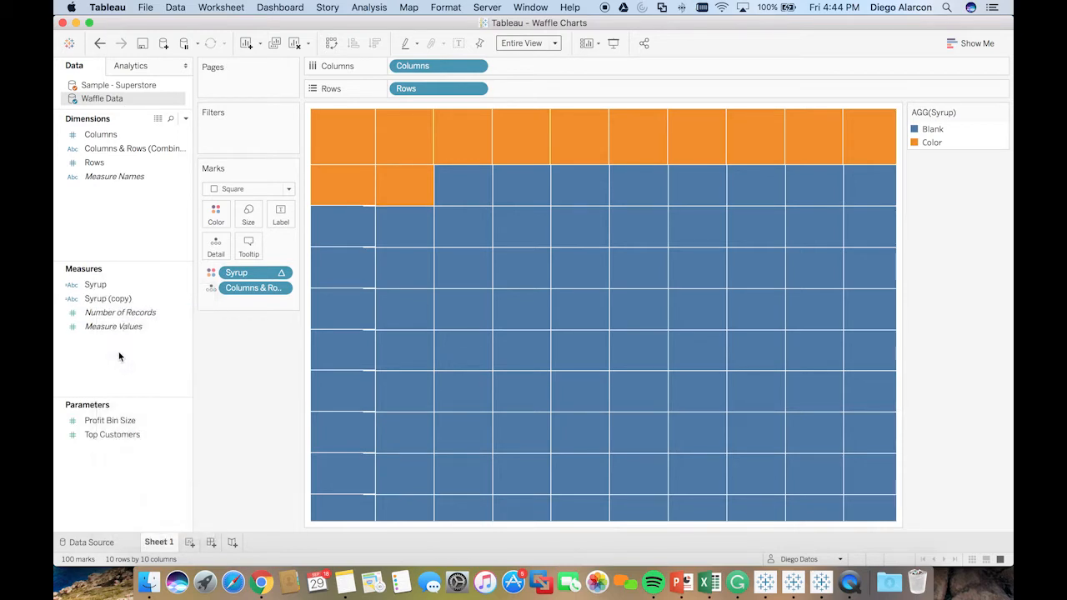
{"action": "right_click", "coordinate": [95, 284]}
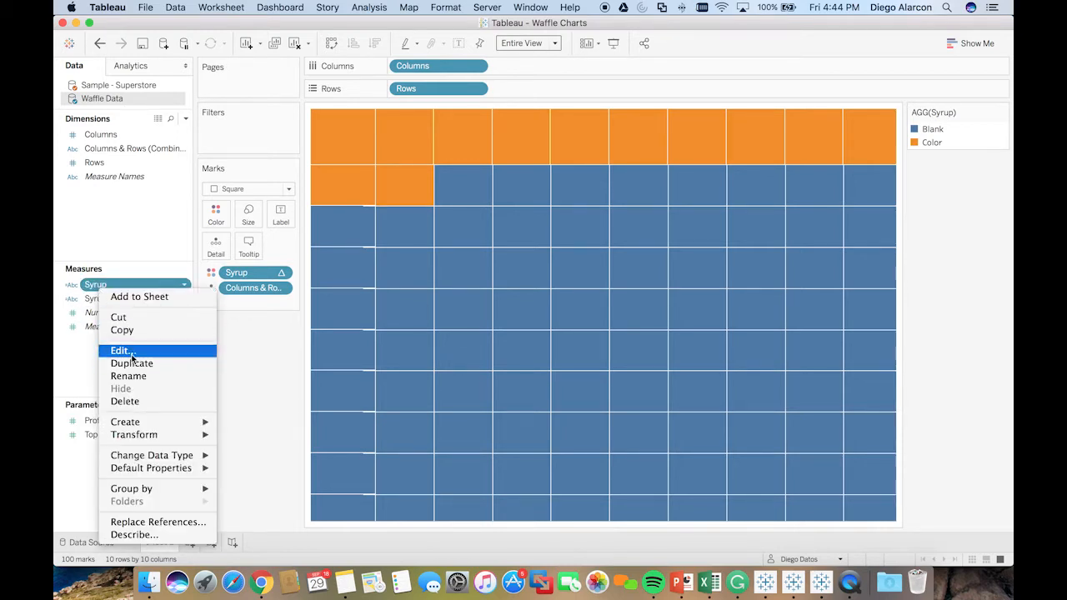
{"action": "left_click", "coordinate": [121, 350]}
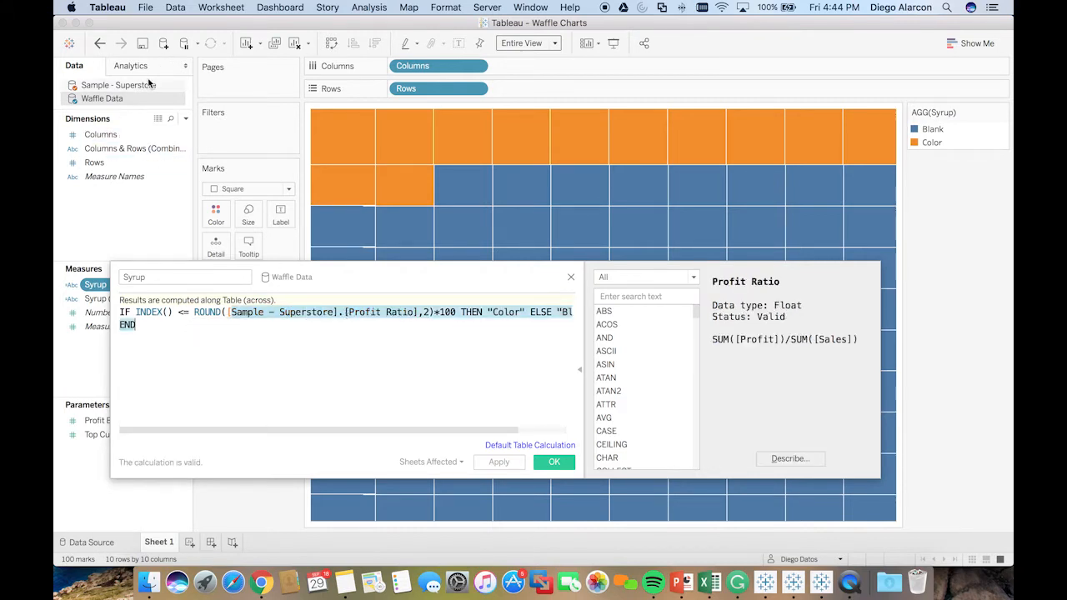
{"action": "left_click", "coordinate": [553, 462]}
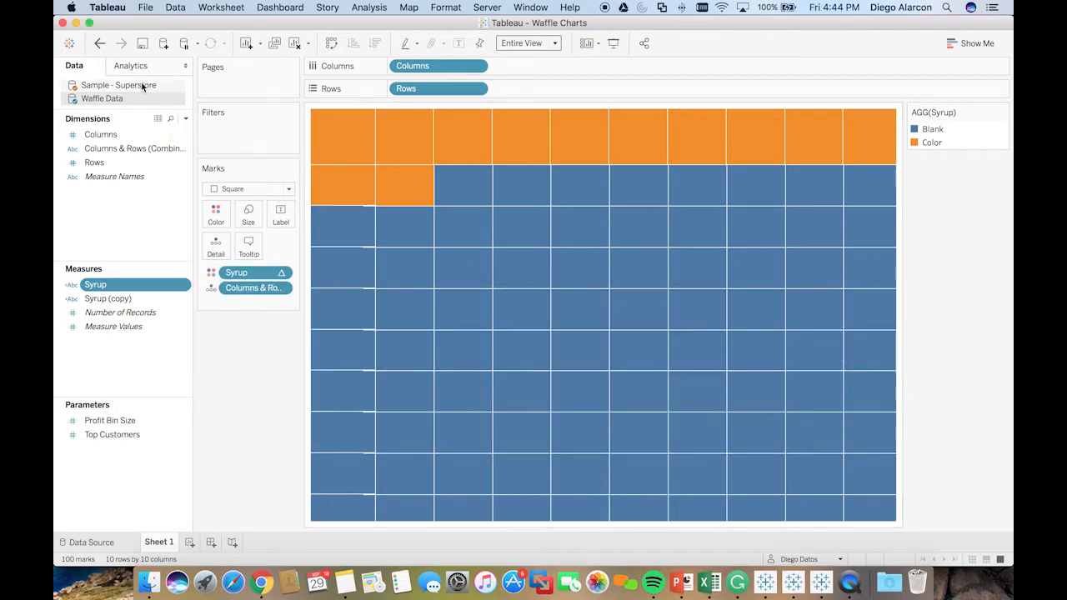
{"action": "left_click", "coordinate": [118, 85]}
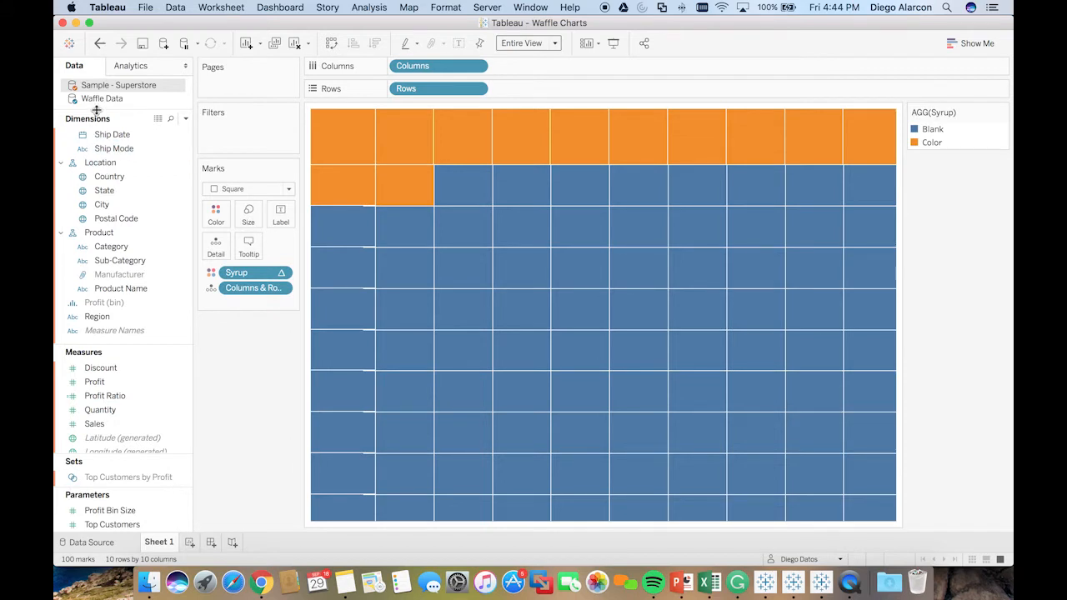
- Filter Category to Technology only in the Filter dialog
{"action": "left_click", "coordinate": [105, 190]}
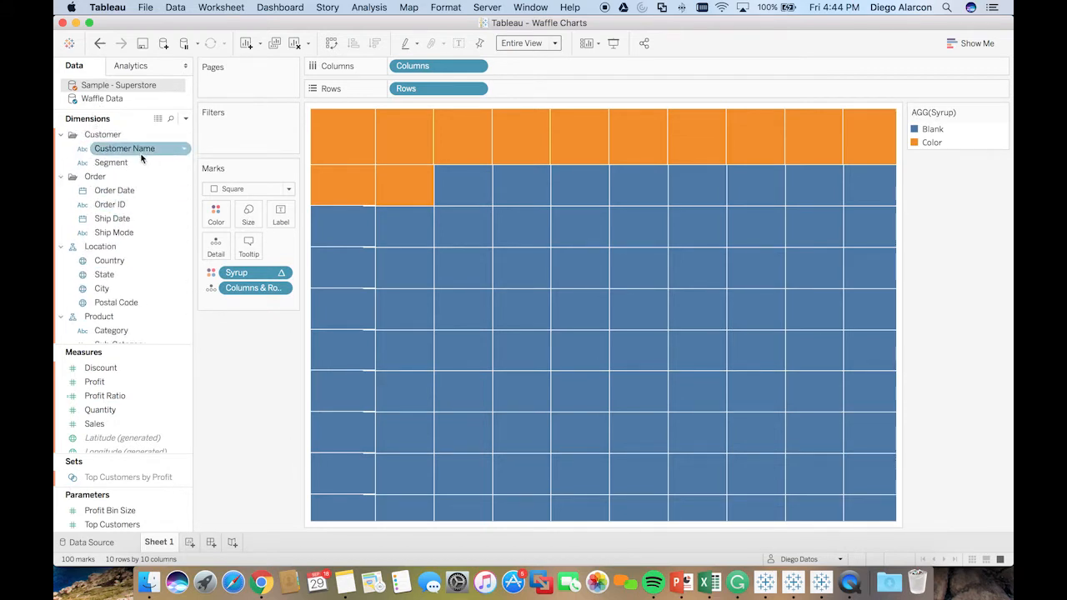
{"action": "mouse_move", "coordinate": [350, 223]}
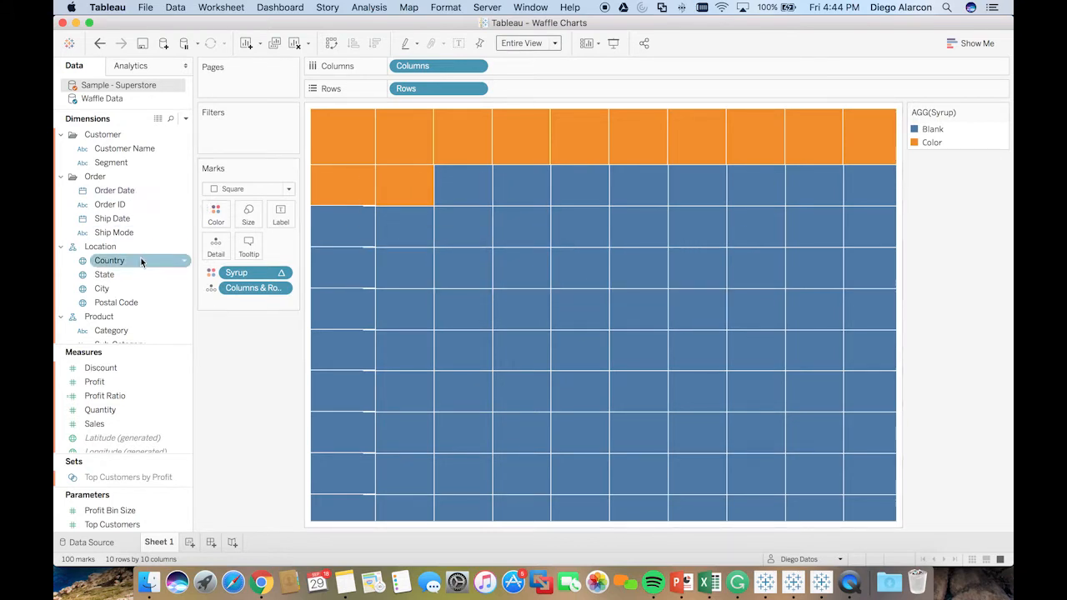
{"action": "scroll", "scroll_direction": "down", "scroll_amount": 3}
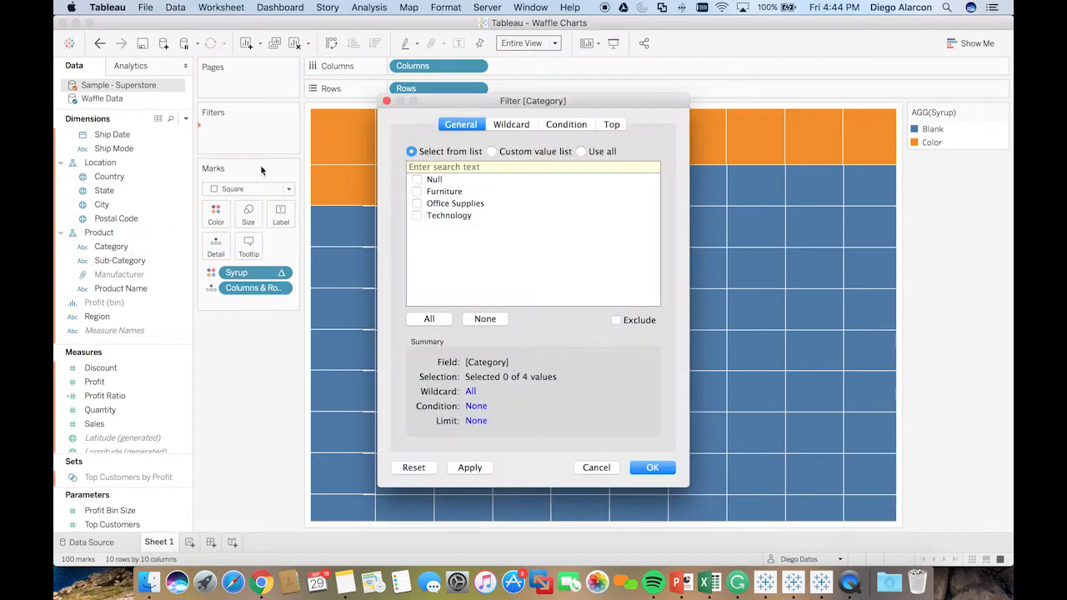
{"action": "mouse_move", "coordinate": [420, 231]}
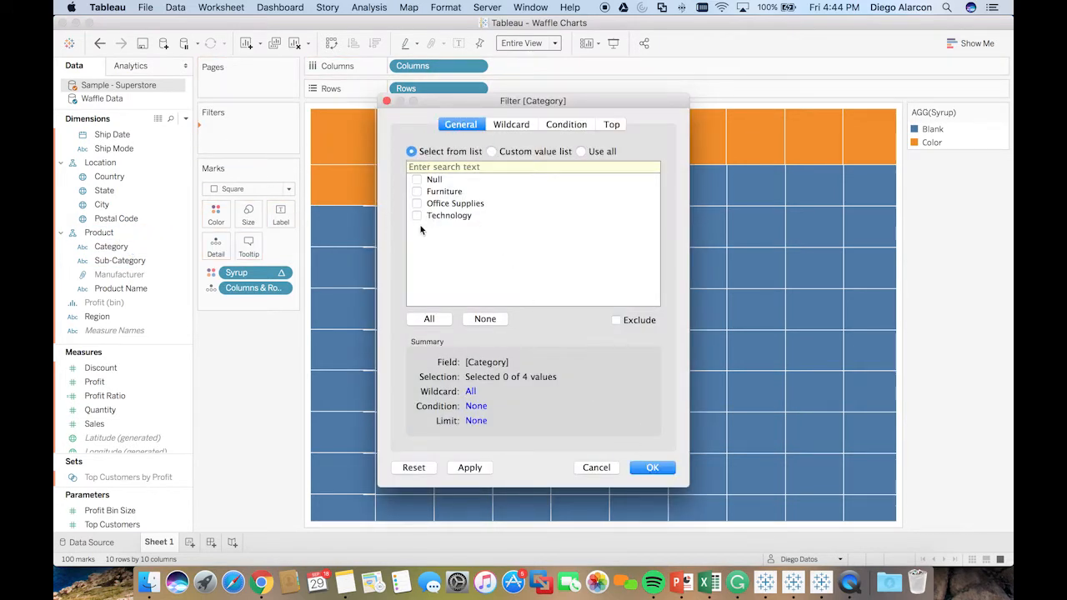
{"action": "left_click", "coordinate": [652, 467]}
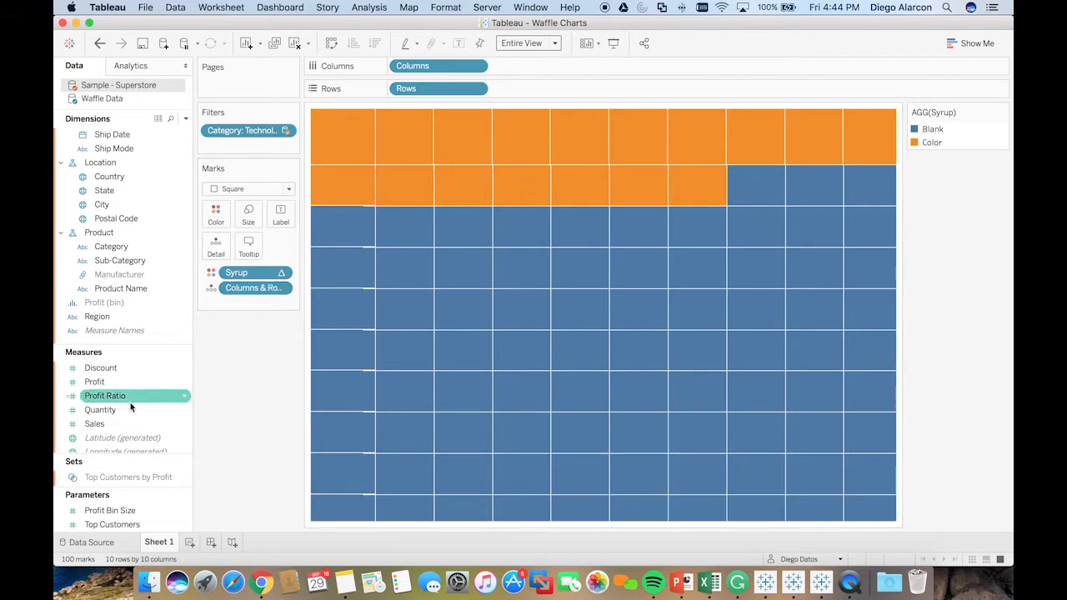
- Drag Profit Ratio onto the marks so every square carries 17%
{"action": "left_click_drag", "start_coordinate": [105, 395], "coordinate": [280, 211]}
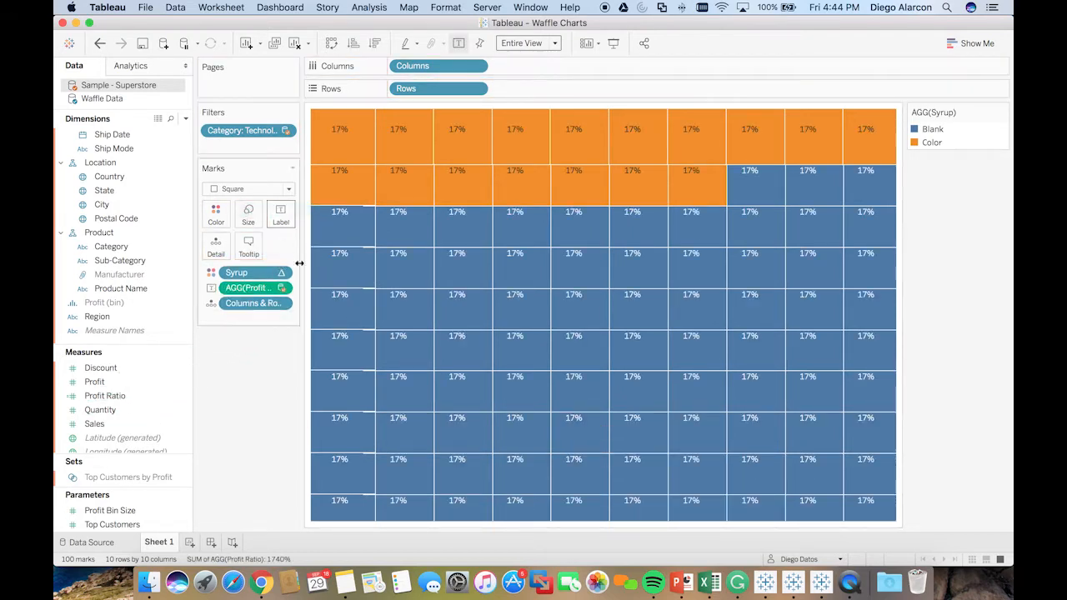
{"action": "mouse_move", "coordinate": [269, 319]}
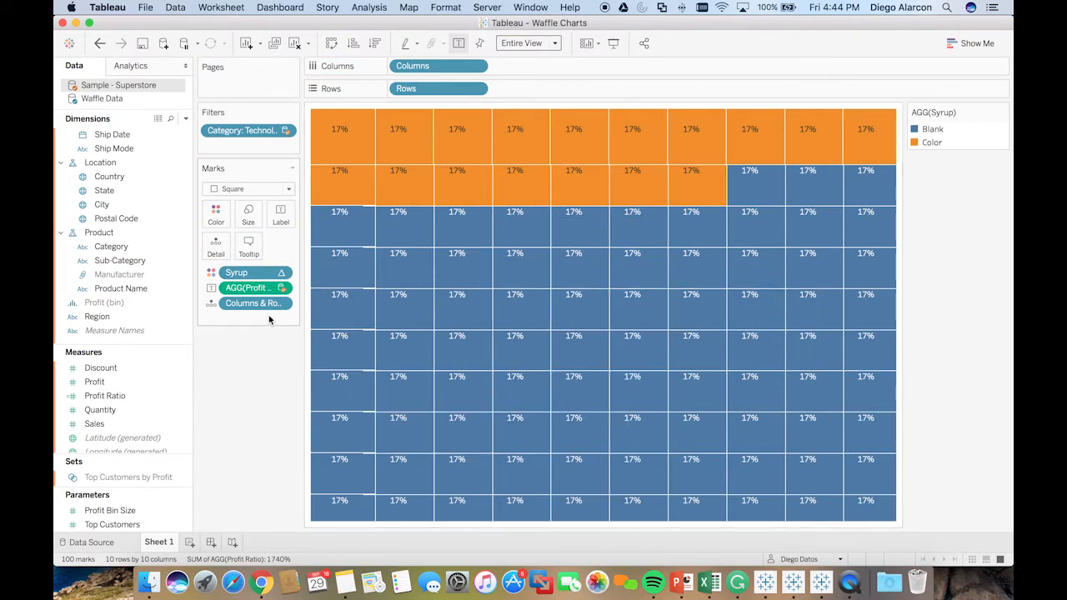
{"action": "mouse_move", "coordinate": [733, 383]}
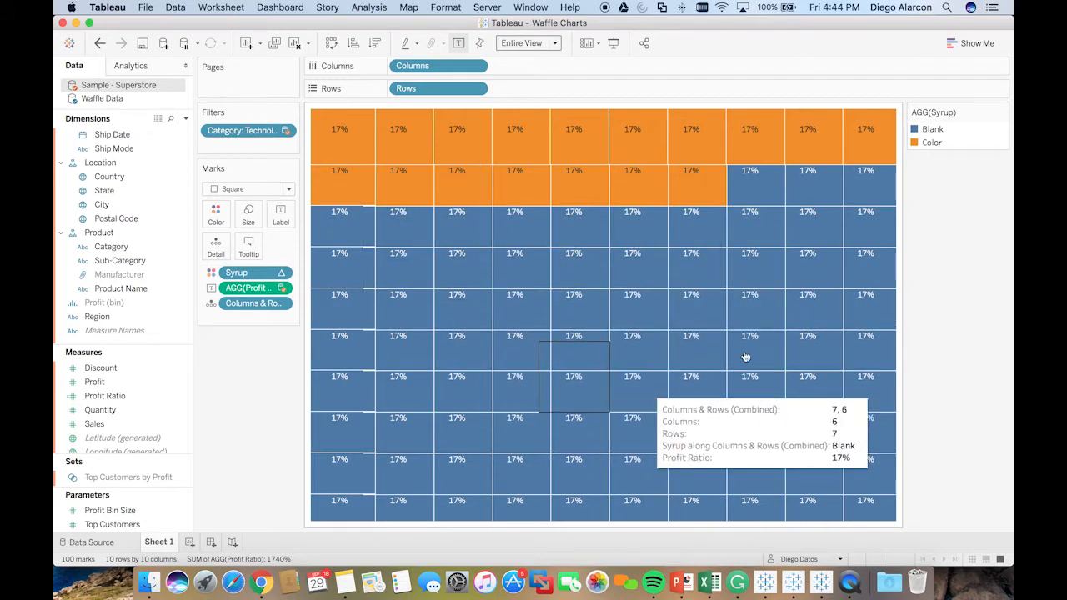
{"action": "mouse_move", "coordinate": [662, 368]}
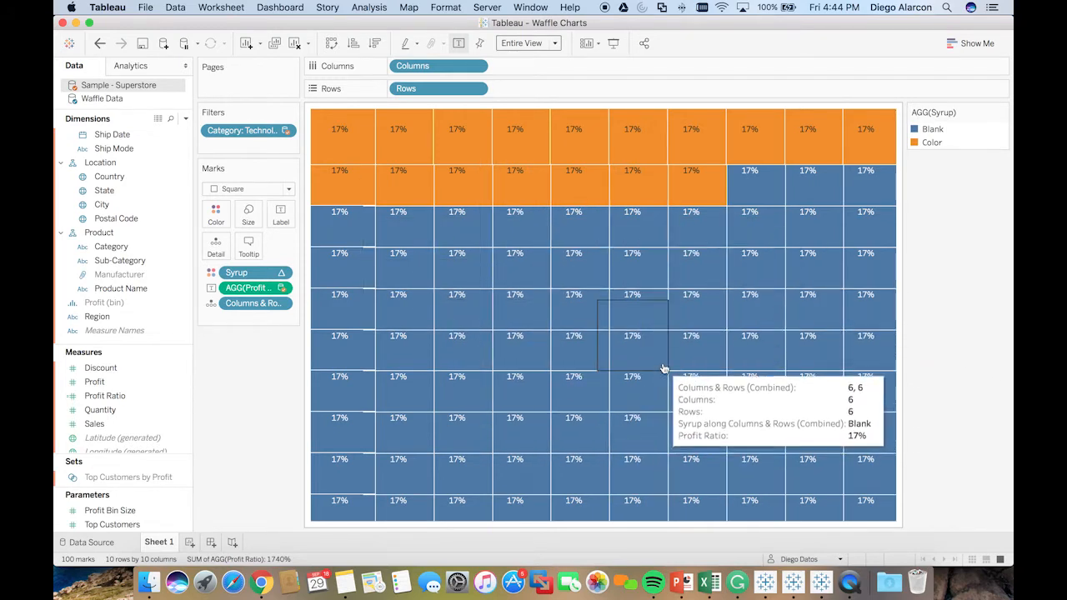
{"action": "mouse_move", "coordinate": [550, 267]}
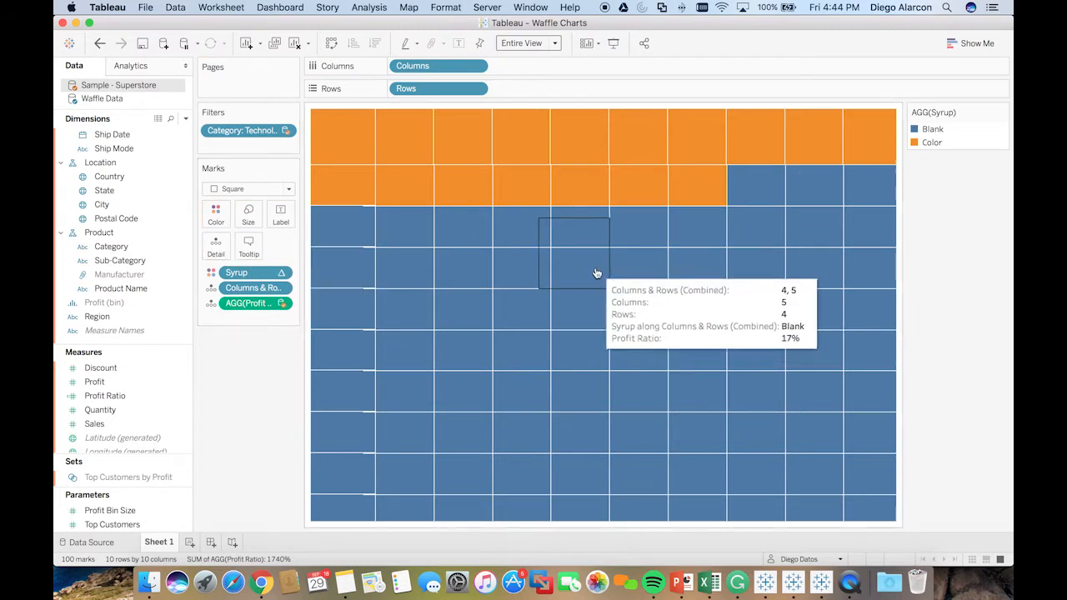
- Annotate a Technology waffle square with only its 17% profit ratio in 36-point text
{"action": "right_click", "coordinate": [573, 250]}
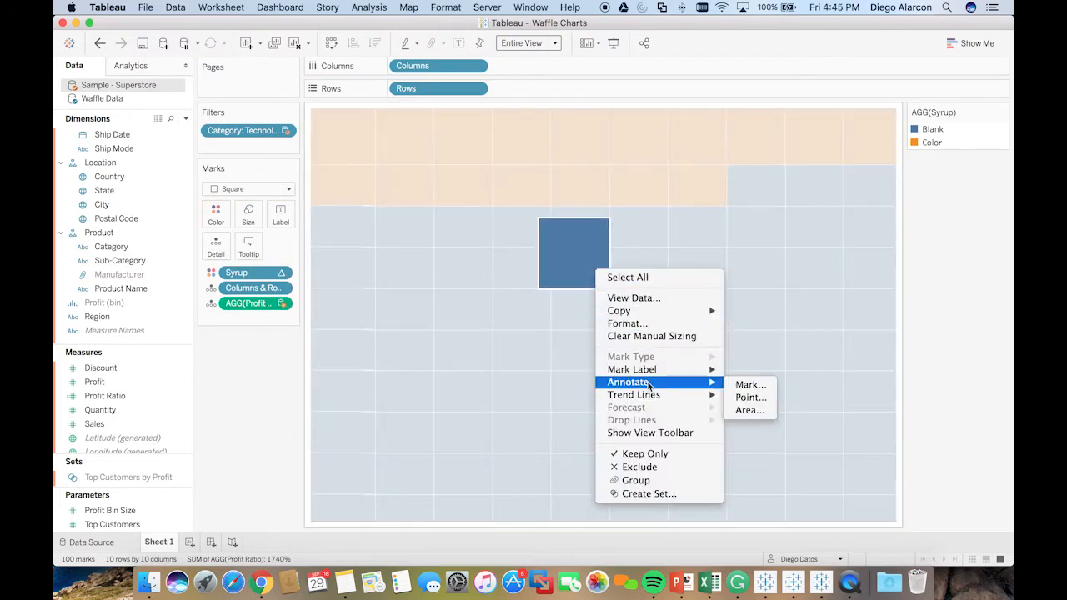
{"action": "mouse_move", "coordinate": [750, 384]}
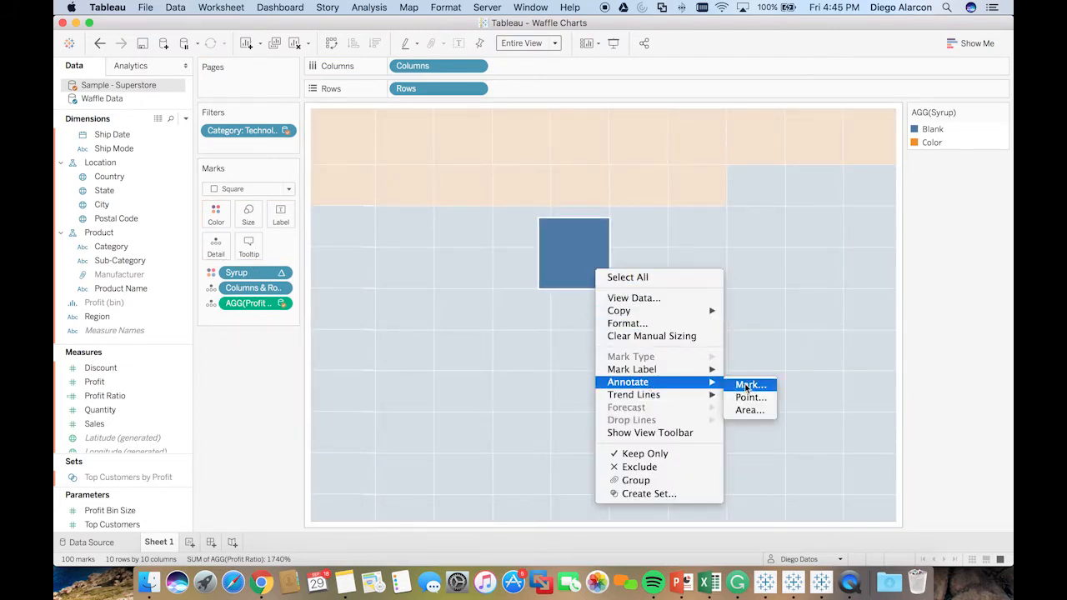
{"action": "left_click", "coordinate": [748, 384]}
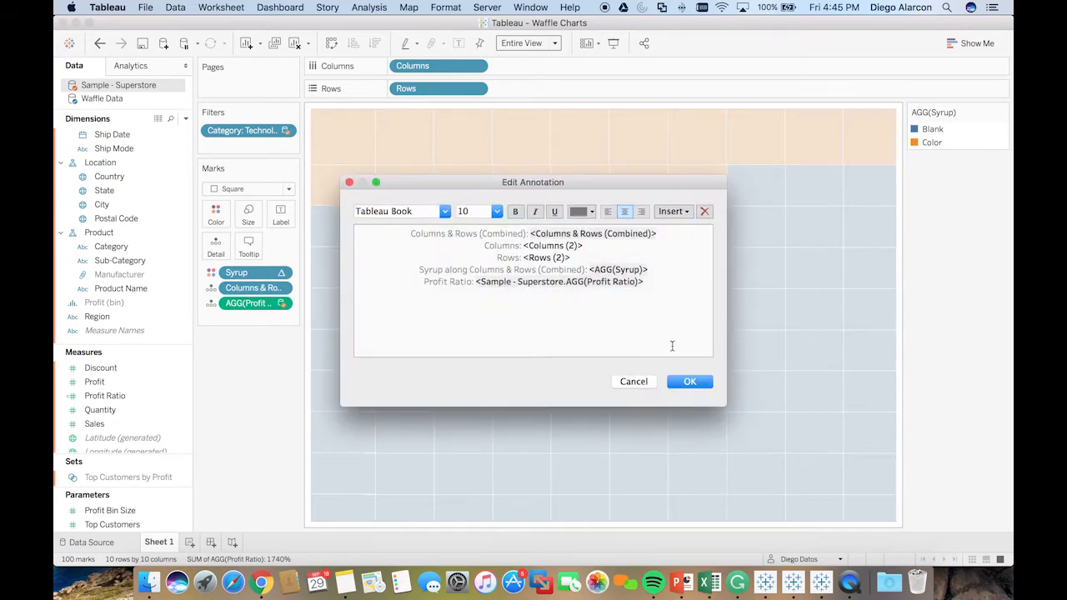
{"action": "left_click", "coordinate": [673, 210]}
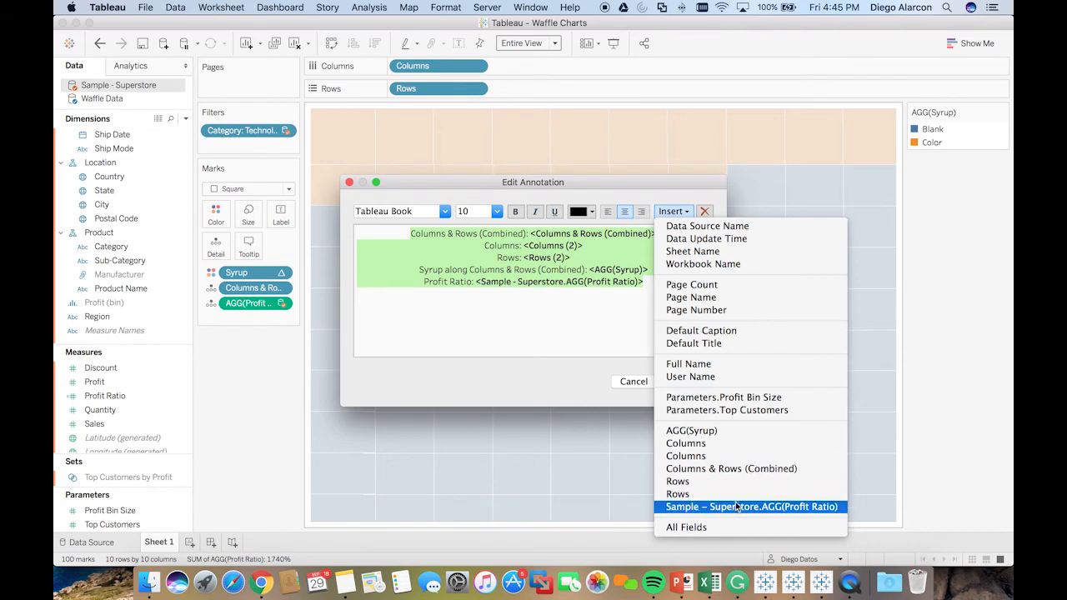
{"action": "mouse_move", "coordinate": [248, 321]}
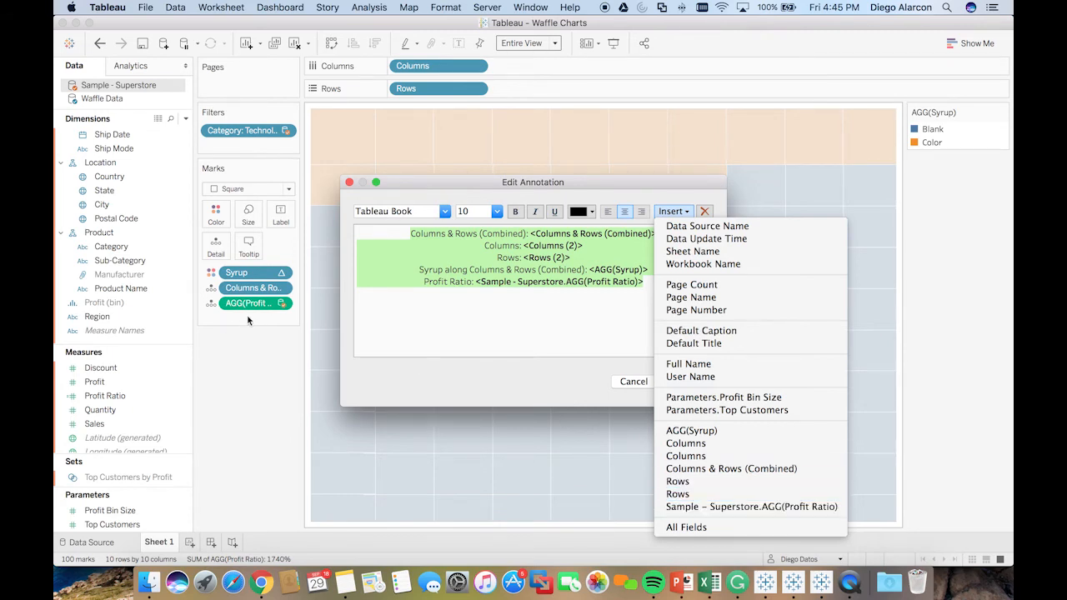
{"action": "mouse_move", "coordinate": [731, 469]}
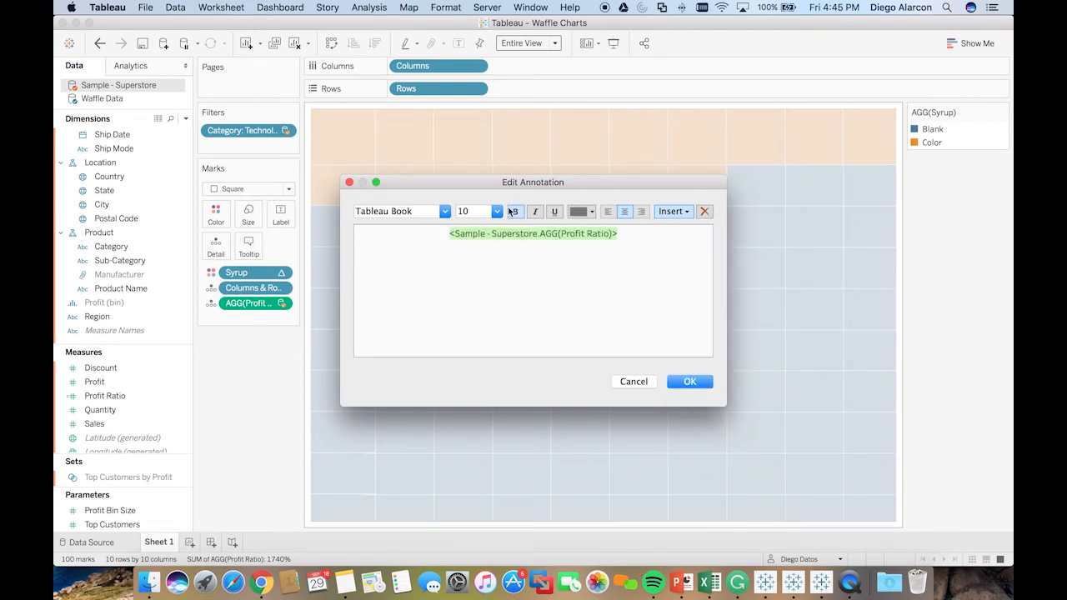
{"action": "left_click", "coordinate": [496, 211]}
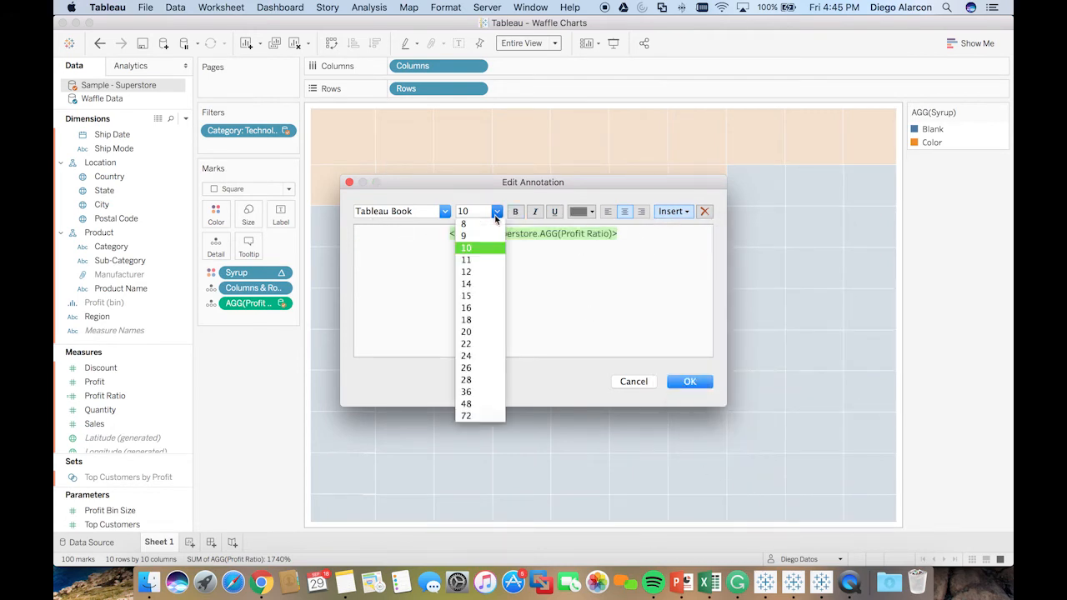
{"action": "left_click", "coordinate": [466, 391]}
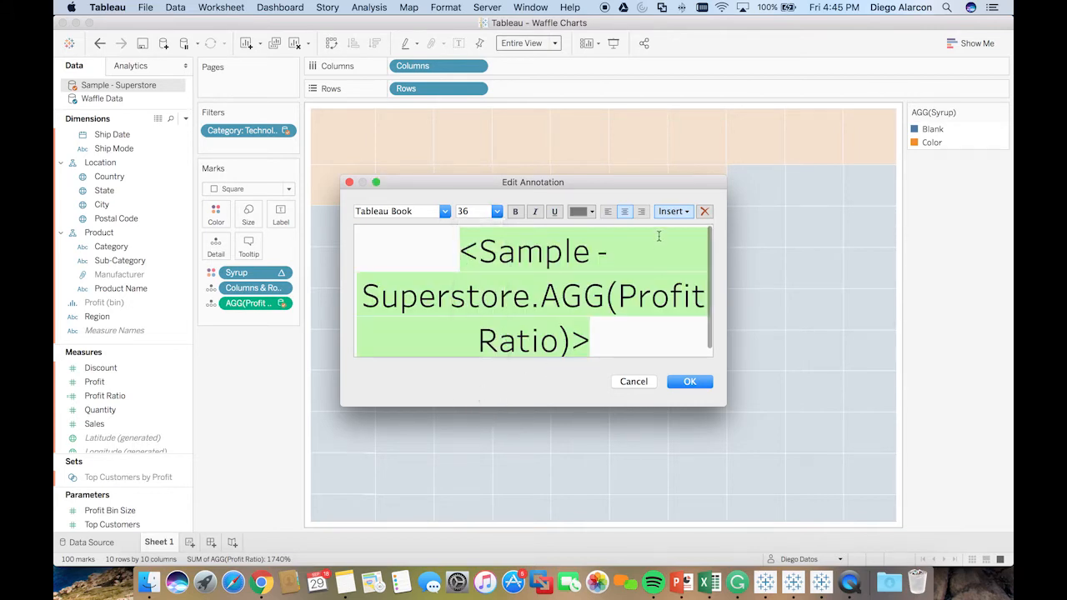
{"action": "left_click", "coordinate": [689, 381]}
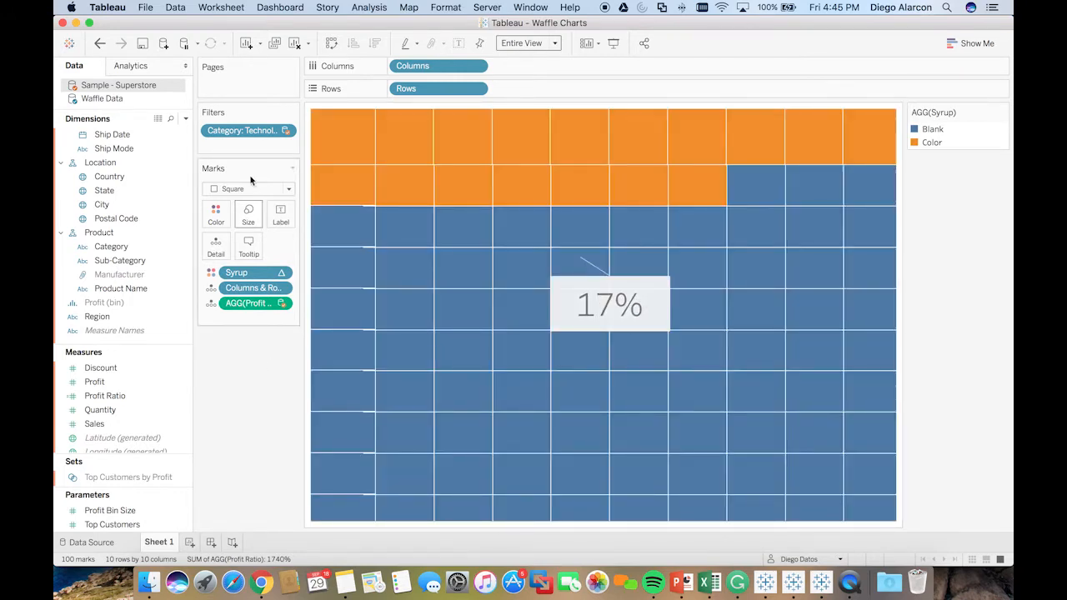
{"action": "mouse_move", "coordinate": [580, 300]}
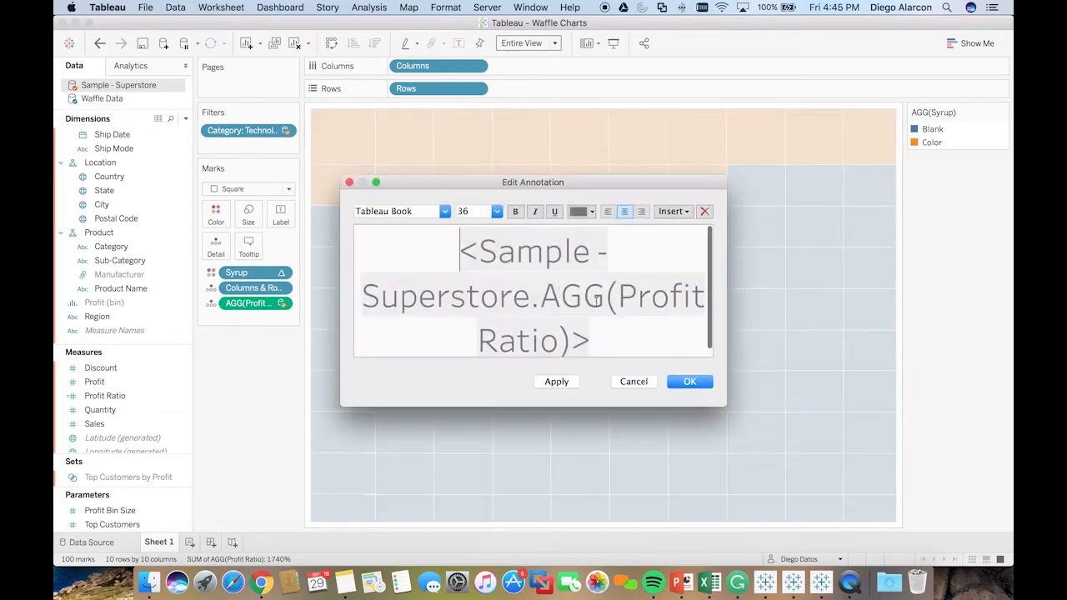
{"action": "left_click", "coordinate": [689, 381]}
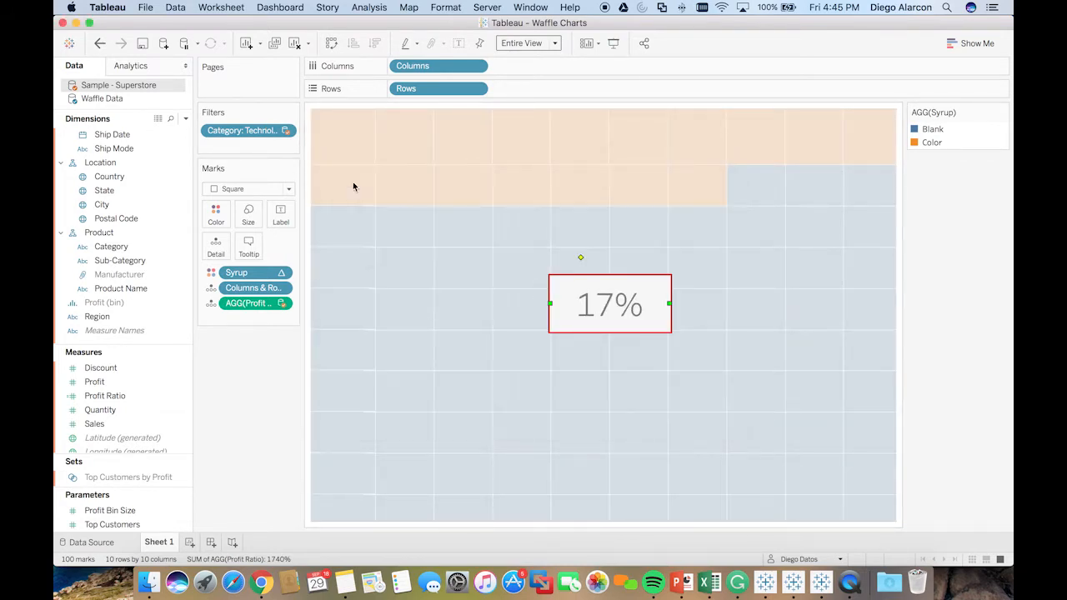
- Set the 17% annotation's shading and border to None and its text colour to white
{"action": "right_click", "coordinate": [608, 305]}
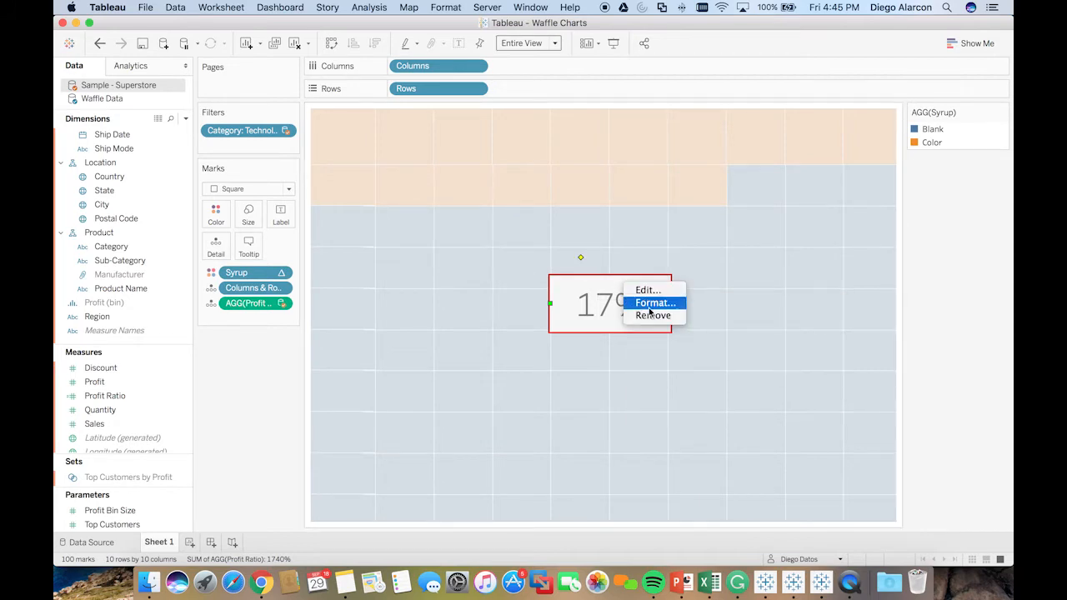
{"action": "left_click", "coordinate": [655, 303]}
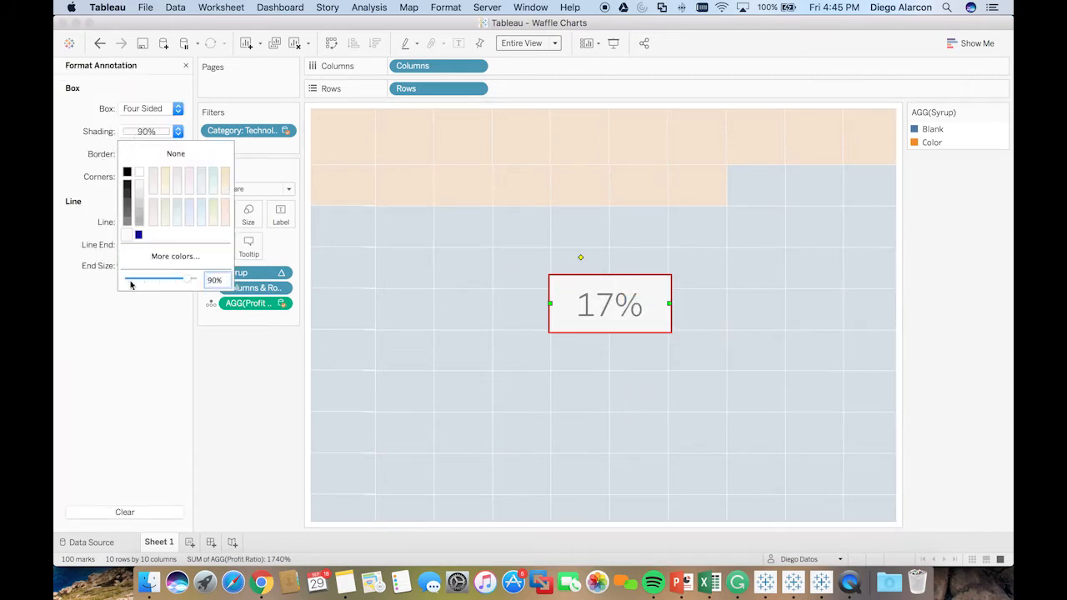
{"action": "left_click", "coordinate": [175, 153]}
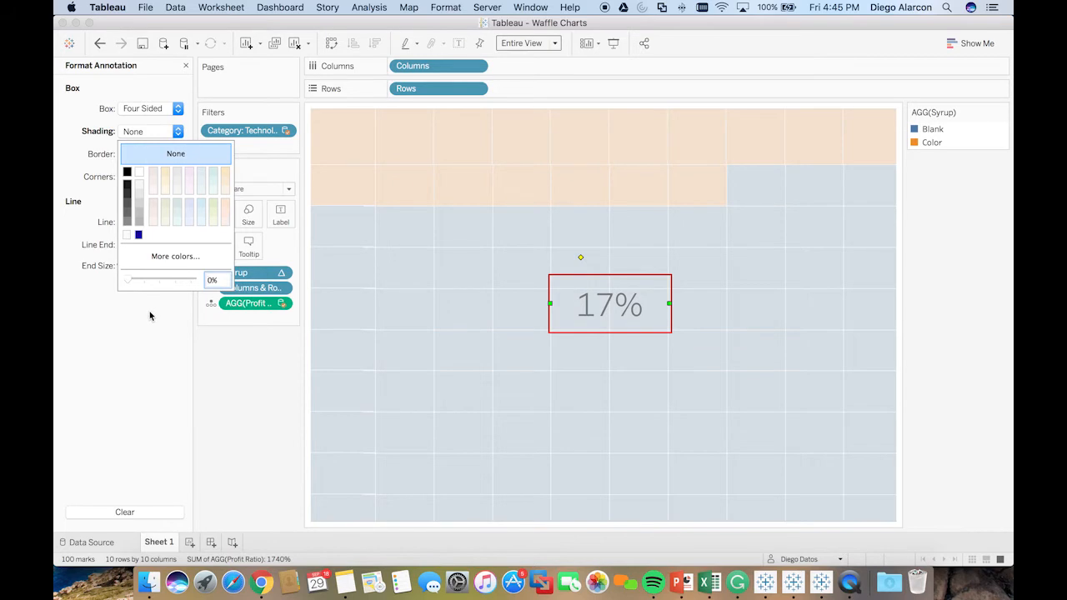
{"action": "left_click", "coordinate": [175, 153]}
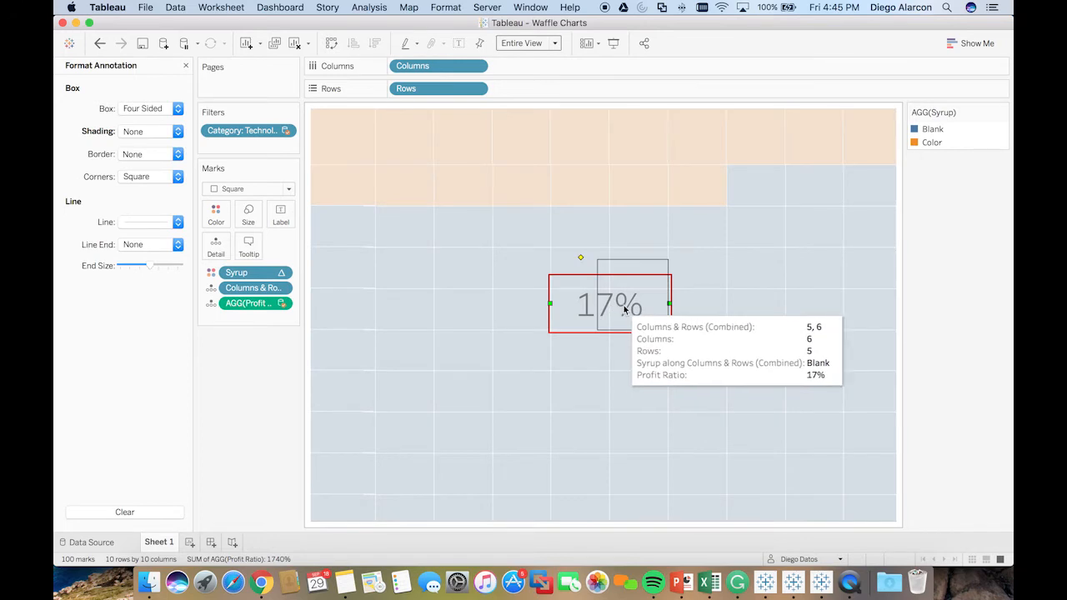
{"action": "double_click", "coordinate": [609, 304]}
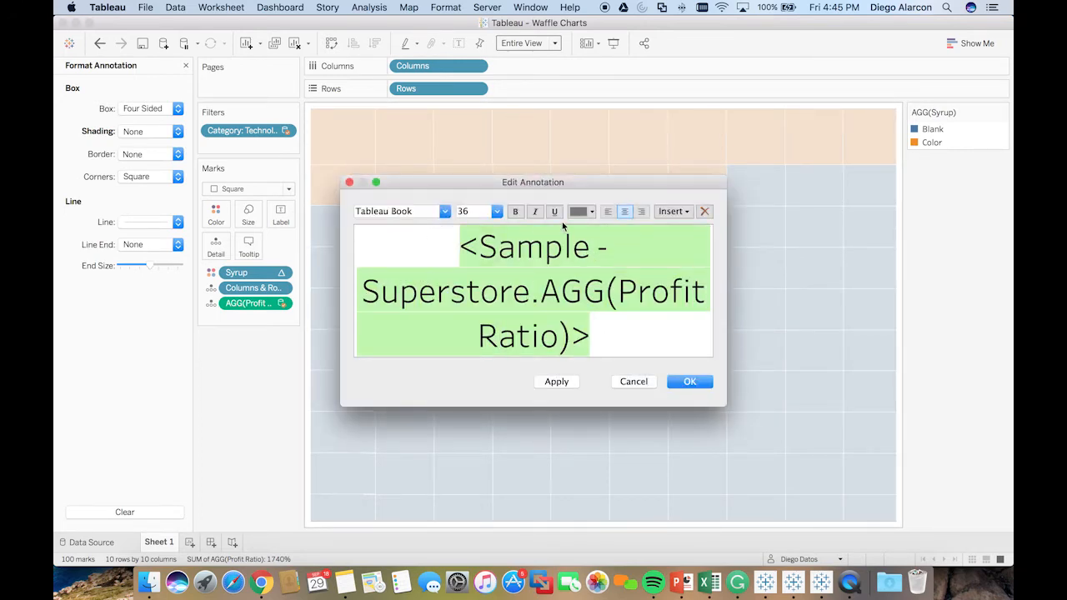
{"action": "left_click", "coordinate": [577, 211]}
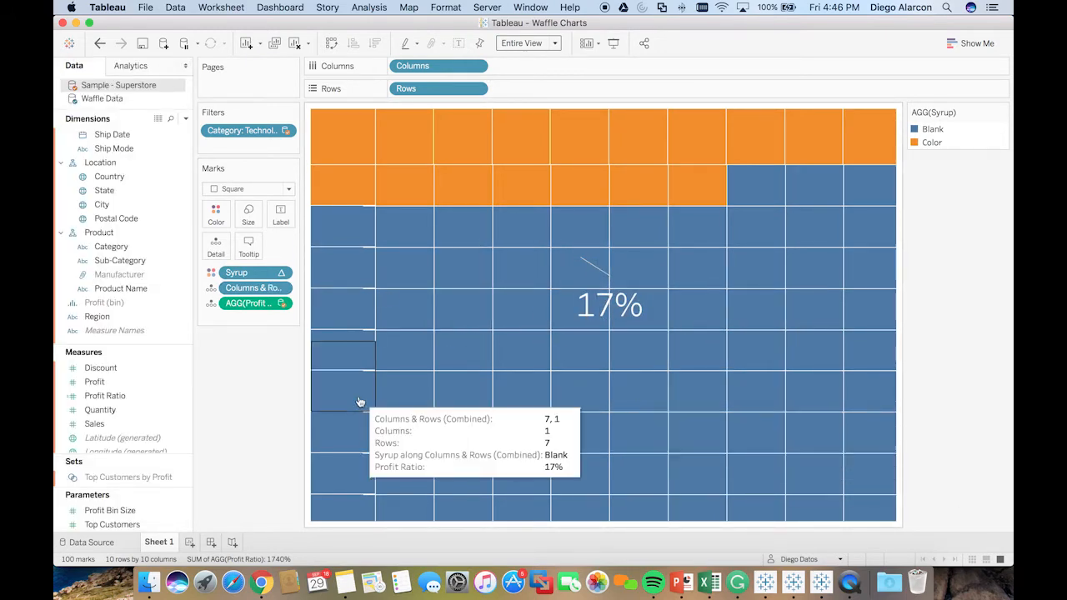
{"action": "mouse_move", "coordinate": [504, 338]}
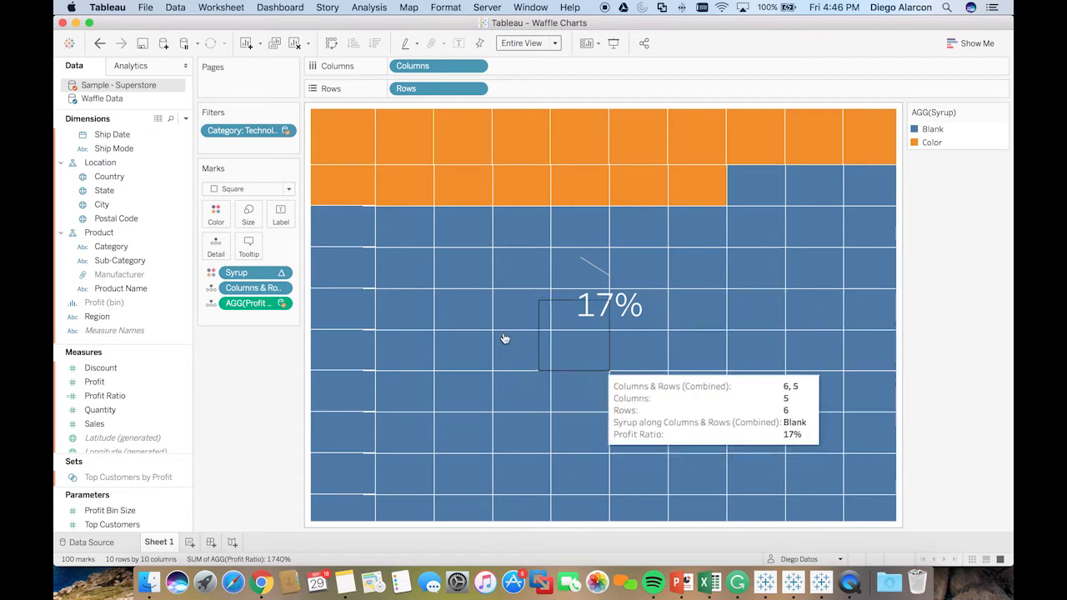
- Apply the Brown colour palette, with dark red for Color squares and light beige for Blank squares
{"action": "left_click", "coordinate": [267, 258]}
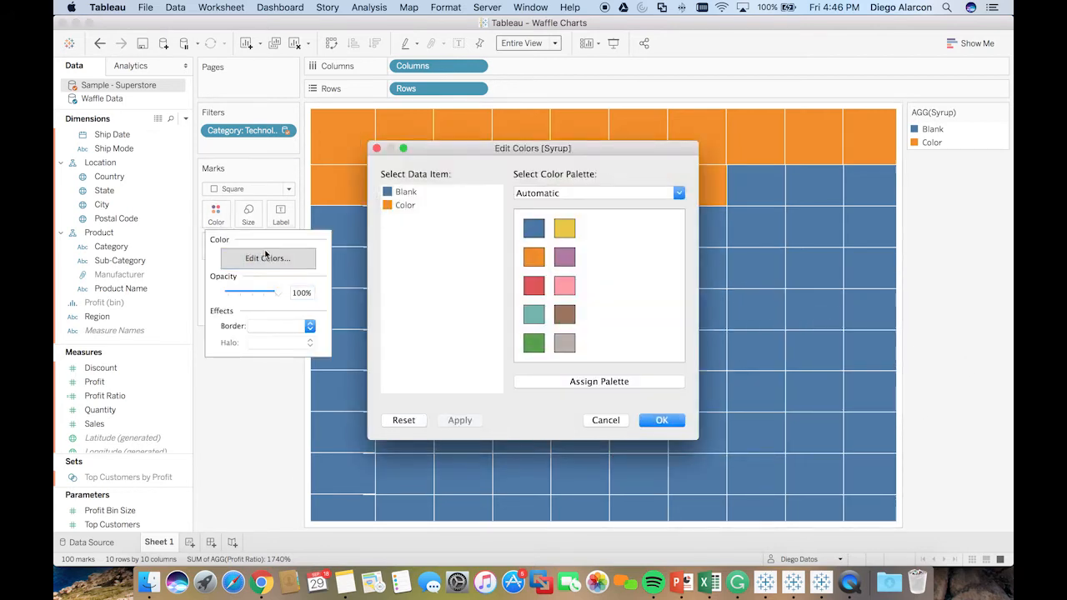
{"action": "left_click", "coordinate": [678, 192]}
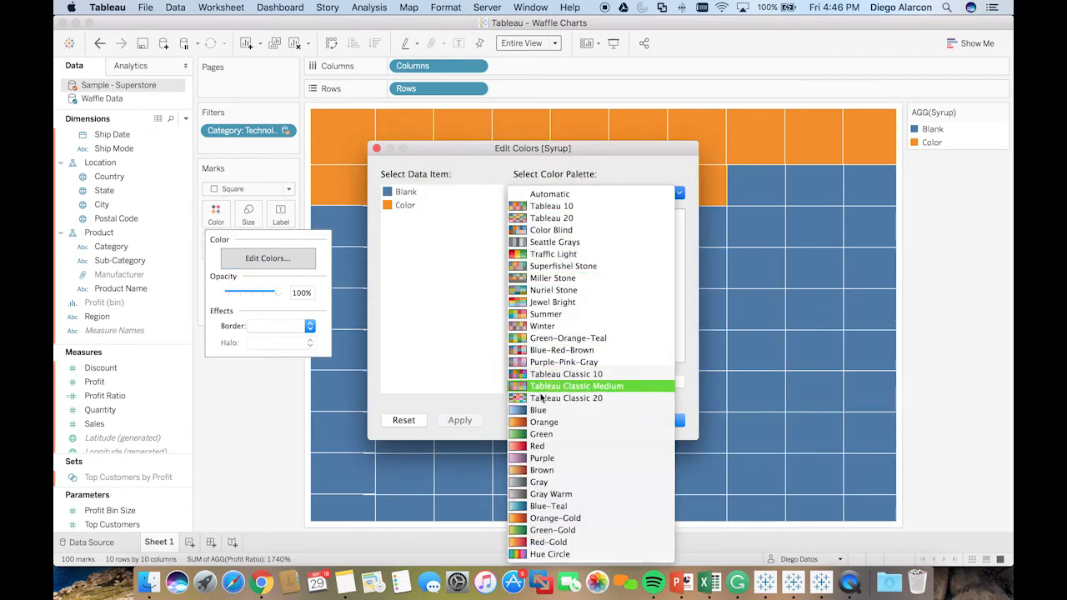
{"action": "left_click", "coordinate": [542, 469]}
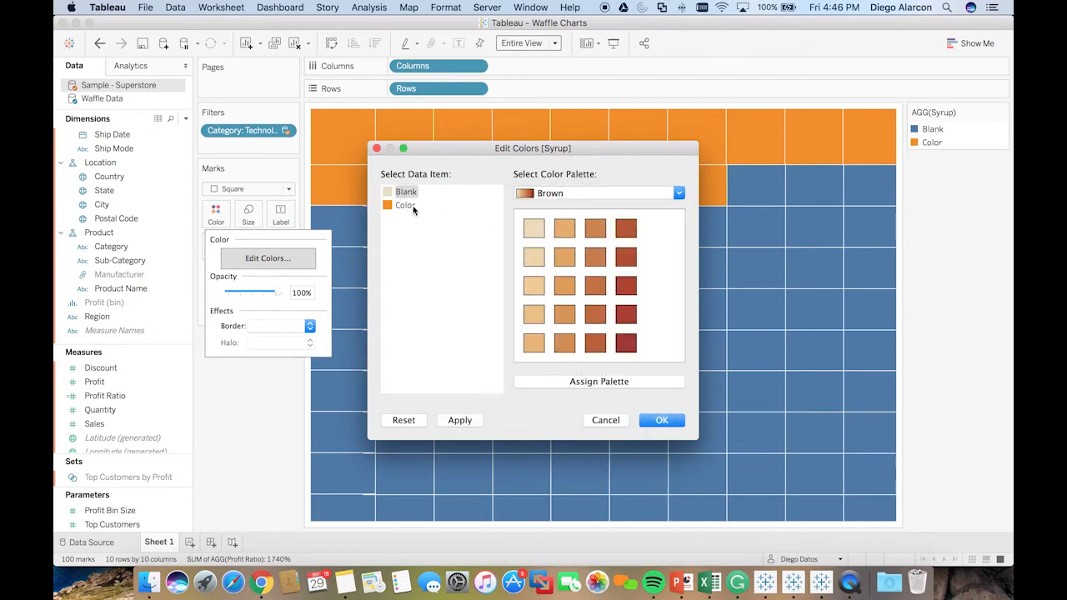
{"action": "left_click", "coordinate": [595, 343]}
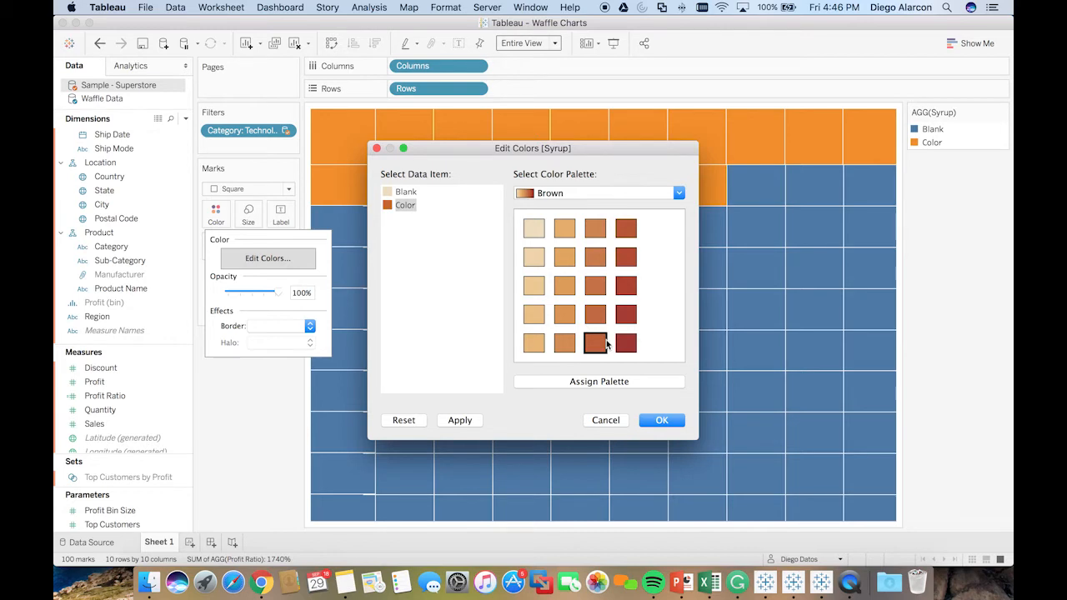
{"action": "left_click", "coordinate": [661, 419]}
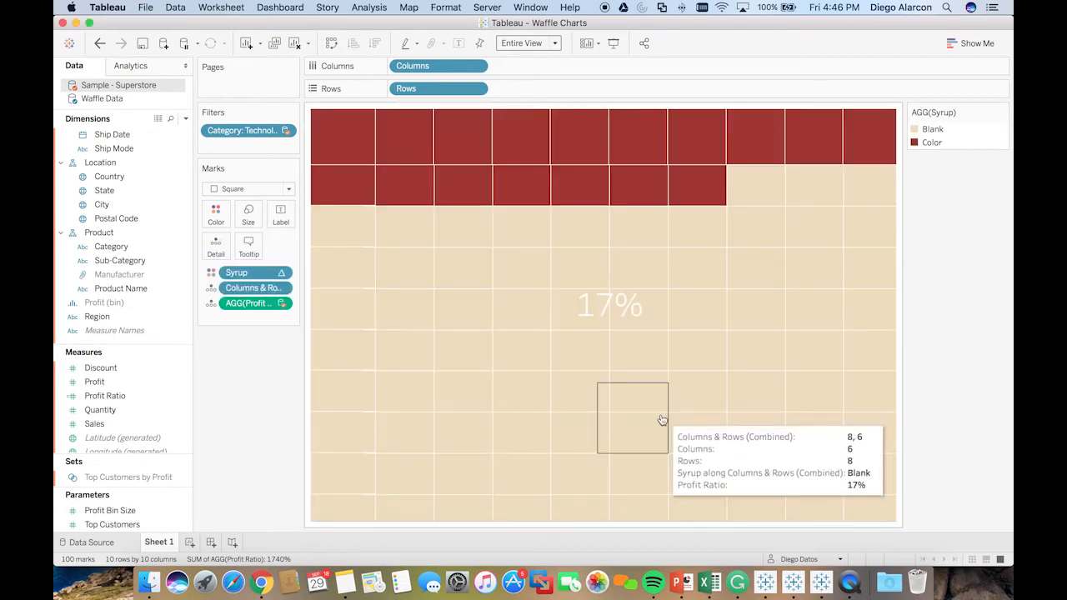
{"action": "mouse_move", "coordinate": [242, 406]}
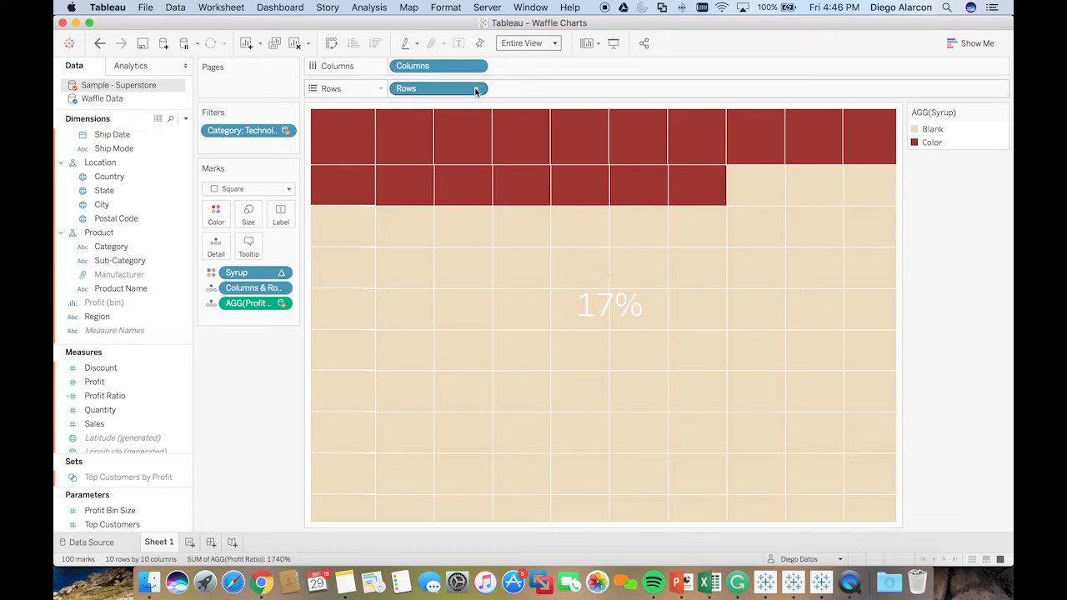
- Reverse the row sort so red squares fill from the bottom, and move the 17% label onto them
{"action": "left_click", "coordinate": [476, 89]}
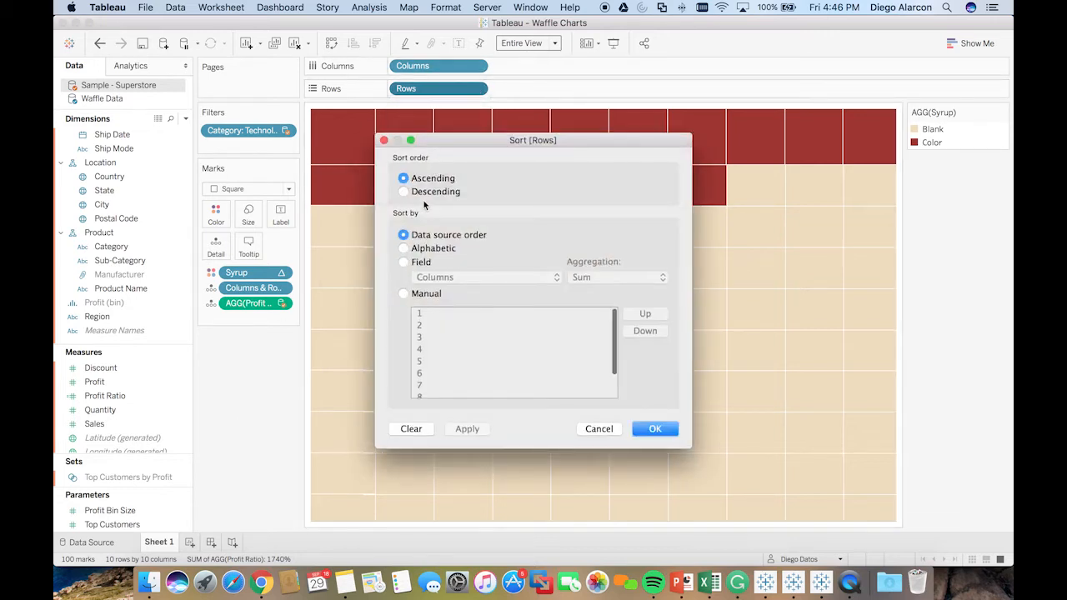
{"action": "left_click", "coordinate": [654, 429]}
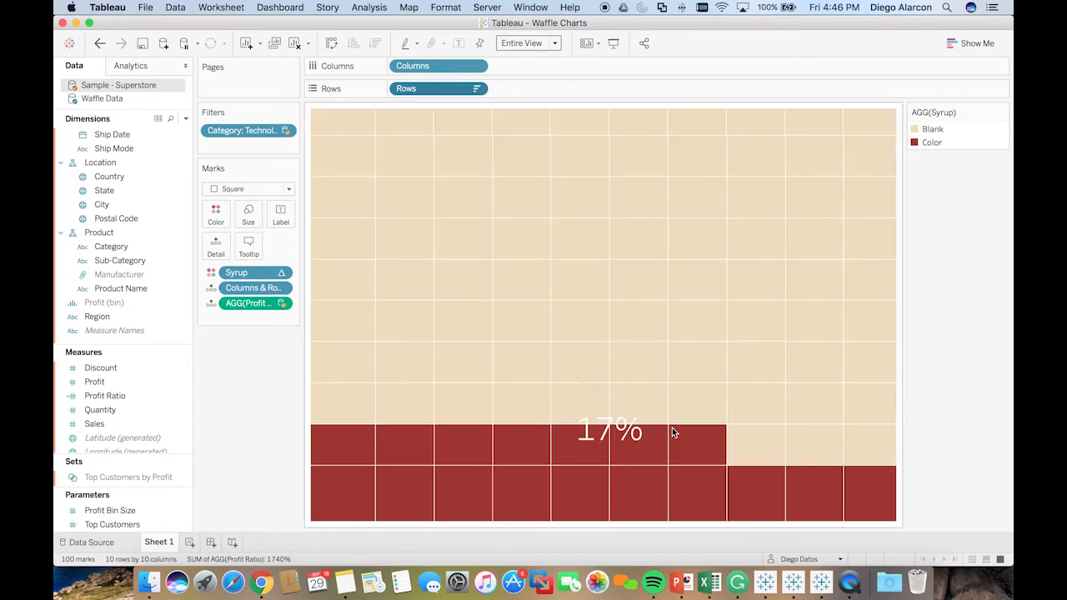
{"action": "mouse_move", "coordinate": [608, 431]}
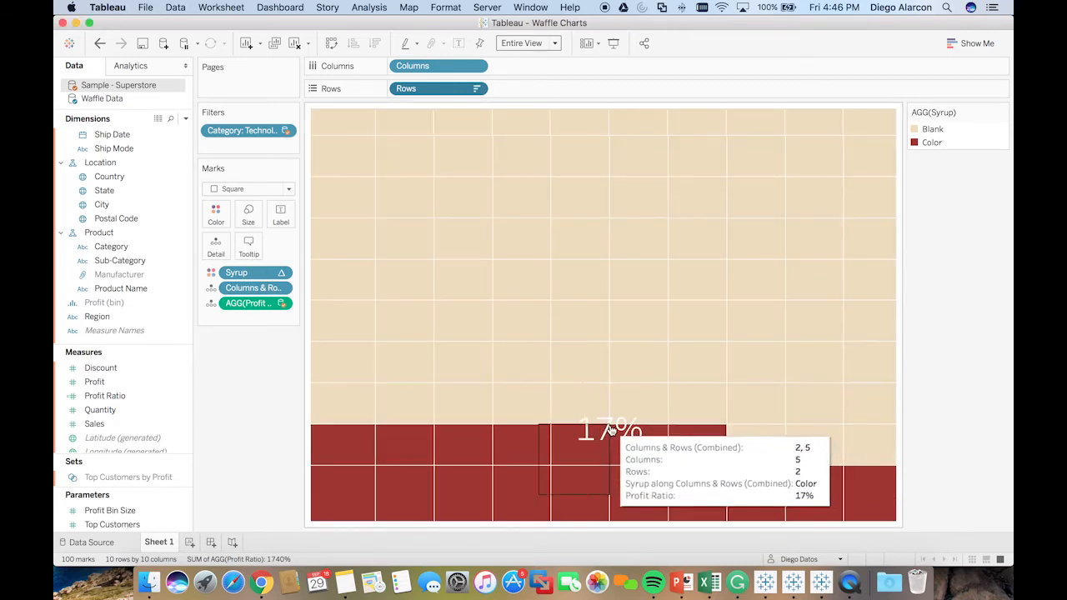
{"action": "left_click", "coordinate": [608, 434]}
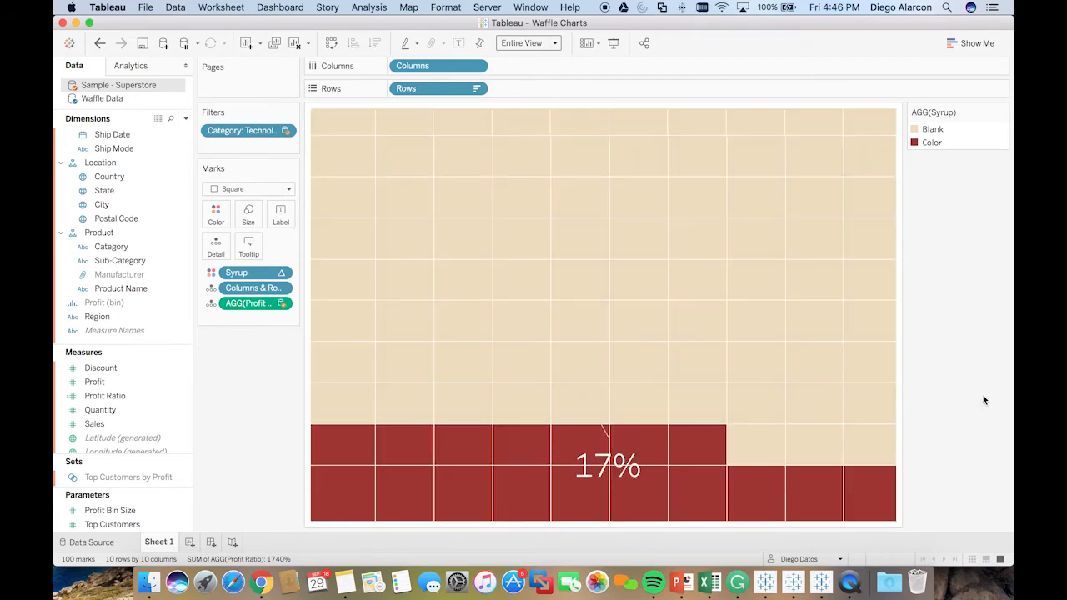
{"action": "mouse_move", "coordinate": [236, 570]}
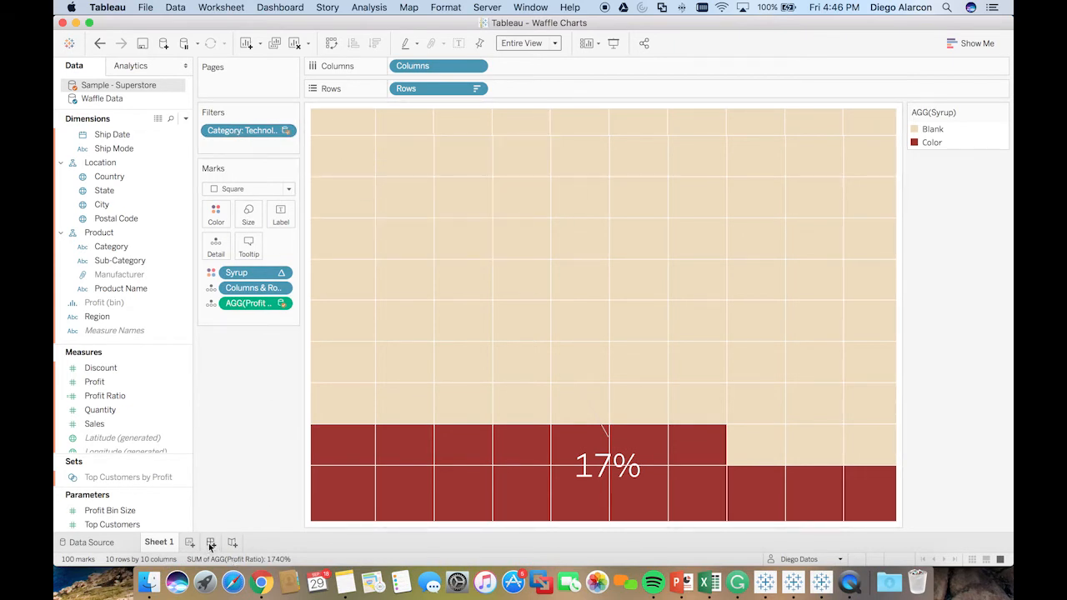
- Put Sheet 1 on a new Dashboard 1 and title the chart with the Category field, reading 'Technology'
{"action": "left_click", "coordinate": [211, 543]}
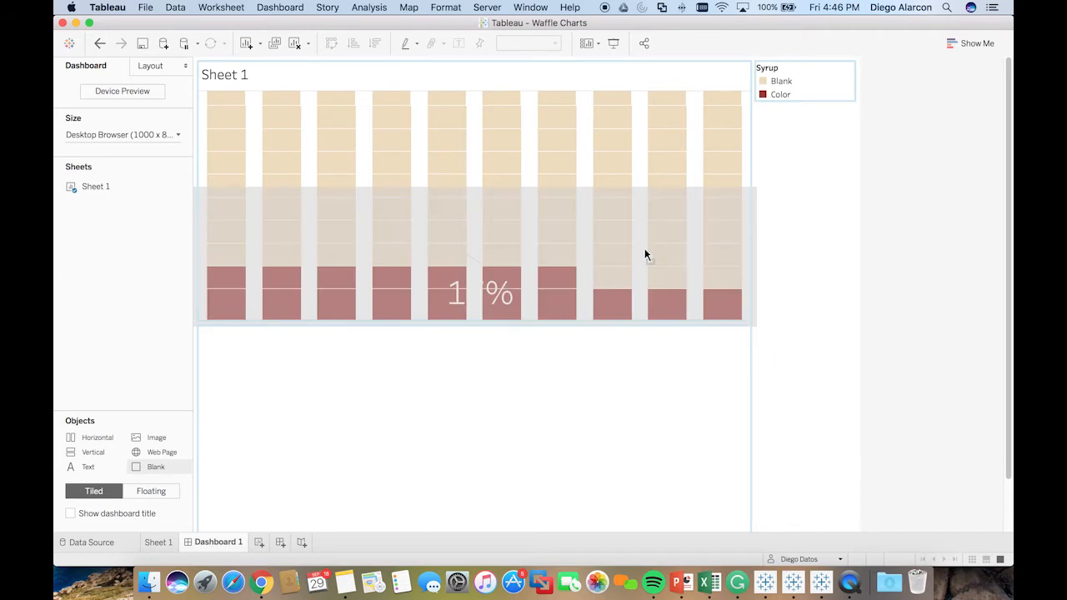
{"action": "mouse_move", "coordinate": [246, 94]}
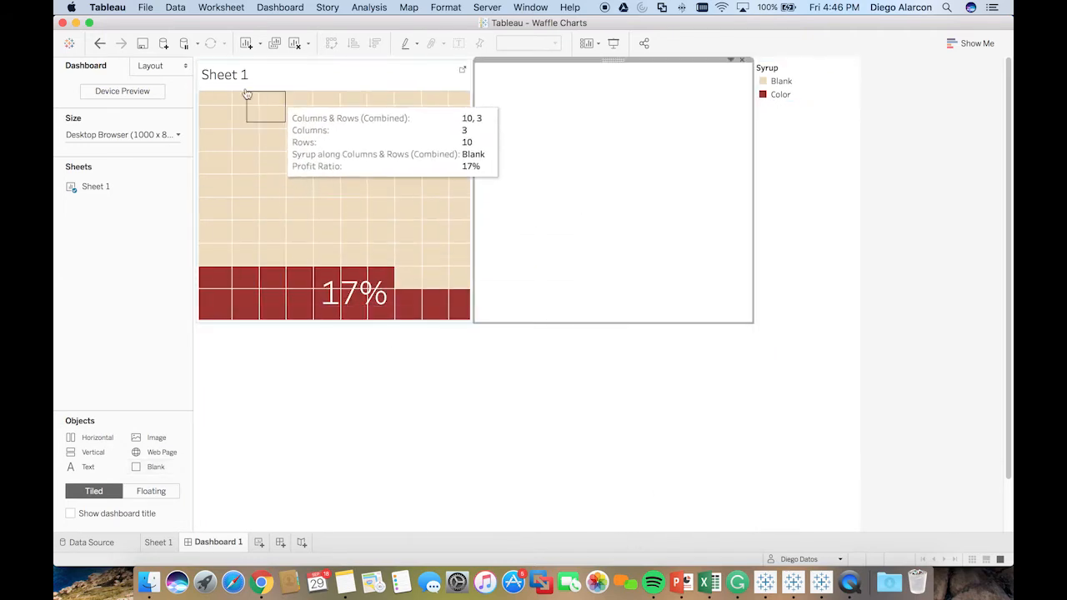
{"action": "double_click", "coordinate": [224, 74]}
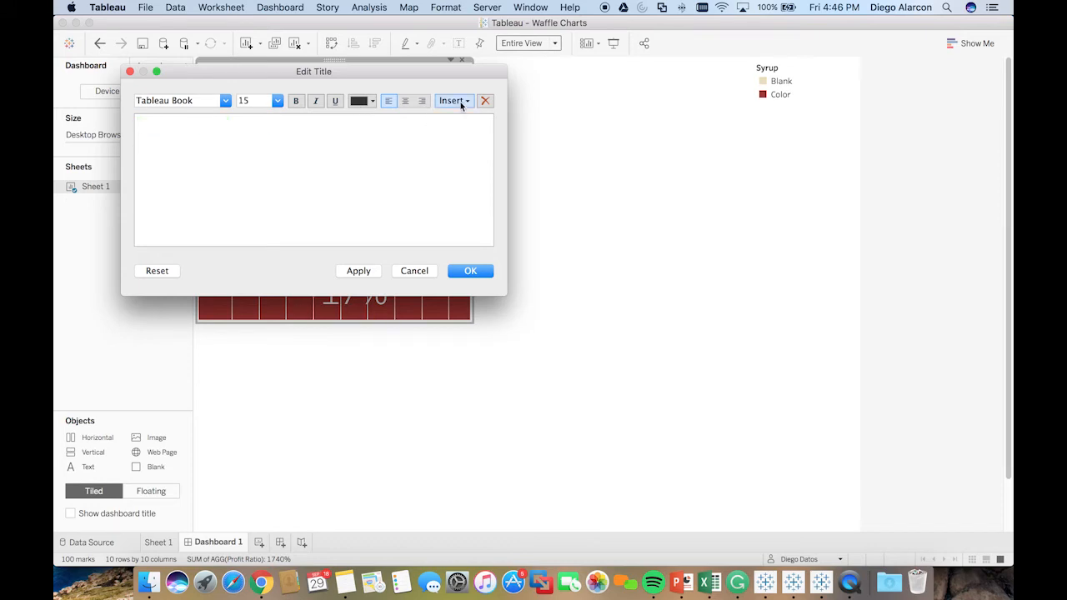
{"action": "left_click", "coordinate": [453, 101]}
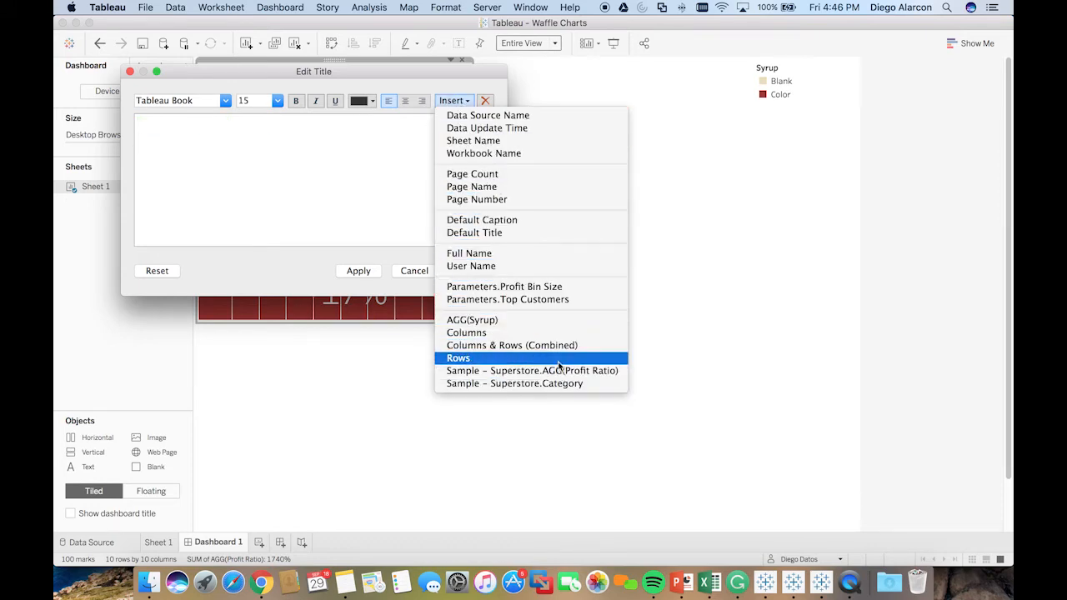
{"action": "left_click", "coordinate": [514, 383]}
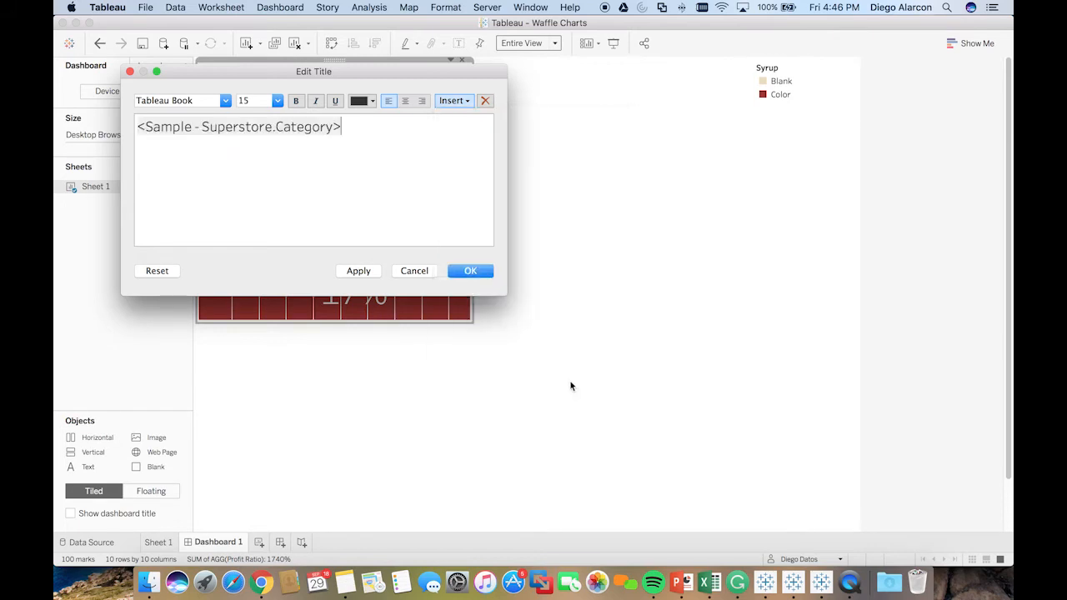
{"action": "left_click", "coordinate": [470, 270]}
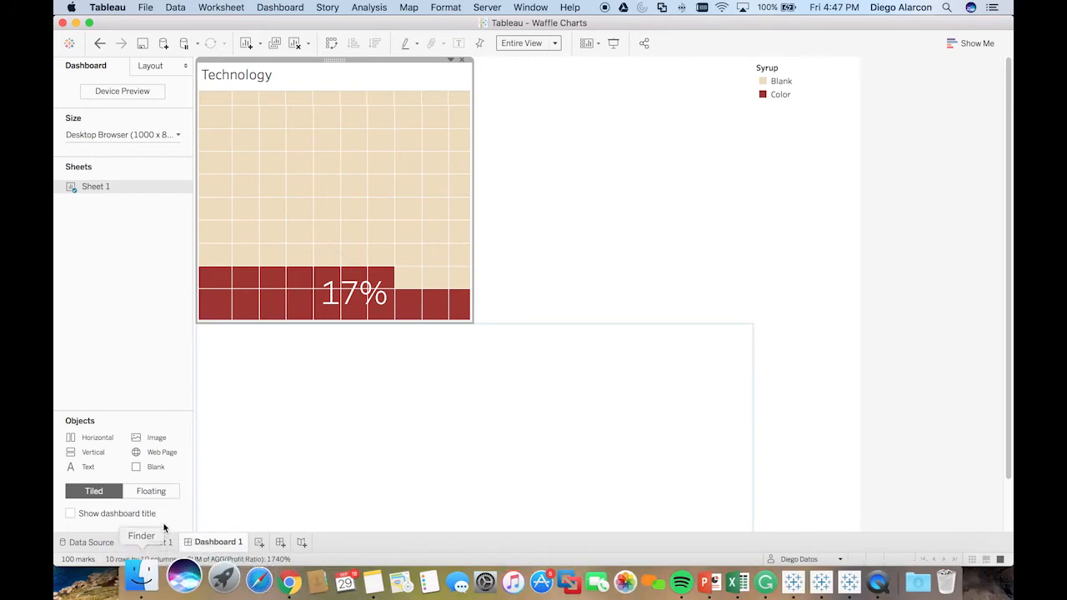
- Duplicate Sheet 1, filter the copy's Category to Furniture only, and add it to the dashboard
{"action": "right_click", "coordinate": [159, 543]}
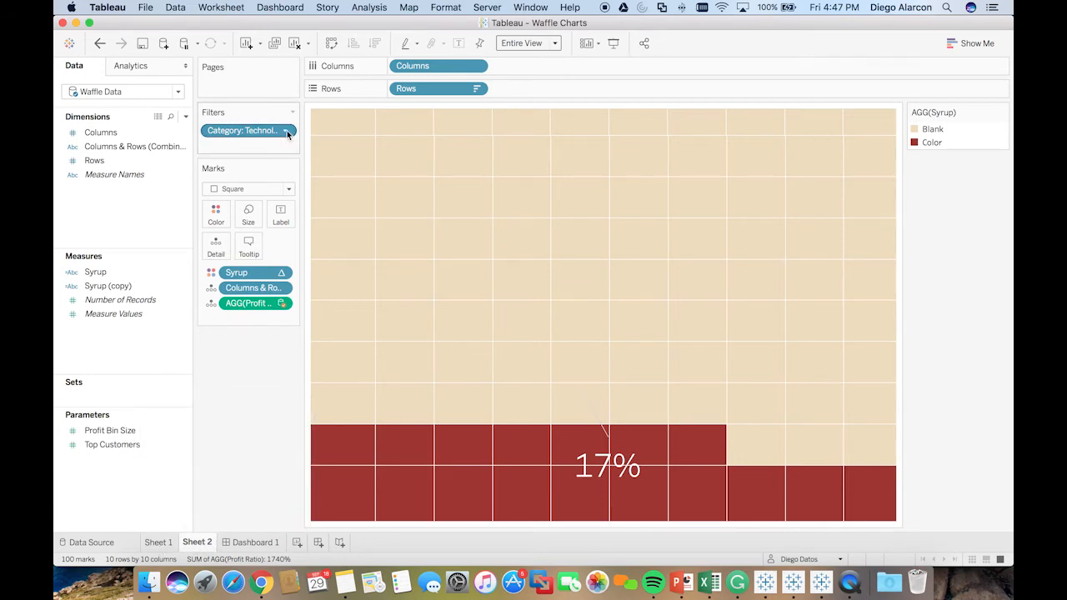
{"action": "left_click", "coordinate": [286, 130]}
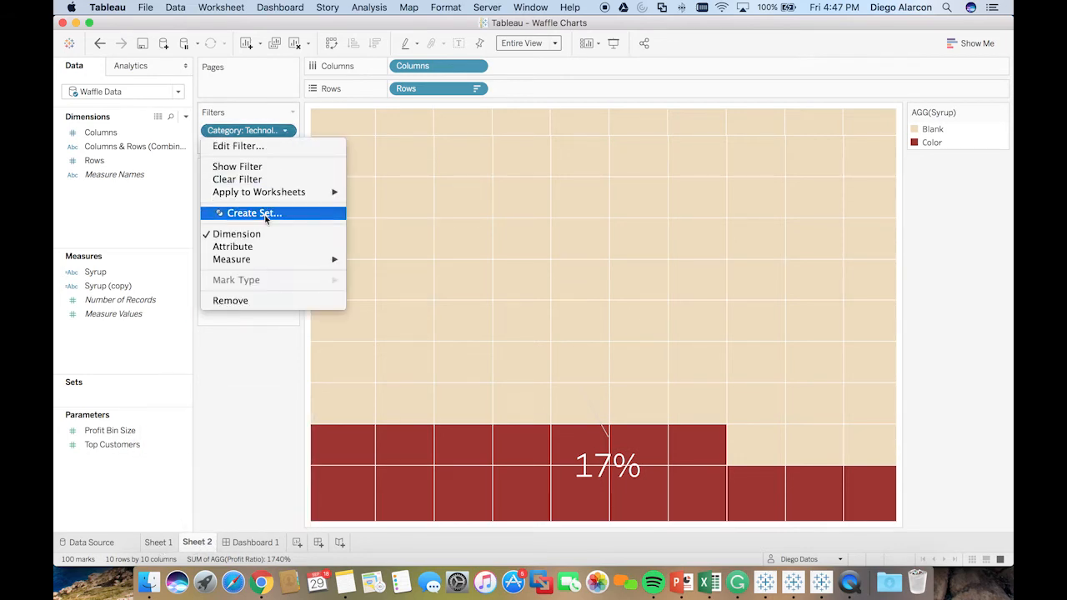
{"action": "mouse_move", "coordinate": [238, 145]}
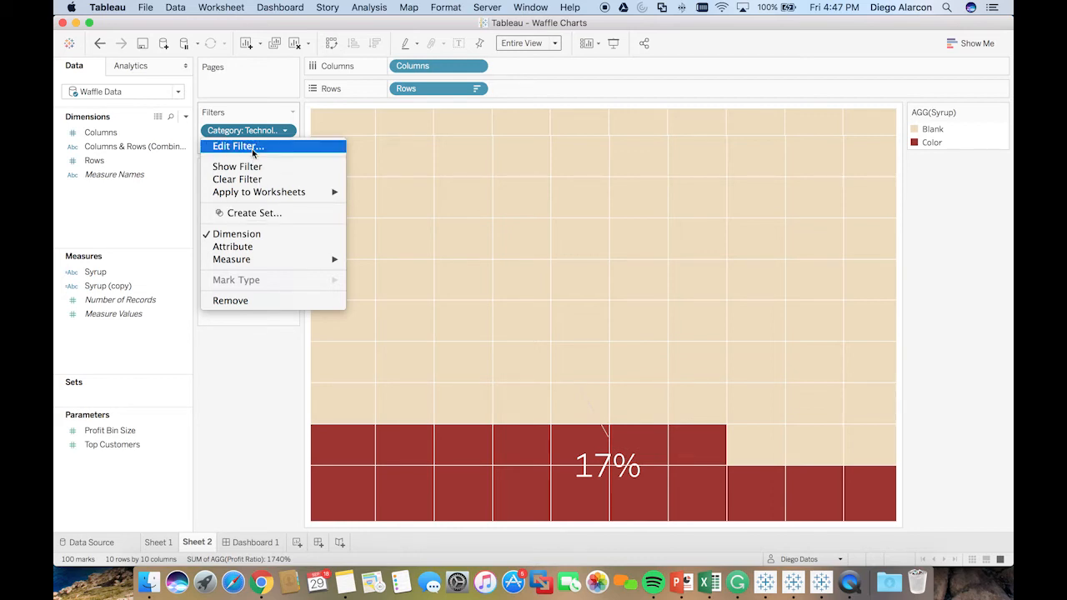
{"action": "left_click", "coordinate": [238, 146]}
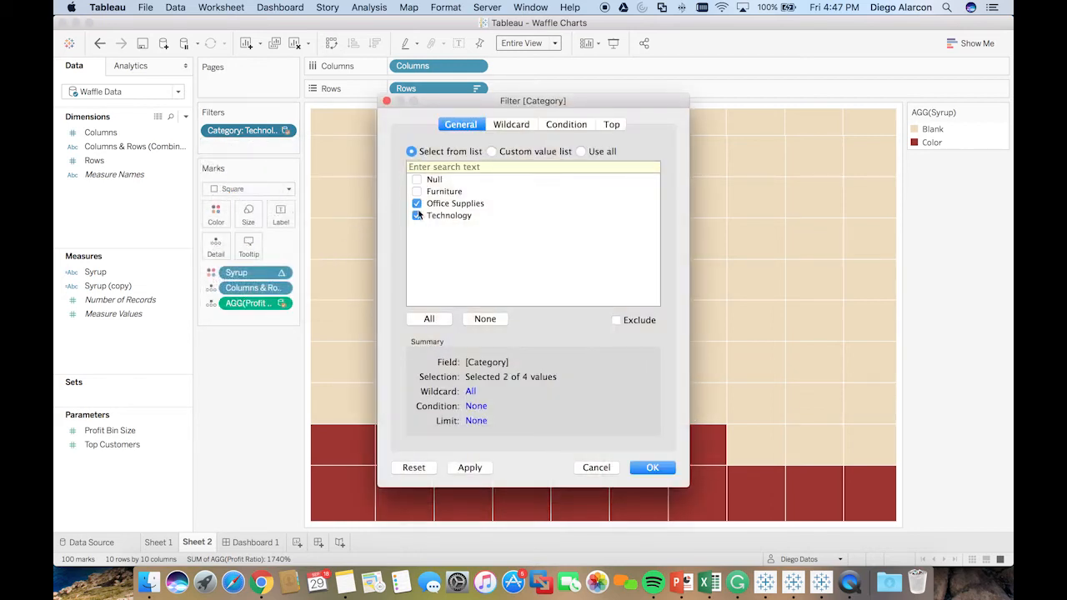
{"action": "left_click", "coordinate": [652, 467]}
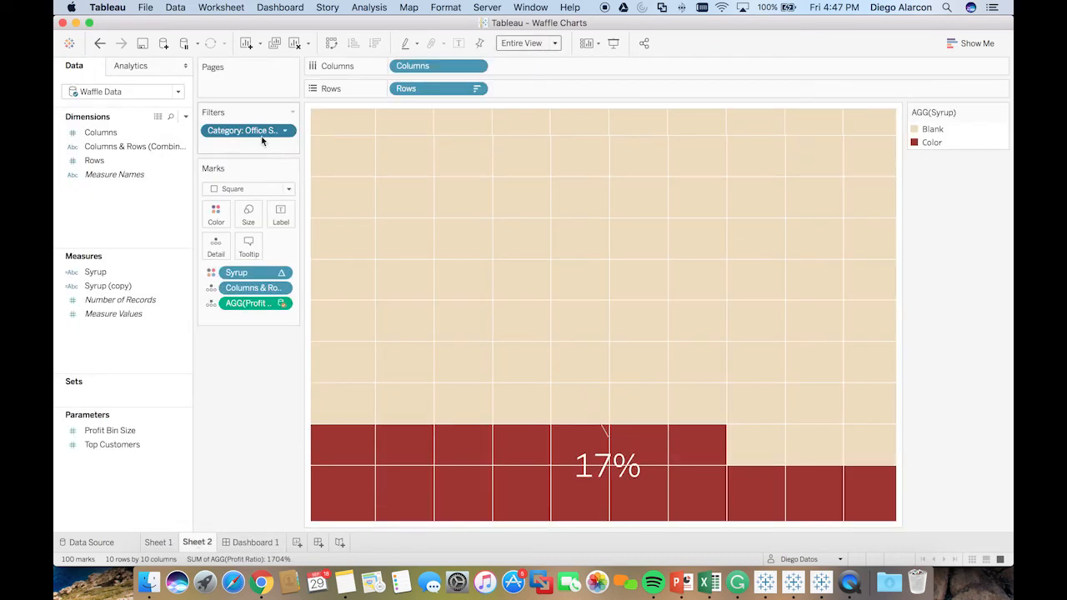
{"action": "double_click", "coordinate": [241, 130]}
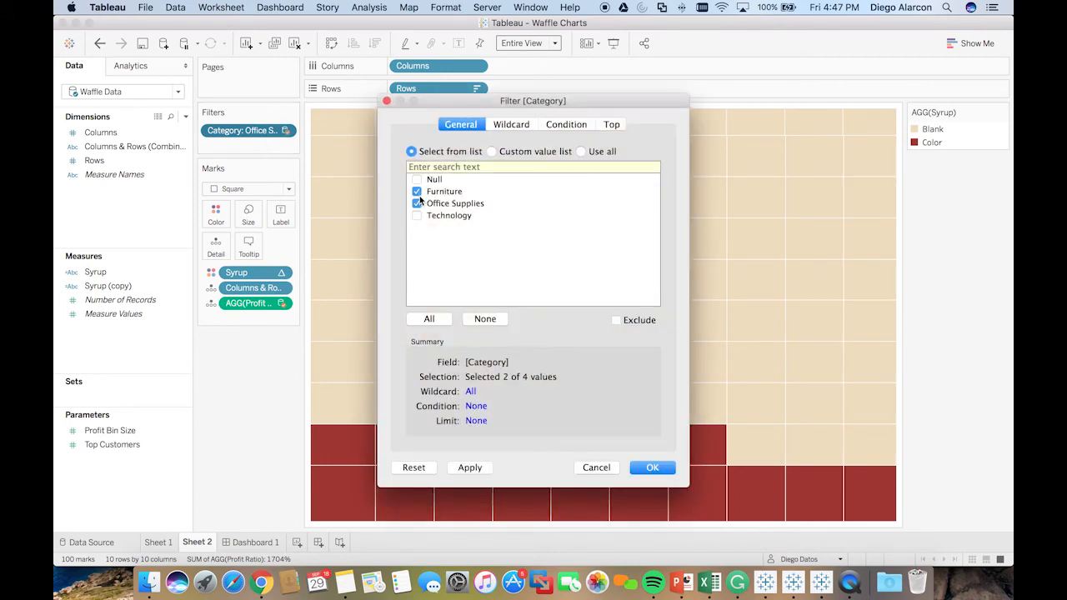
{"action": "left_click", "coordinate": [652, 467]}
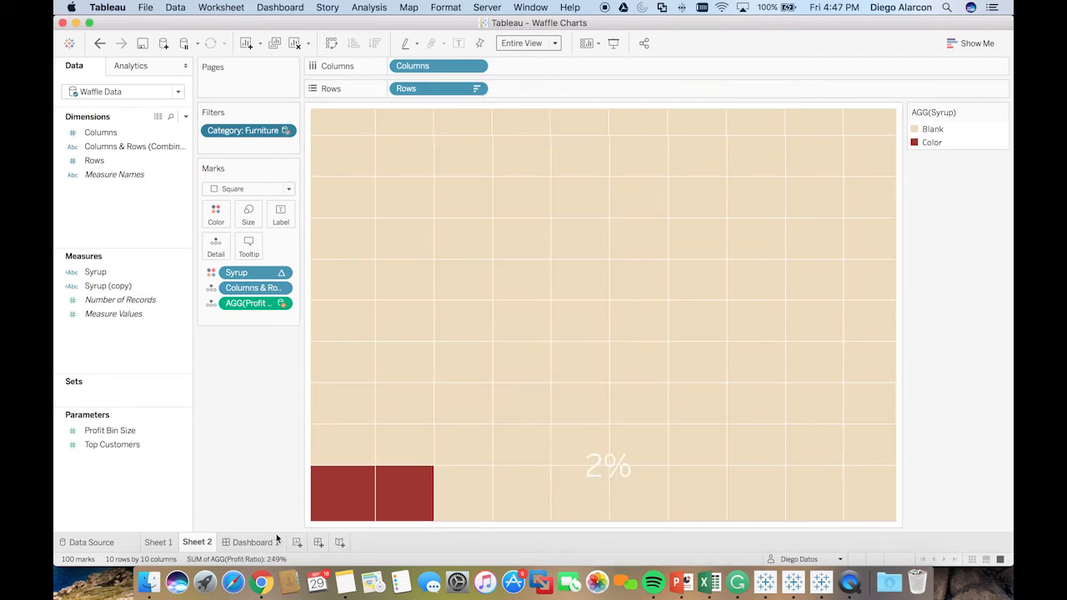
{"action": "left_click", "coordinate": [256, 541]}
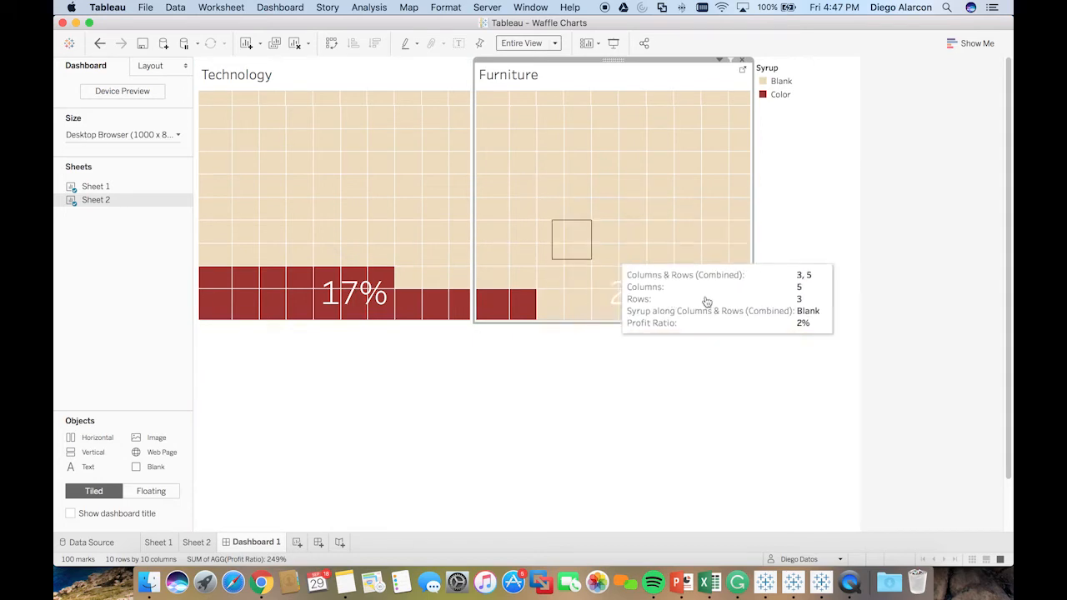
{"action": "mouse_move", "coordinate": [240, 171]}
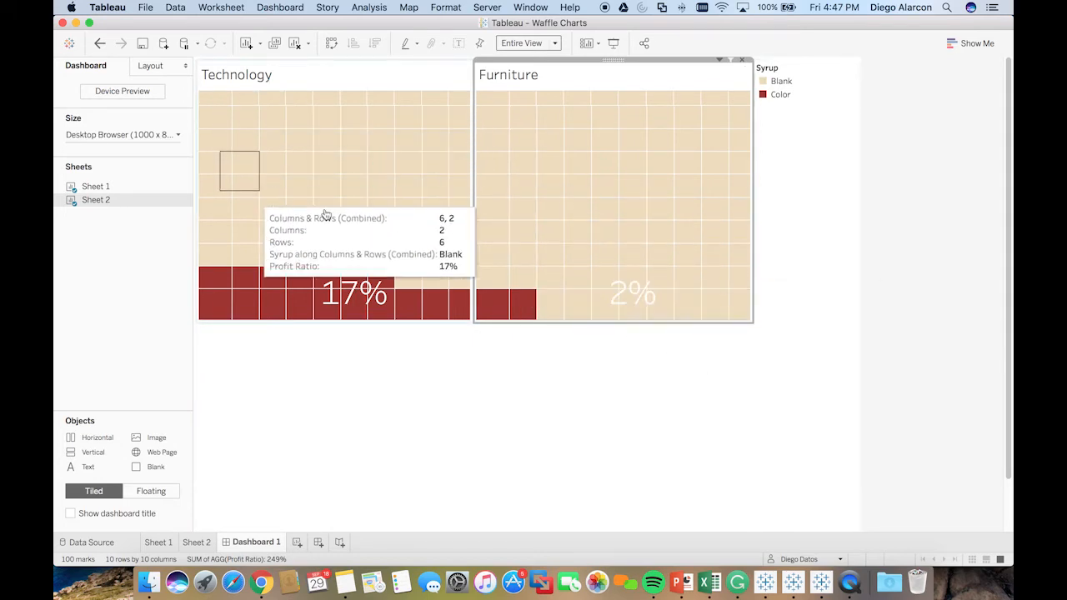
{"action": "mouse_move", "coordinate": [599, 286]}
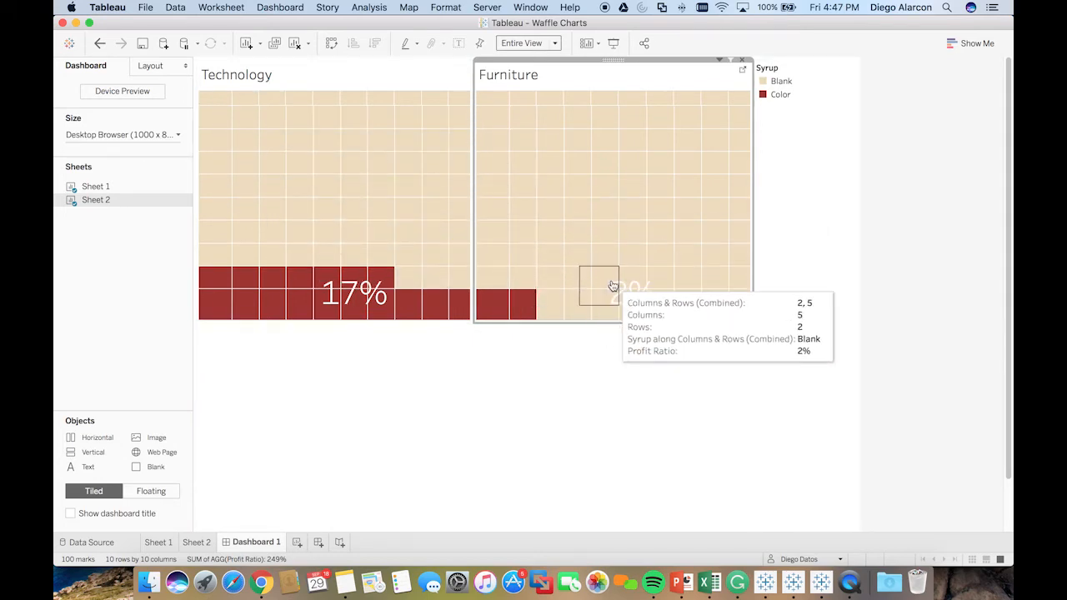
{"action": "mouse_move", "coordinate": [598, 293]}
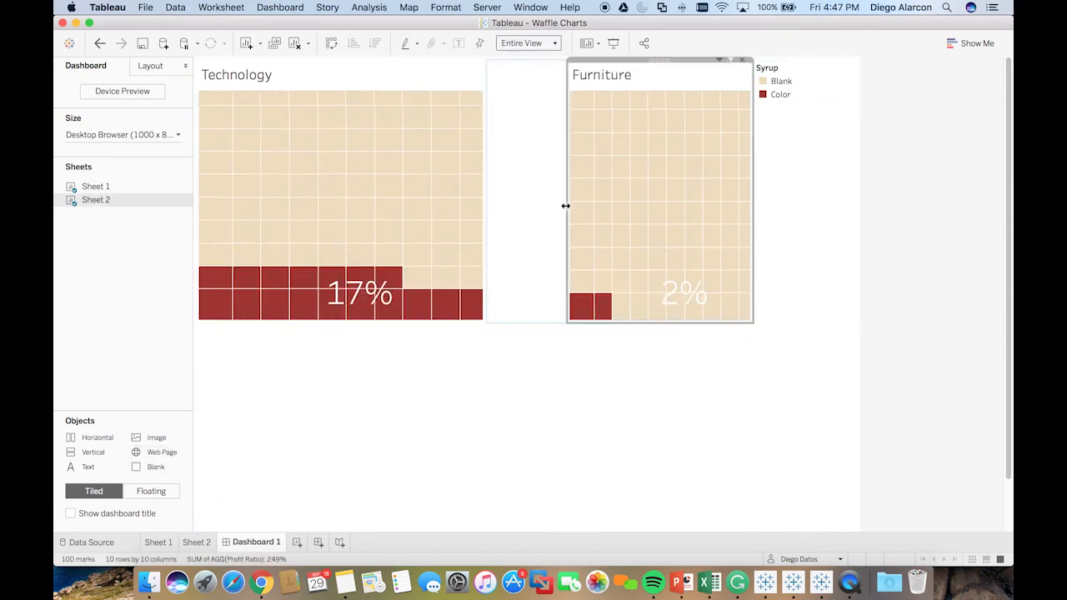
- Resize the Furniture and Technology dashboard tiles evenly with space between, then reopen Sheet 1
{"action": "left_click_drag", "start_coordinate": [565, 206], "coordinate": [460, 215]}
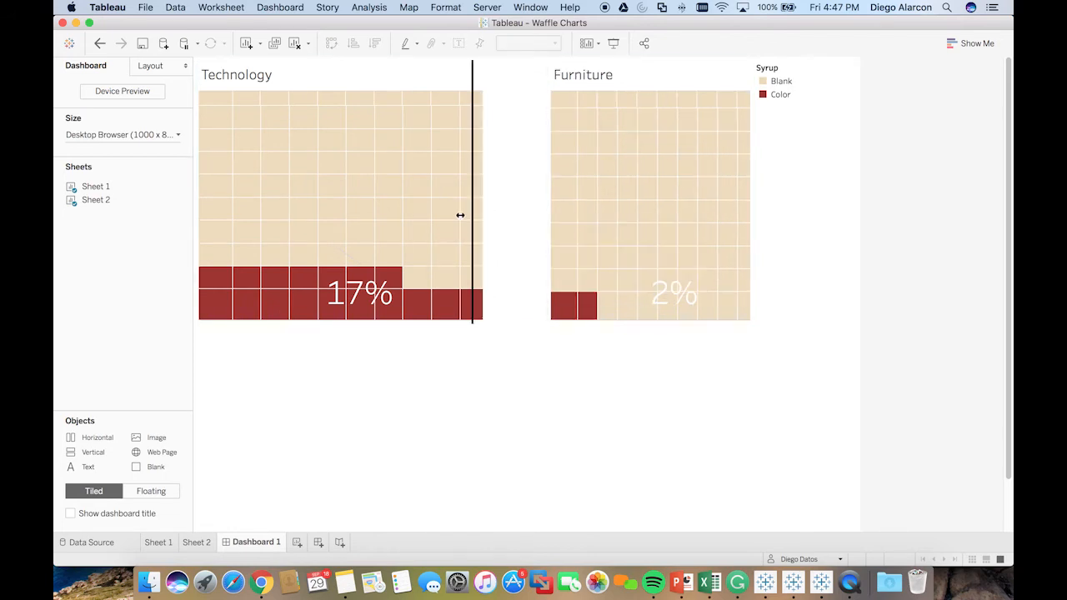
{"action": "left_click_drag", "start_coordinate": [472, 215], "coordinate": [527, 198]}
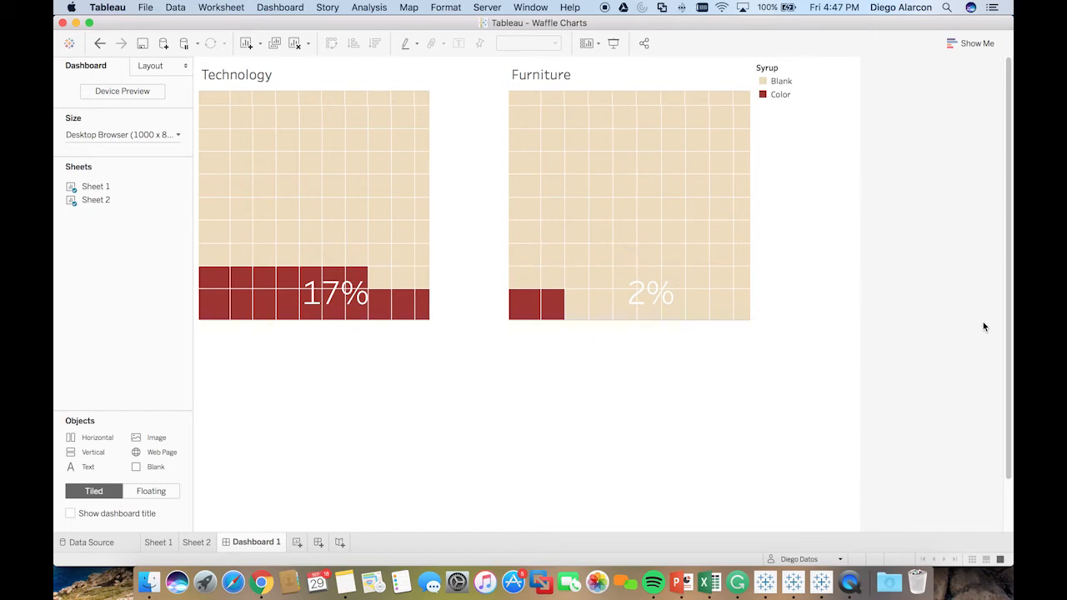
{"action": "mouse_move", "coordinate": [254, 567]}
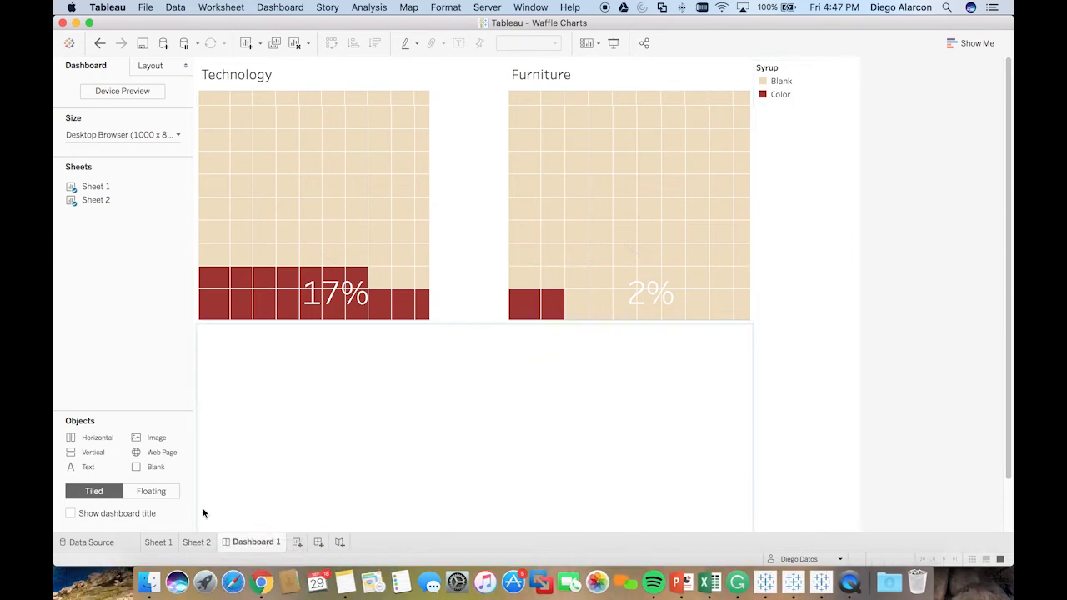
{"action": "left_click", "coordinate": [157, 542]}
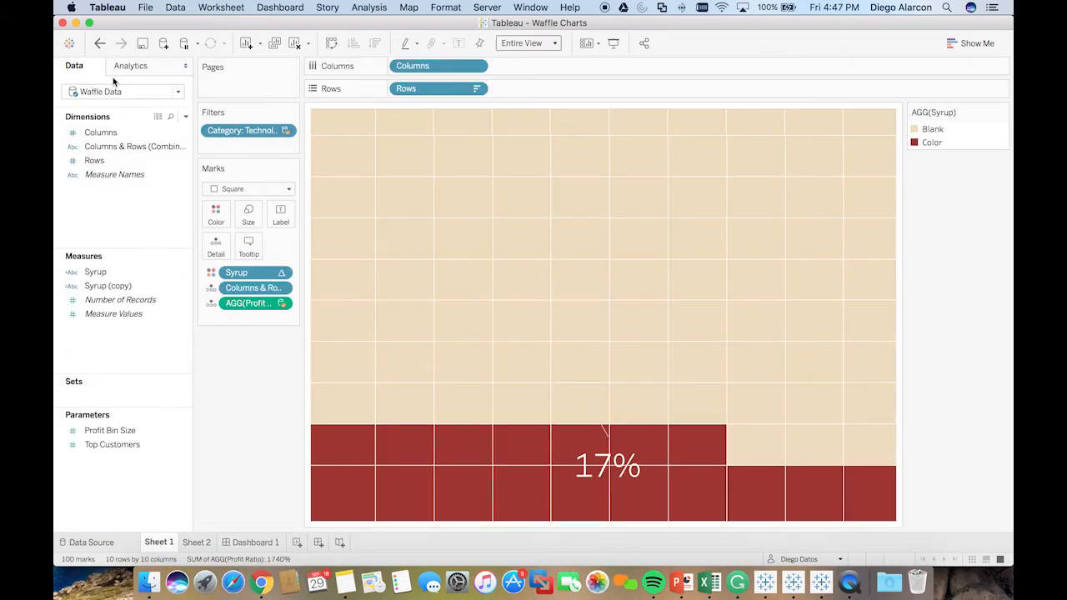
{"action": "left_click", "coordinate": [95, 271]}
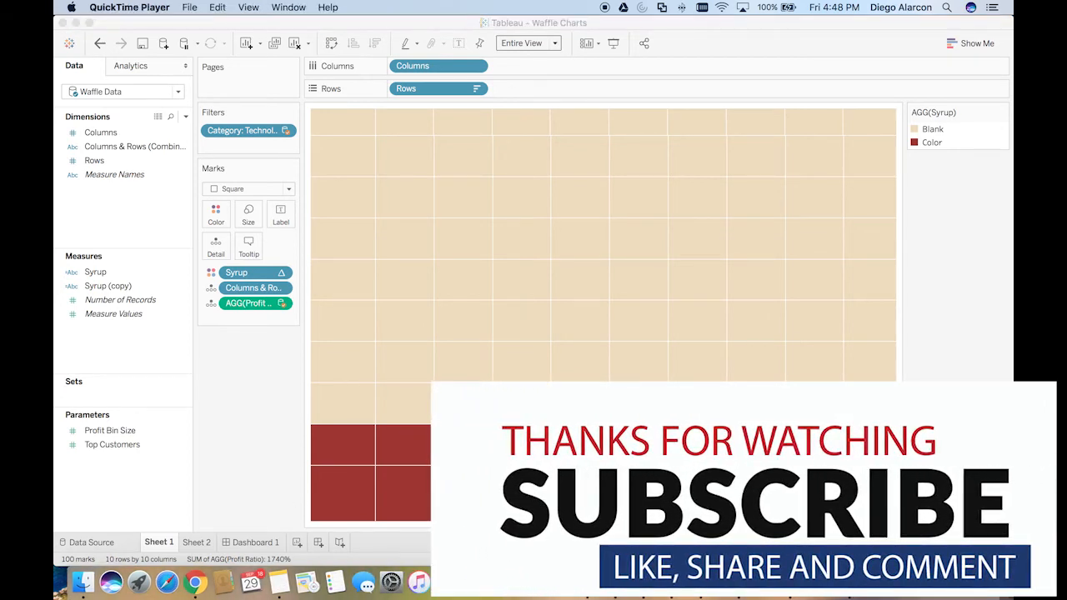
{"action": "mouse_move", "coordinate": [617, 7]}
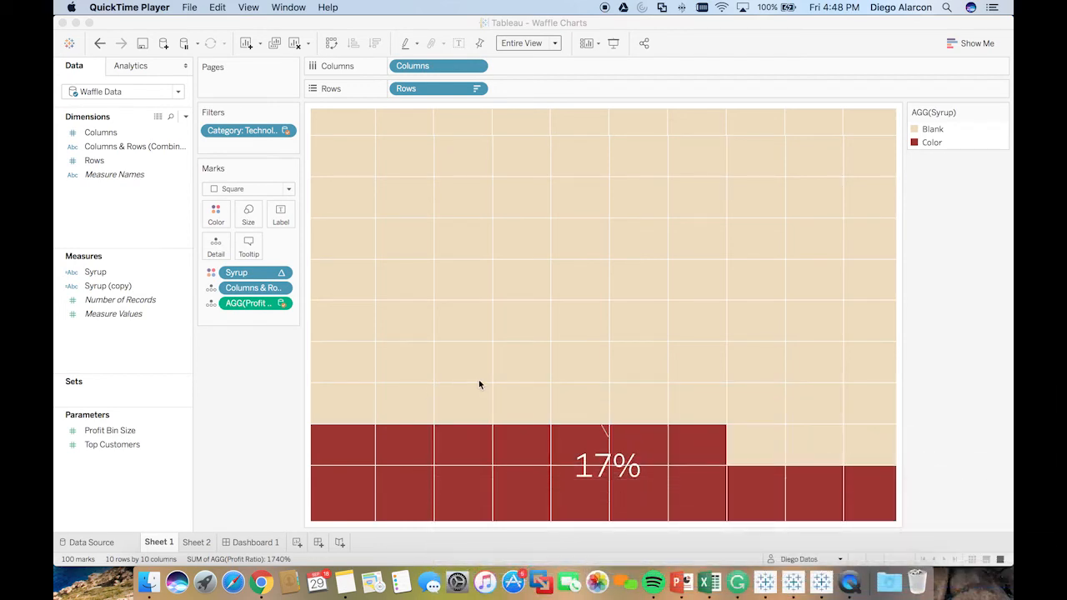
{"action": "mouse_move", "coordinate": [929, 390]}
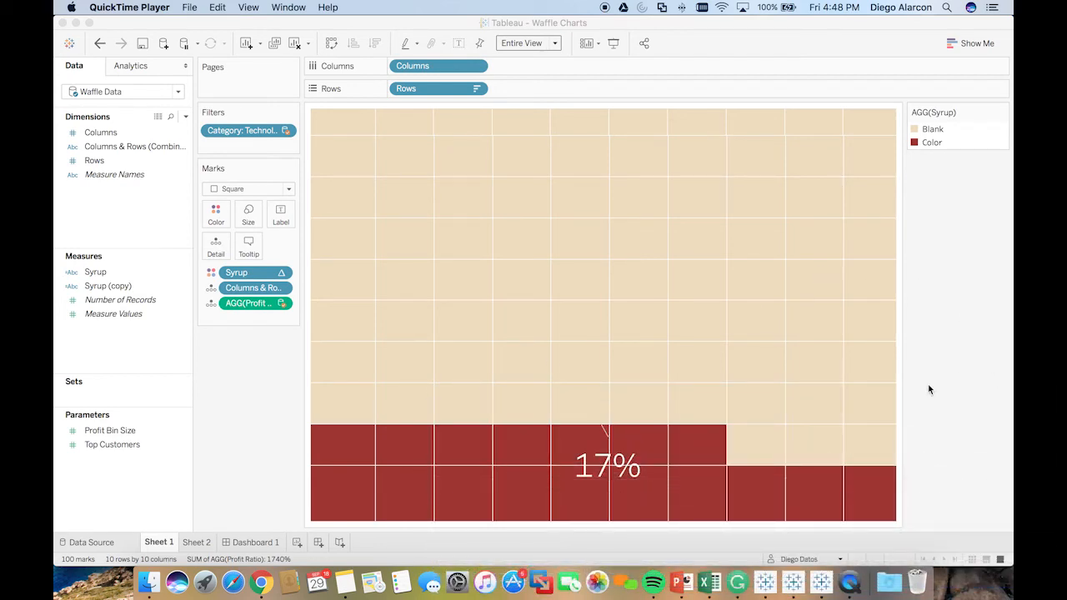